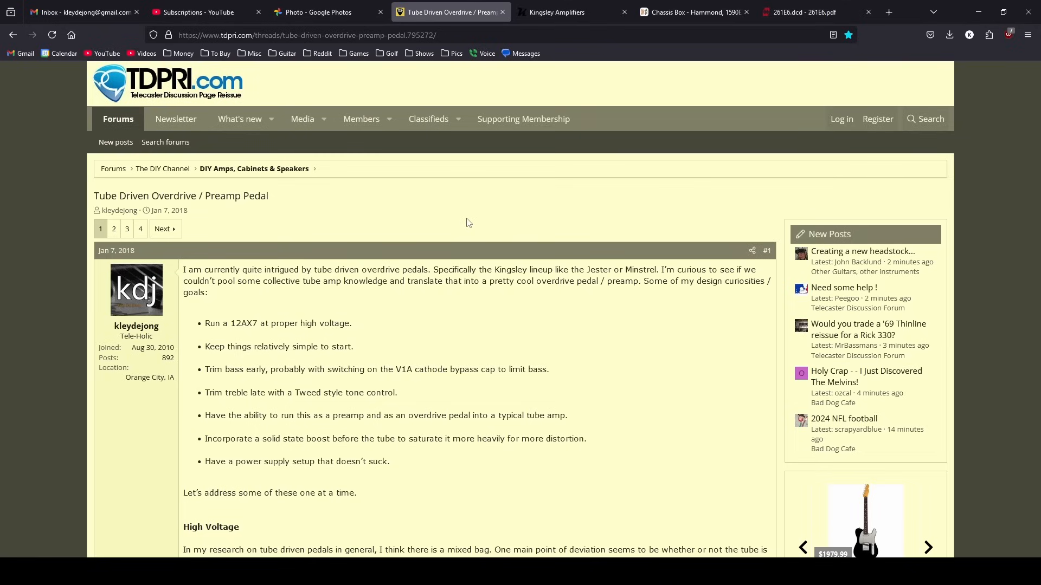
Check the Page V2 boost photo on Kingsley Amplifiers, then return to the TDPRI thread's Jester wiring photo.
right_click(466, 222)
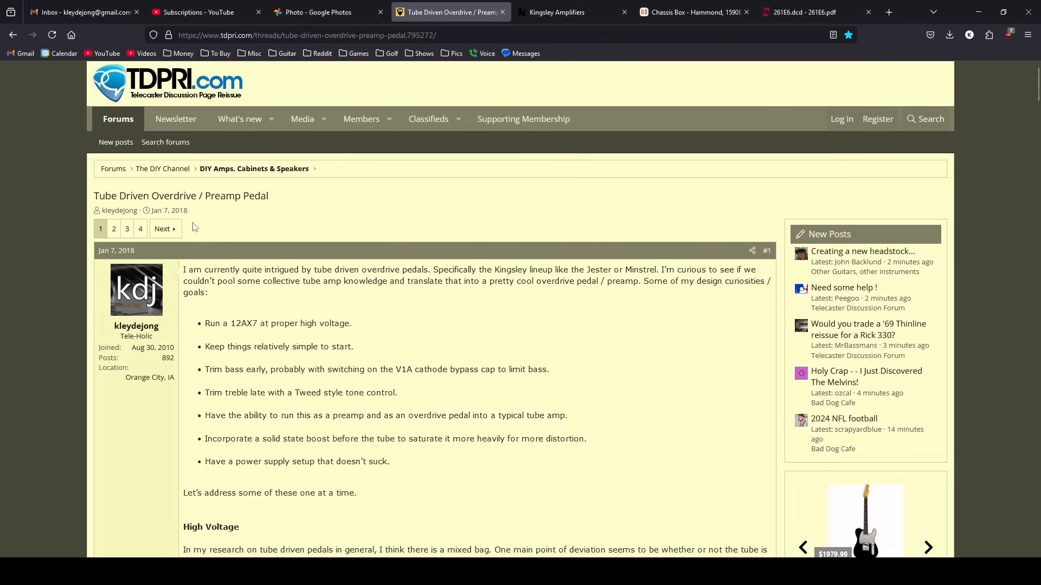
mouse_move(169, 210)
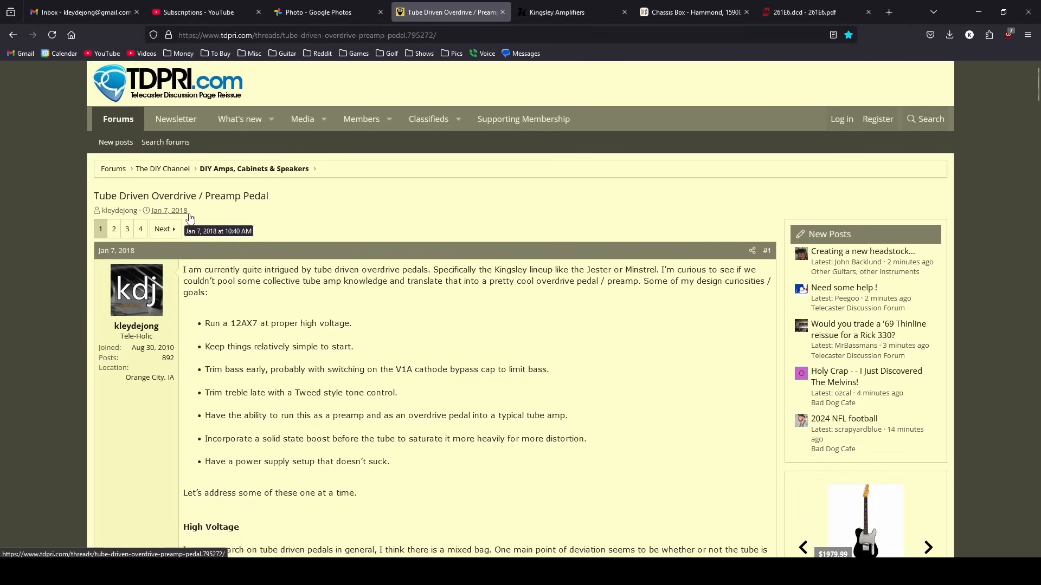
mouse_move(565, 262)
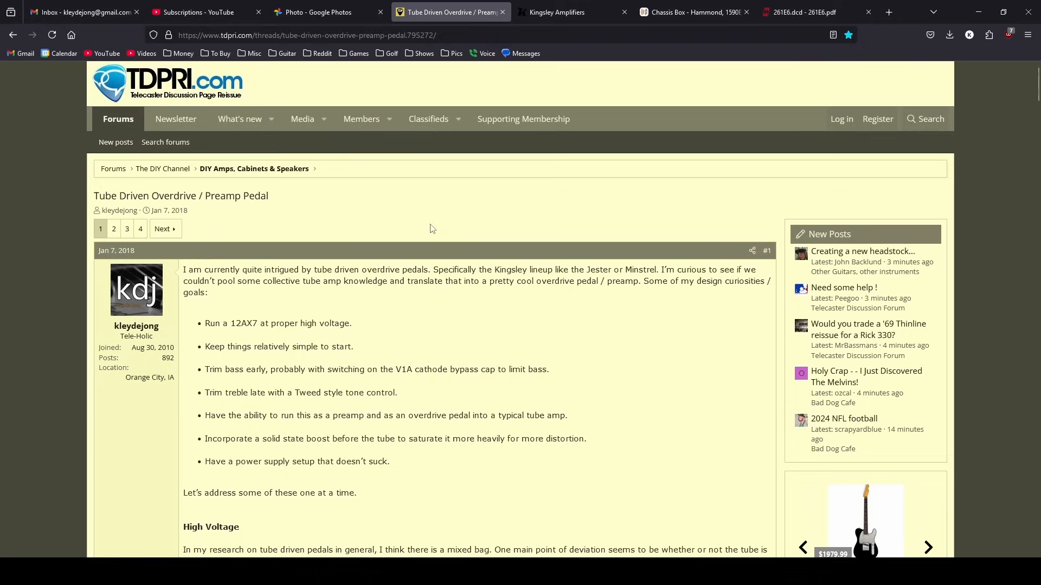
mouse_move(500, 231)
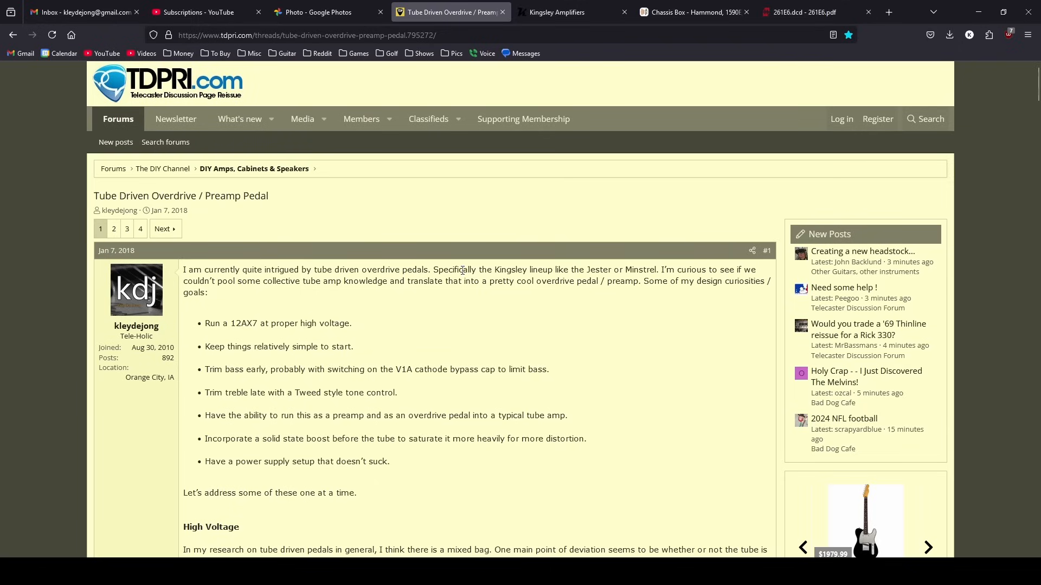
mouse_move(438, 235)
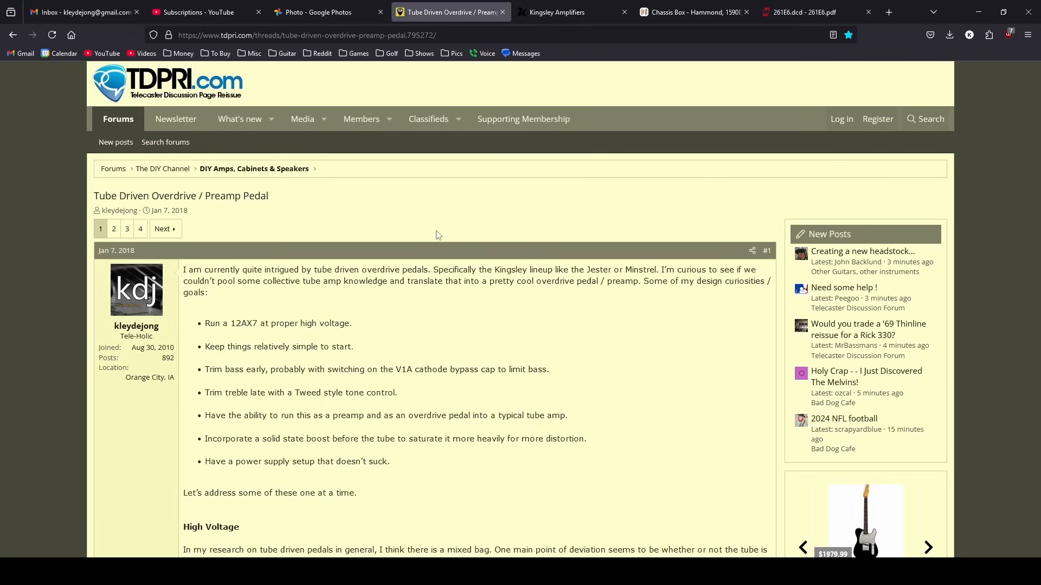
click(561, 12)
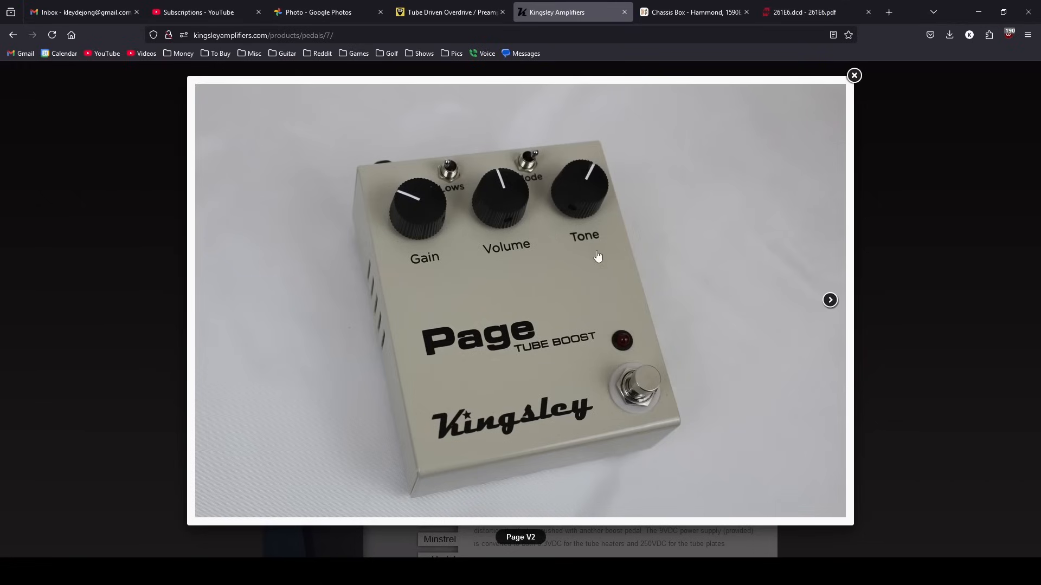
mouse_move(483, 299)
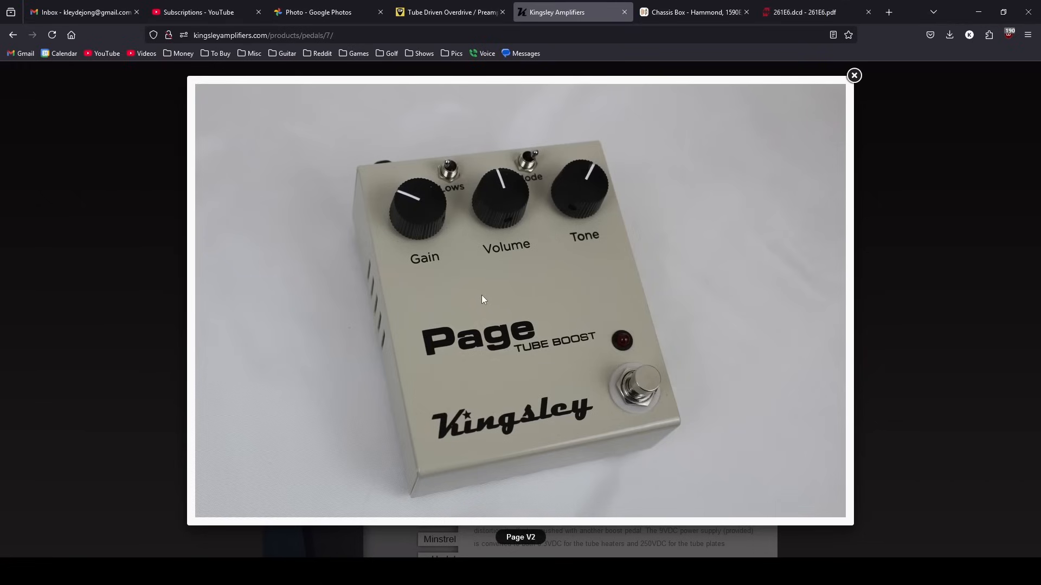
mouse_move(493, 305)
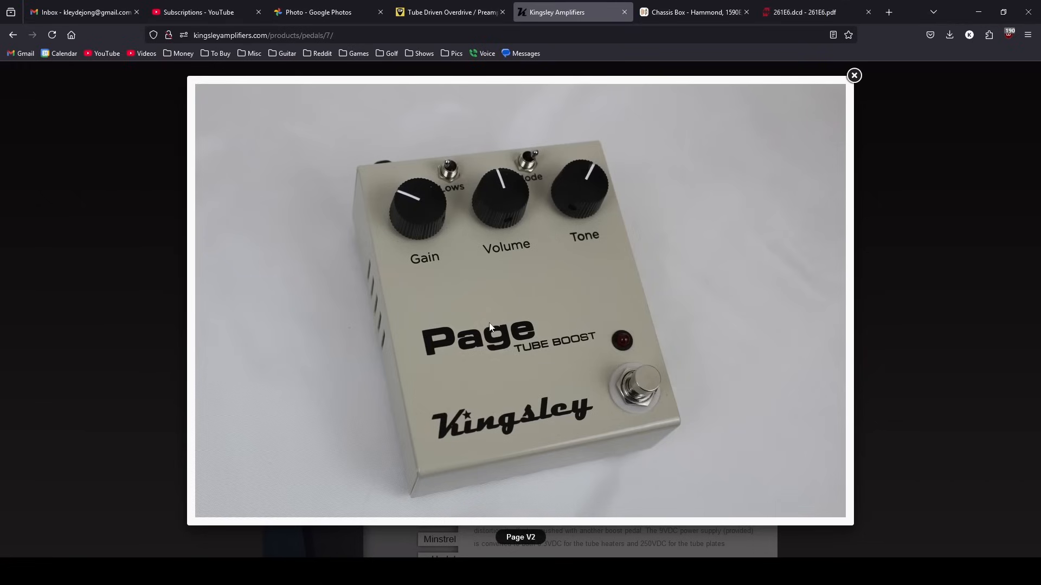
mouse_move(460, 338)
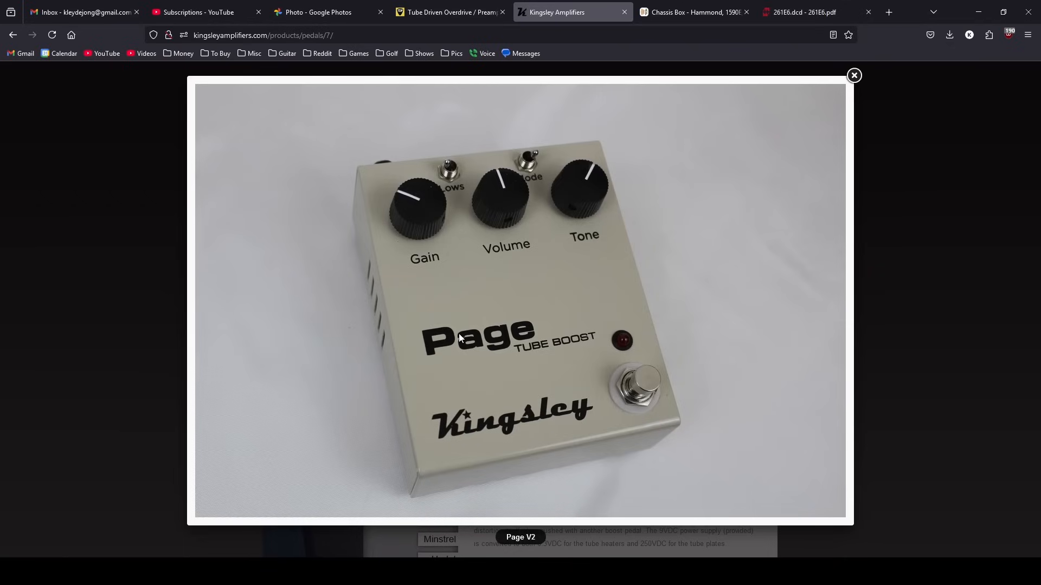
mouse_move(537, 283)
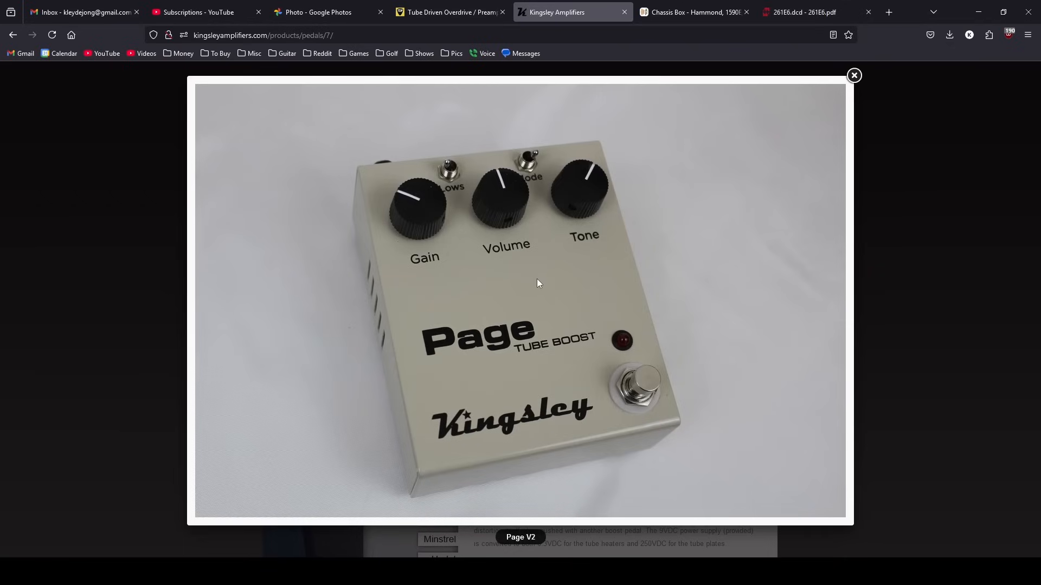
click(448, 12)
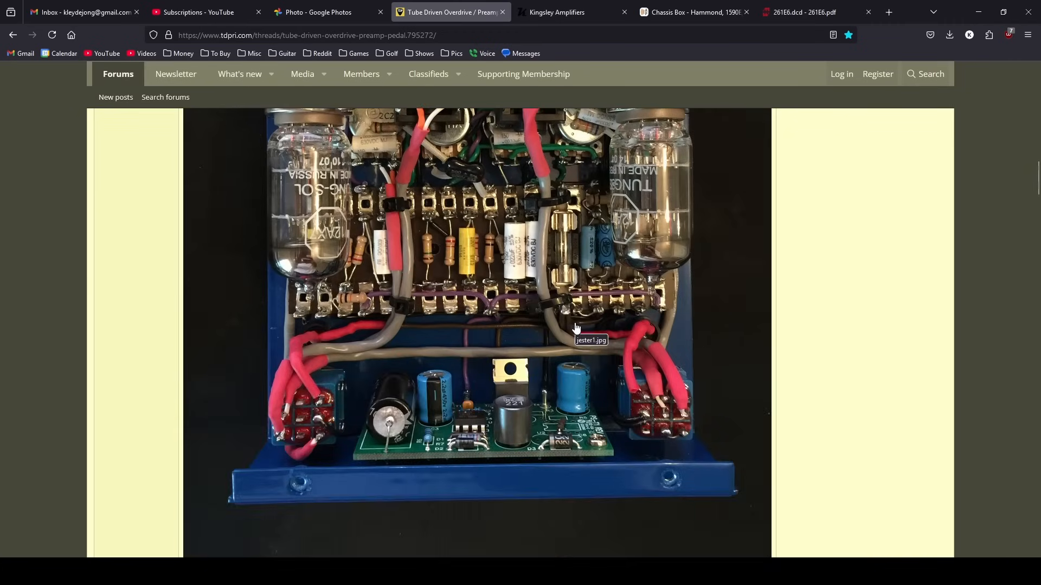
Scroll through the tube pedal interior photos and power supply question, then back to the design goals.
scroll(up, 3)
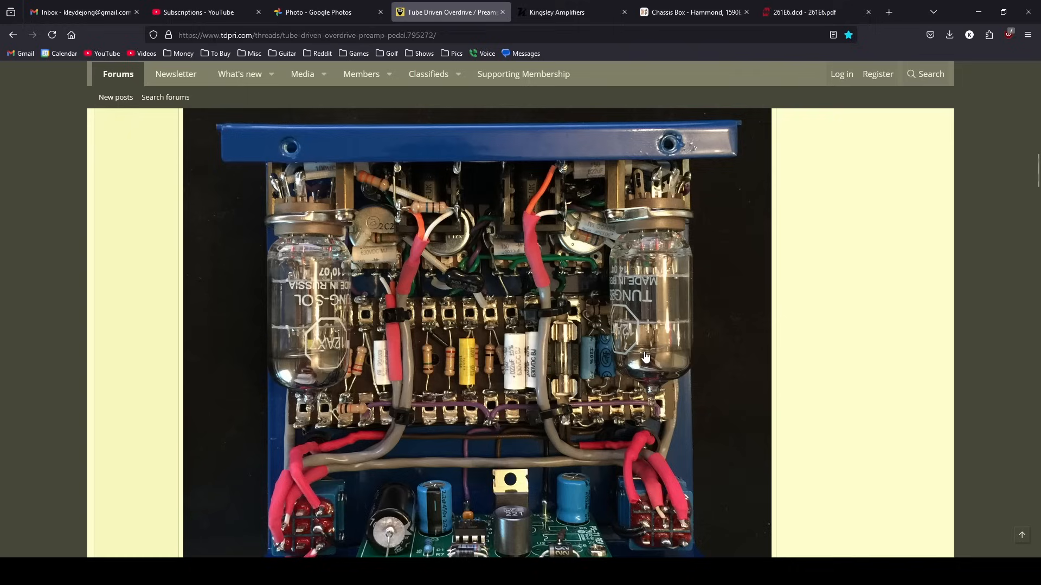
mouse_move(417, 313)
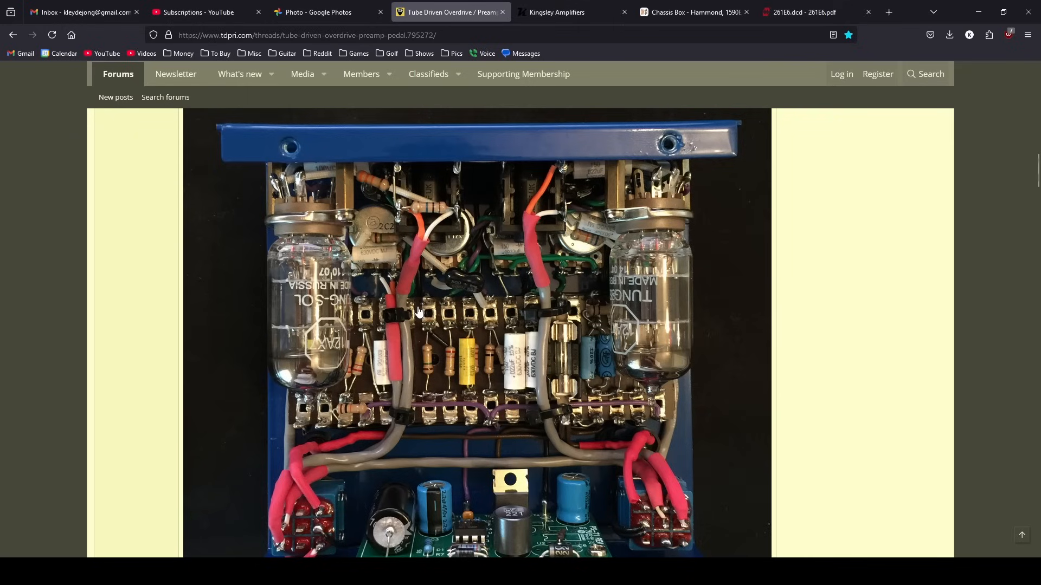
mouse_move(531, 370)
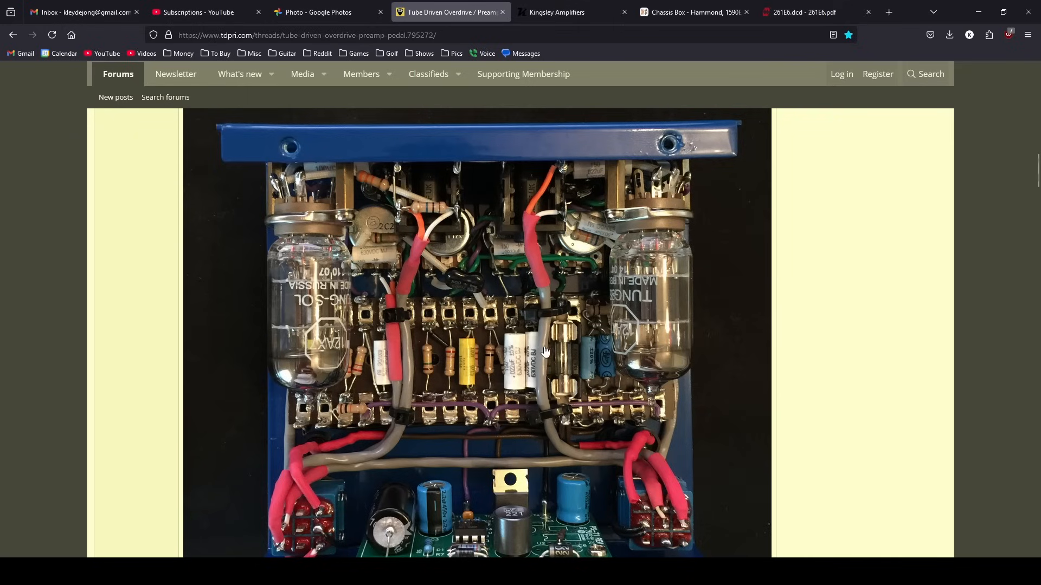
mouse_move(577, 349)
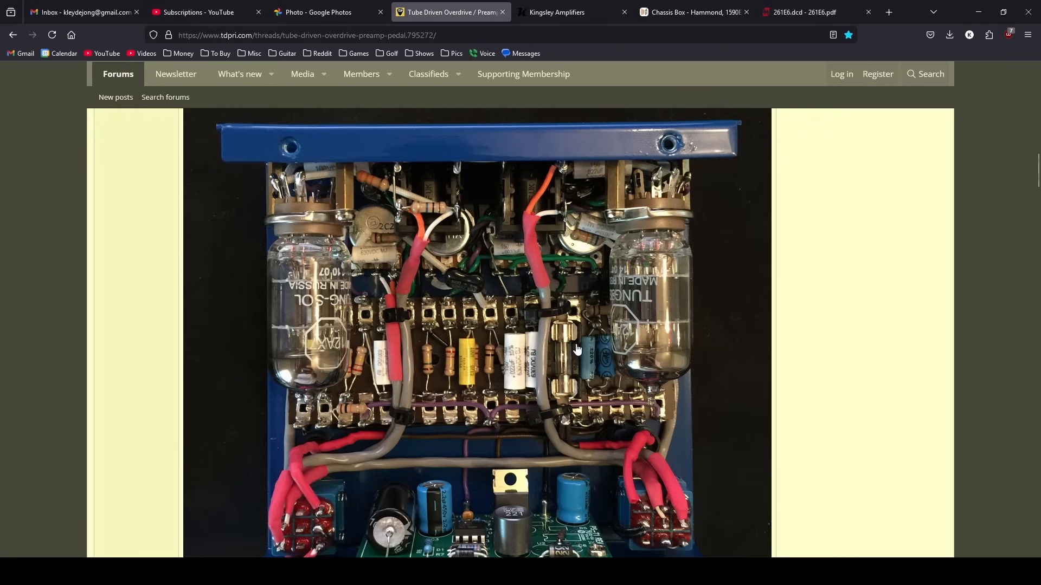
mouse_move(505, 204)
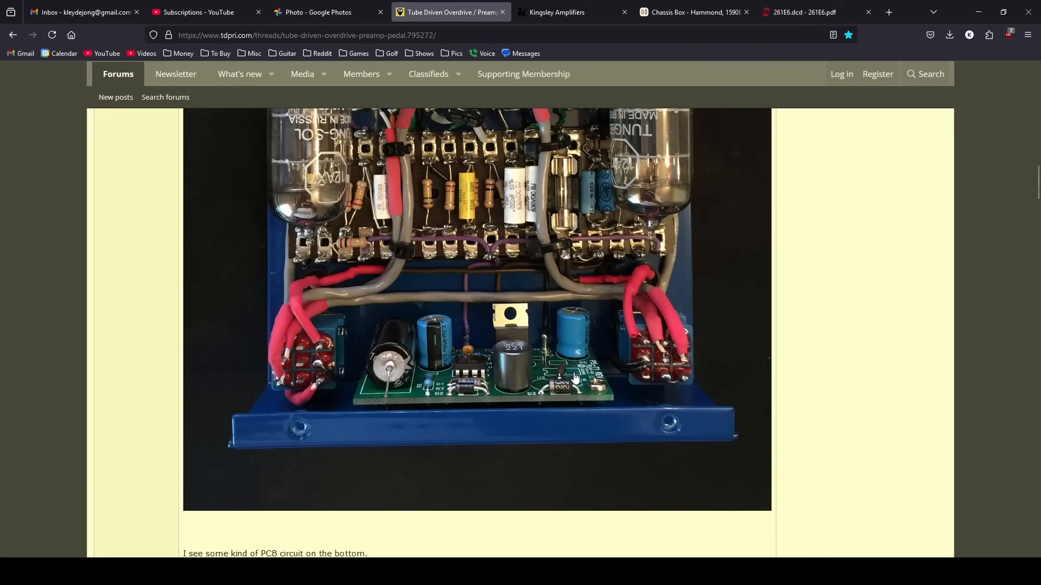
mouse_move(379, 342)
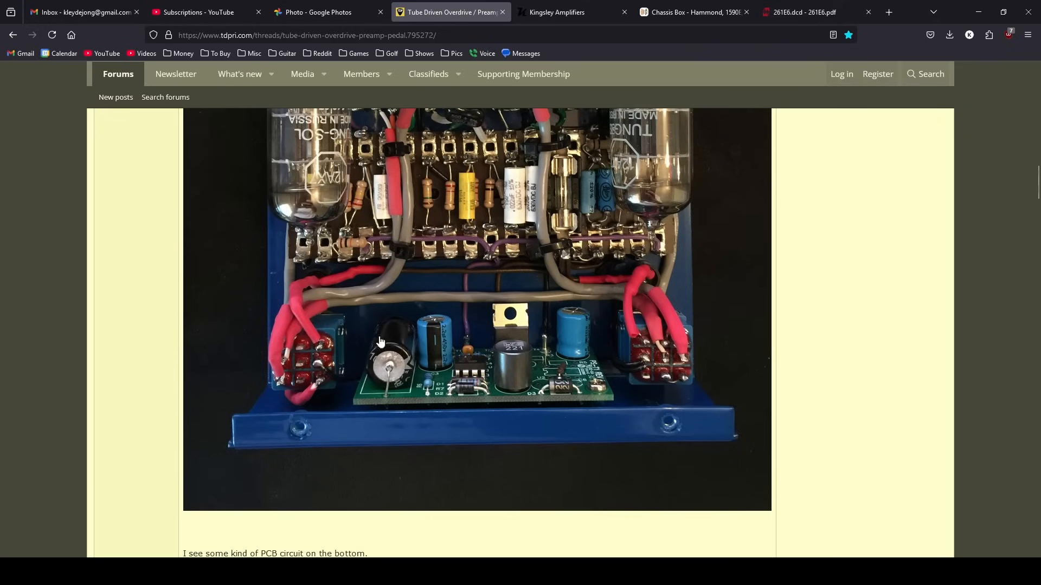
scroll(down, 3)
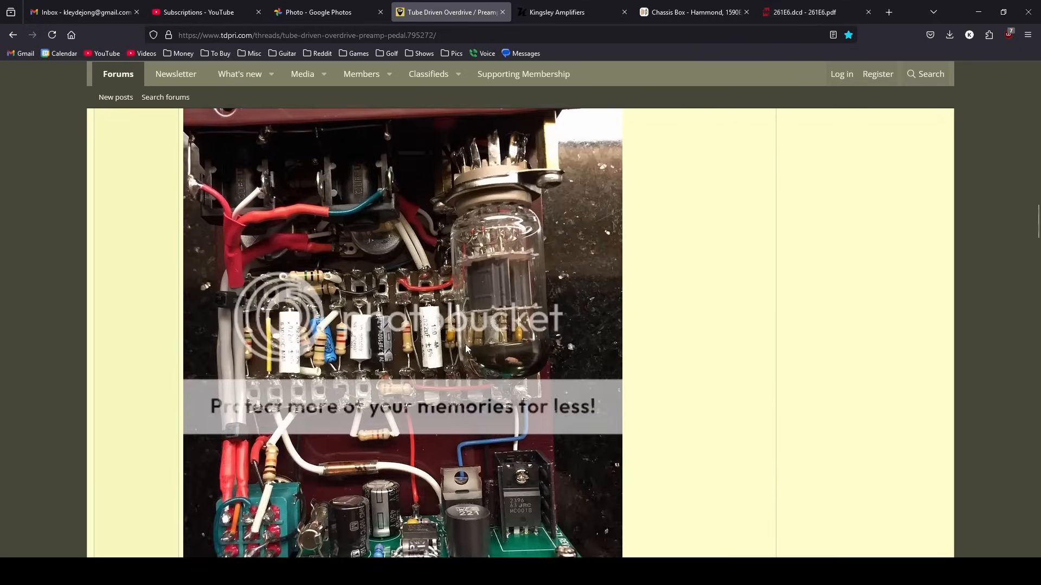
scroll(down, 3)
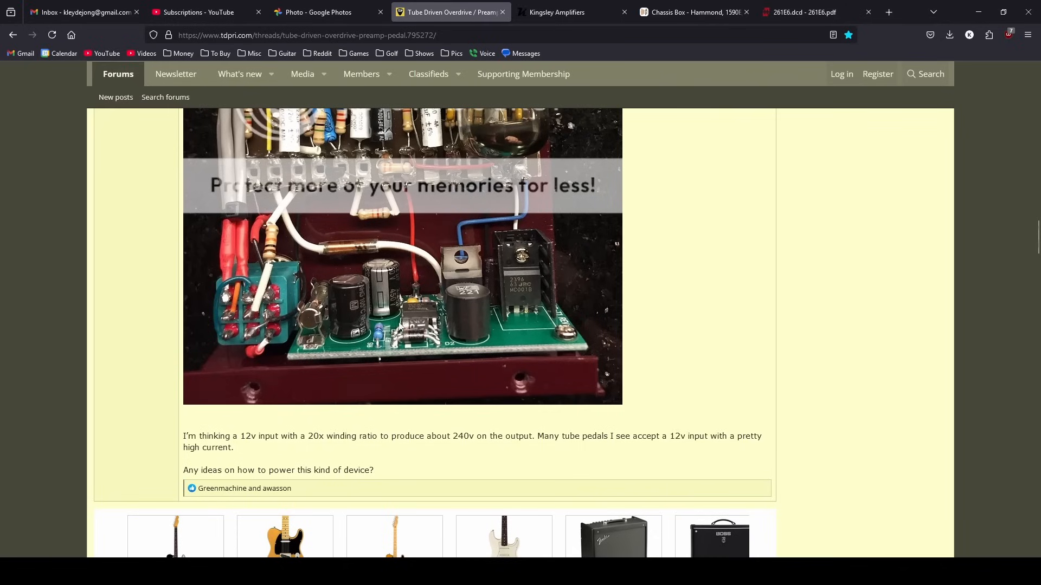
mouse_move(399, 325)
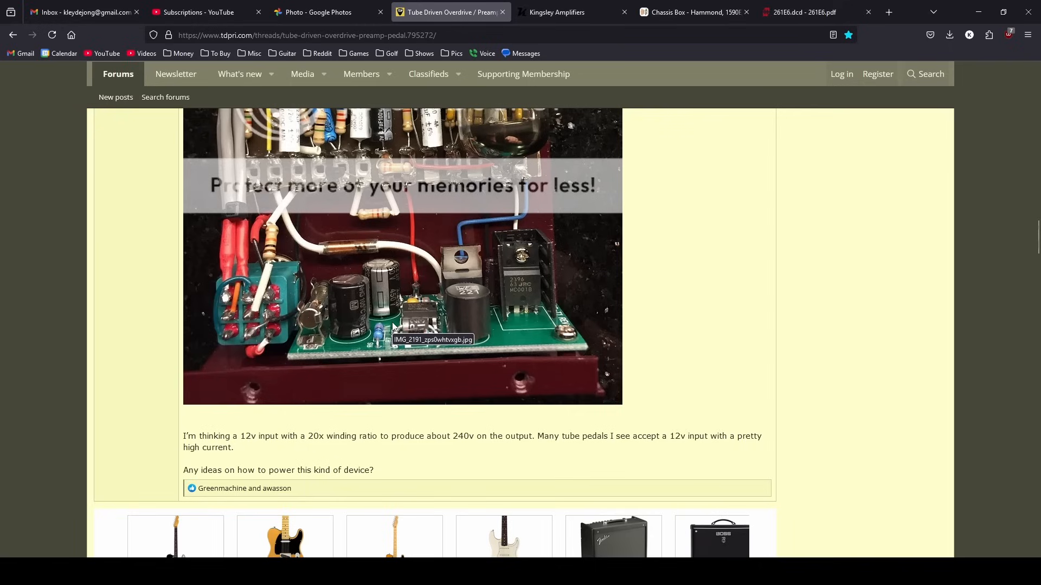
mouse_move(376, 300)
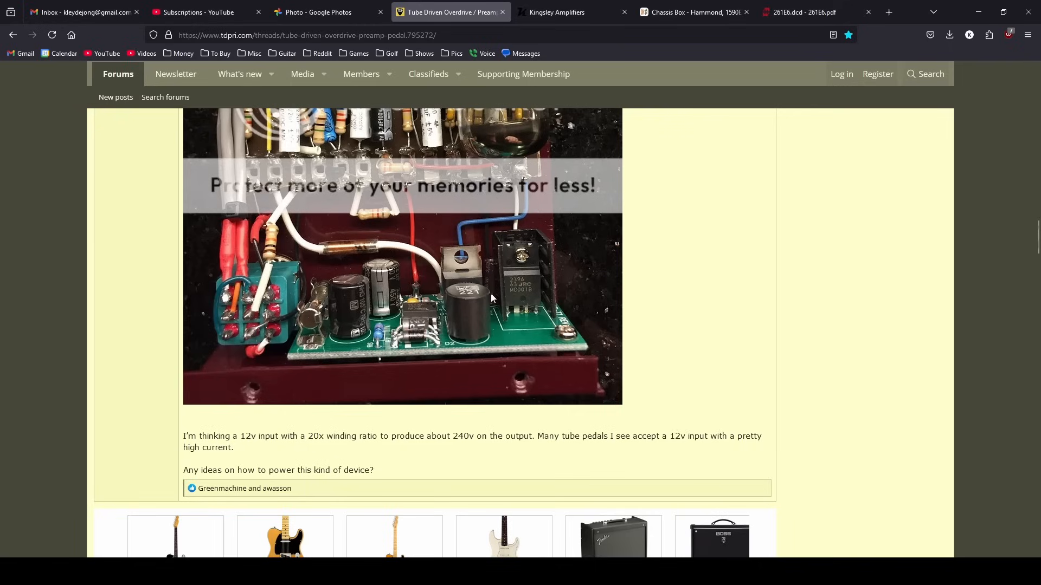
mouse_move(548, 305)
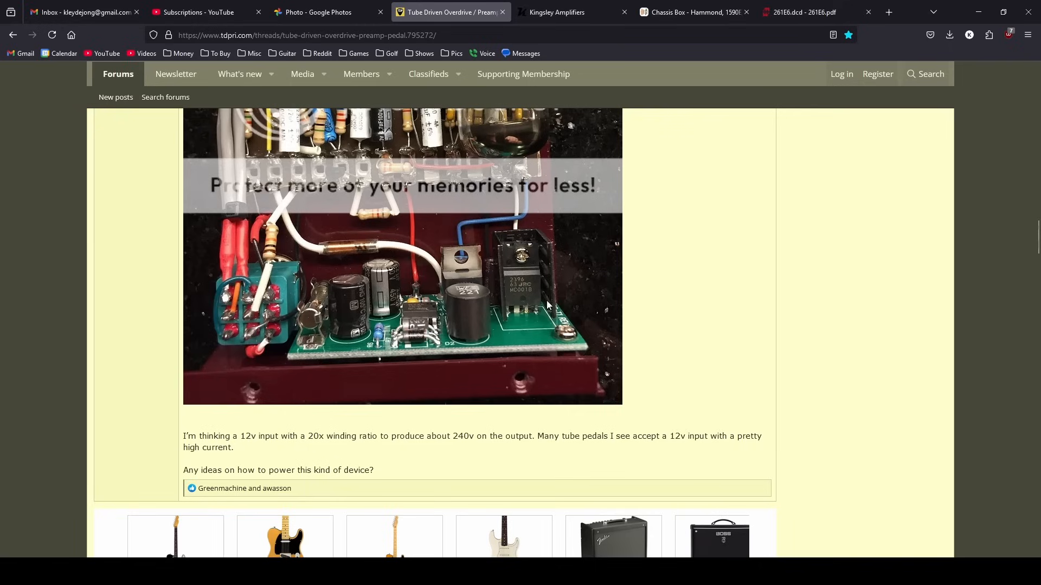
mouse_move(715, 285)
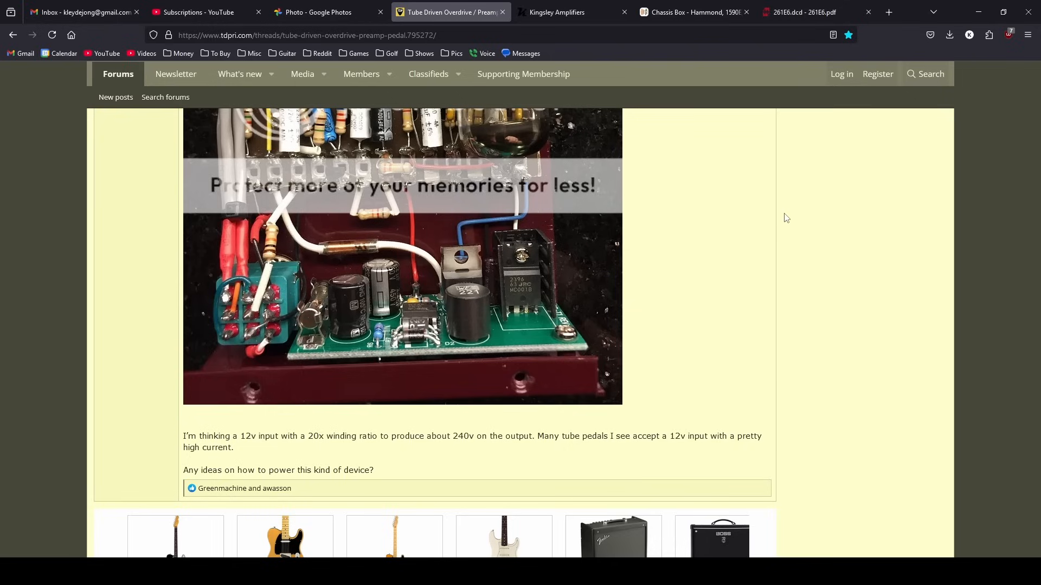
mouse_move(742, 245)
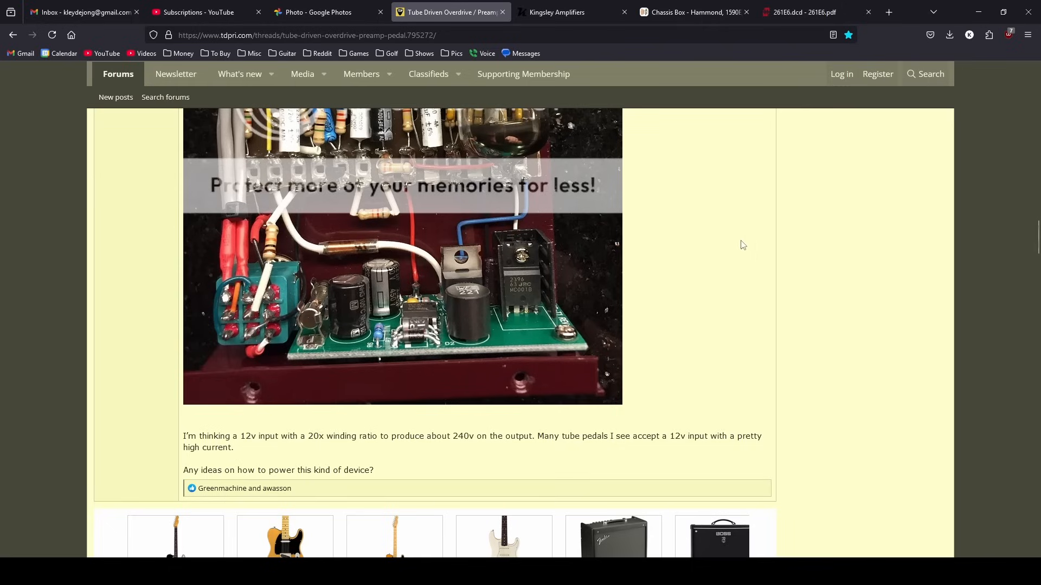
mouse_move(706, 209)
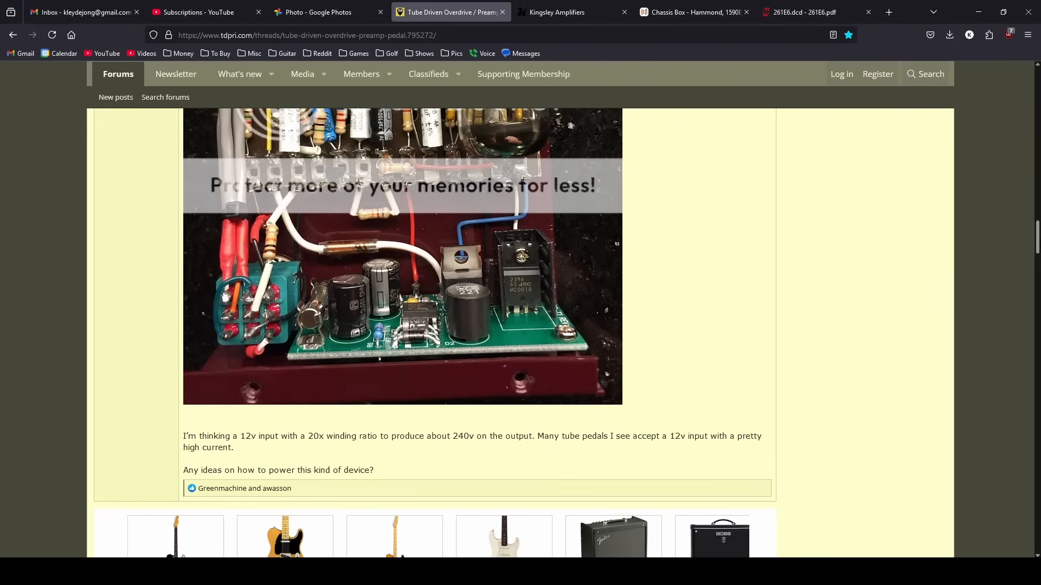
mouse_move(768, 302)
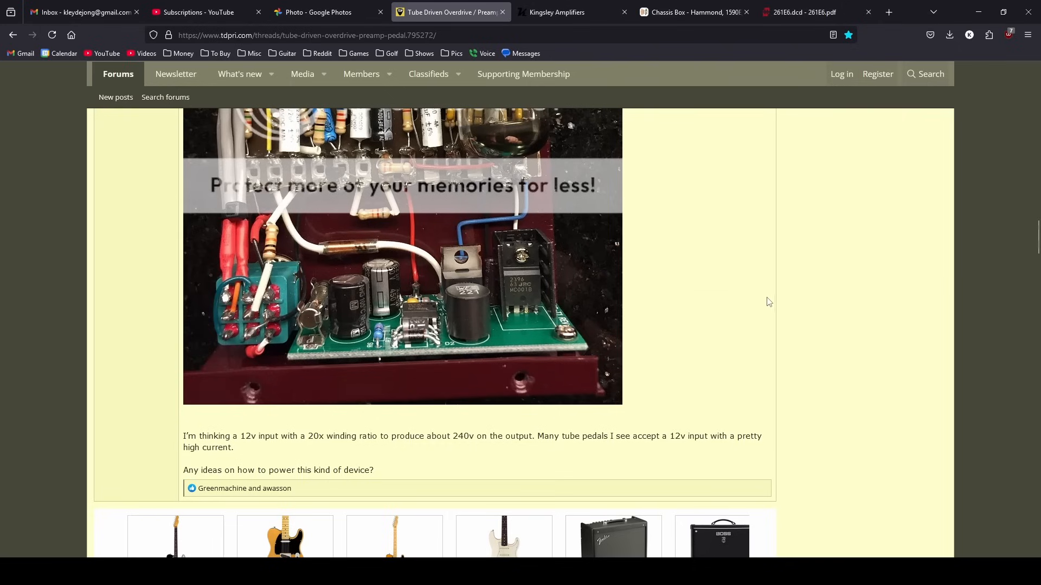
scroll(up, 3)
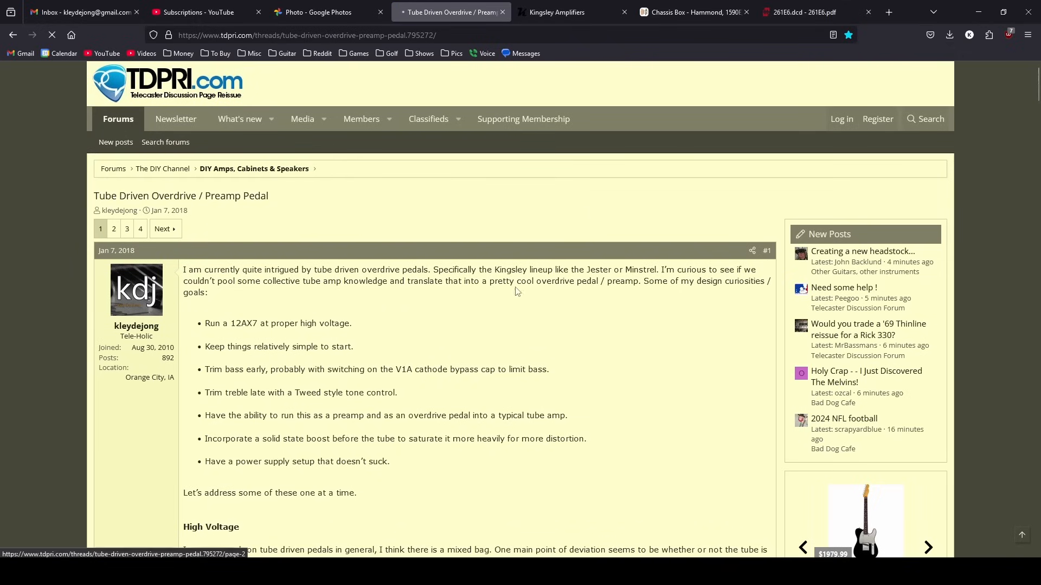
click(113, 229)
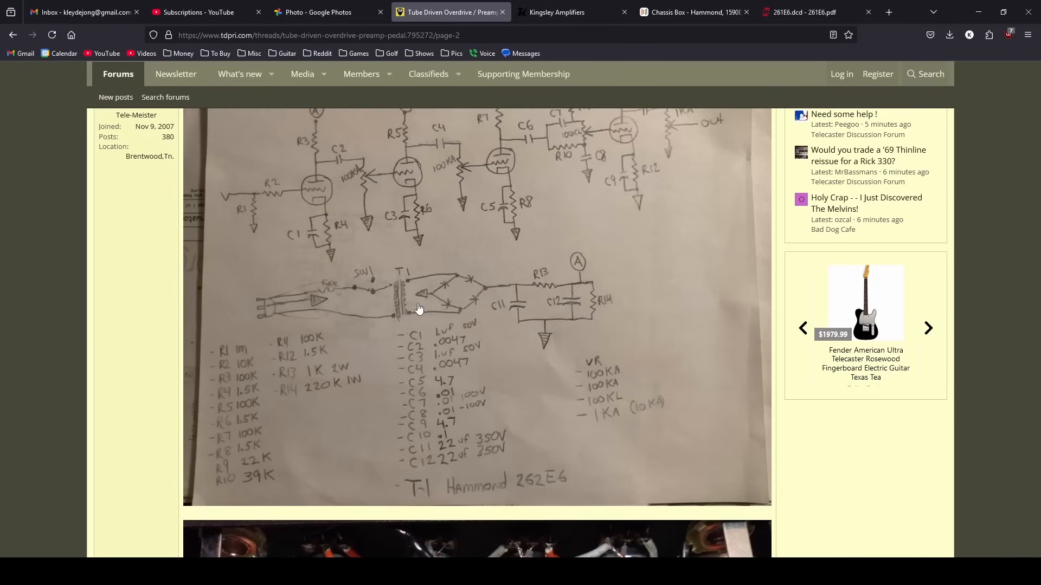
mouse_move(275, 294)
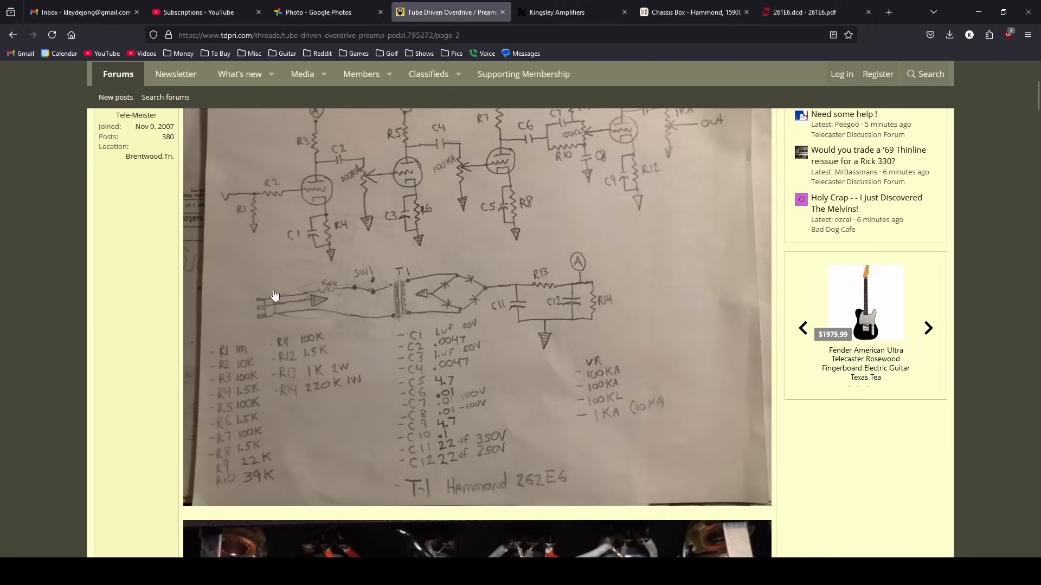
mouse_move(325, 330)
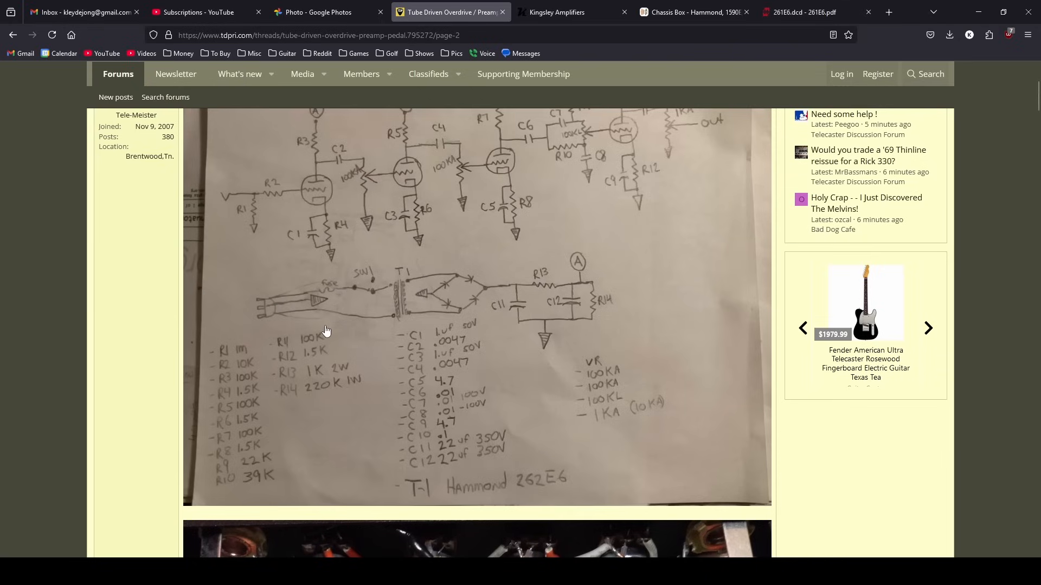
mouse_move(630, 278)
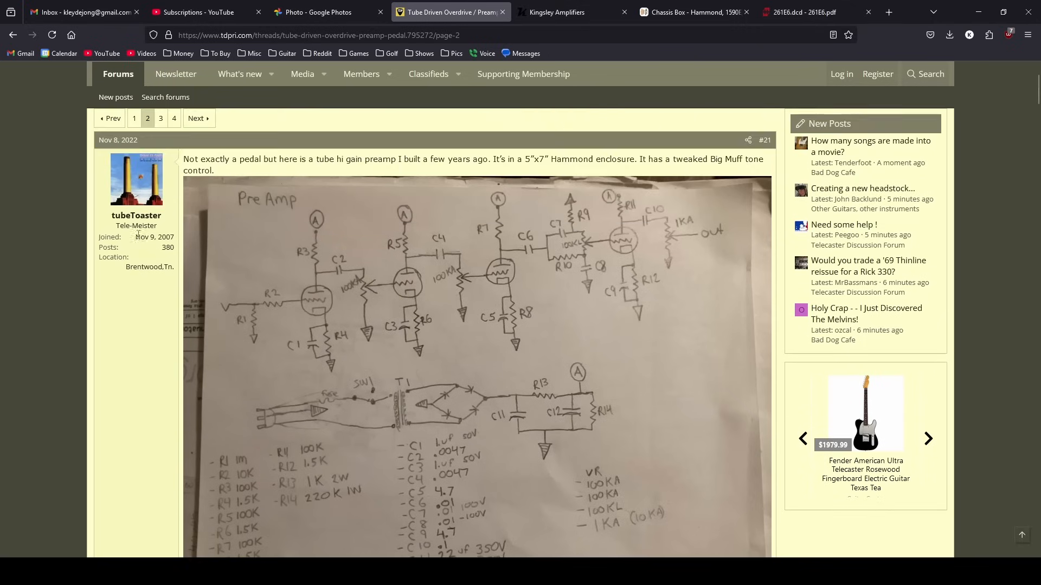
mouse_move(458, 350)
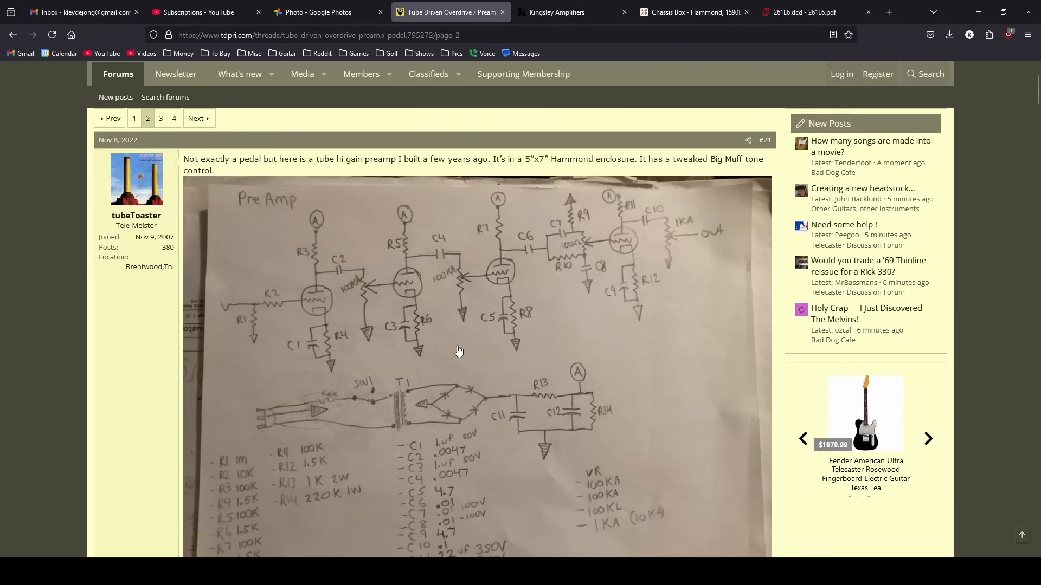
scroll(down, 3)
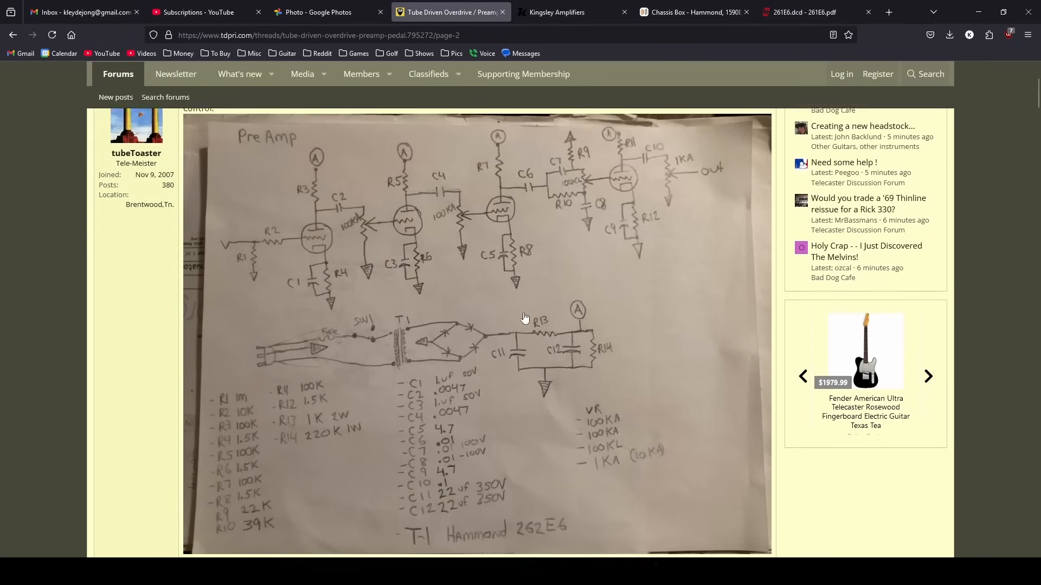
scroll(down, 3)
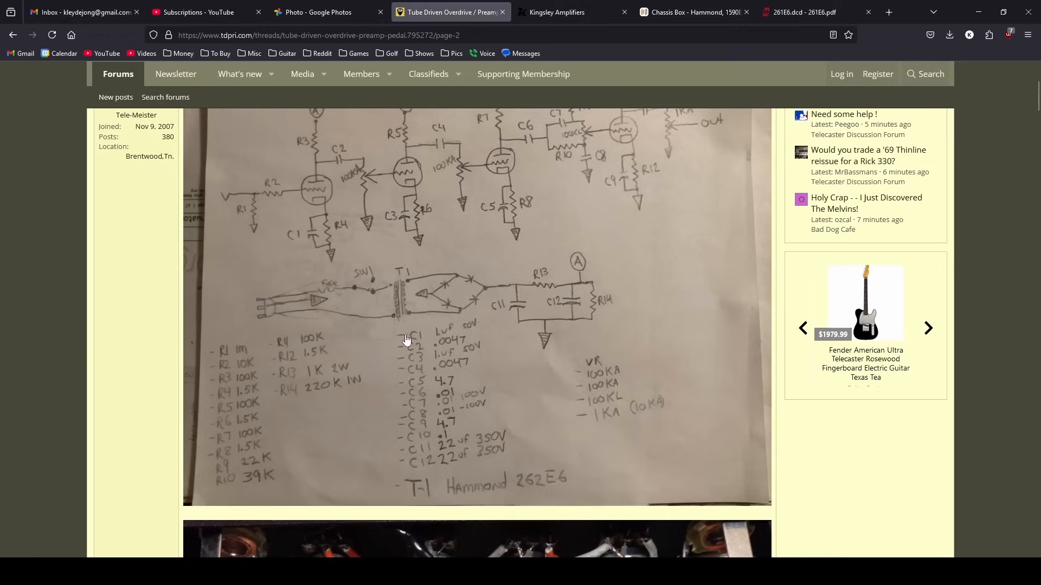
mouse_move(275, 320)
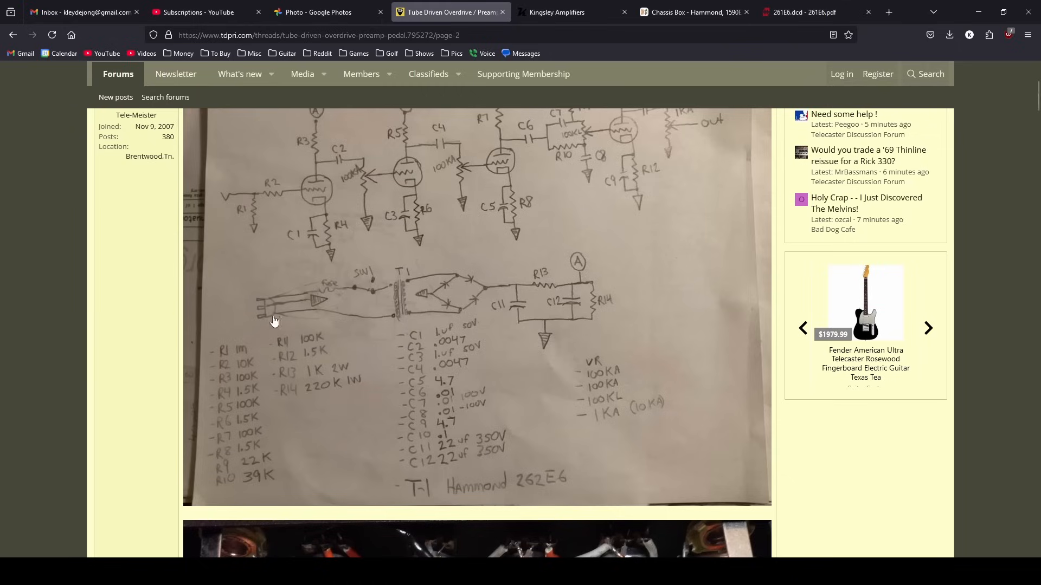
mouse_move(269, 310)
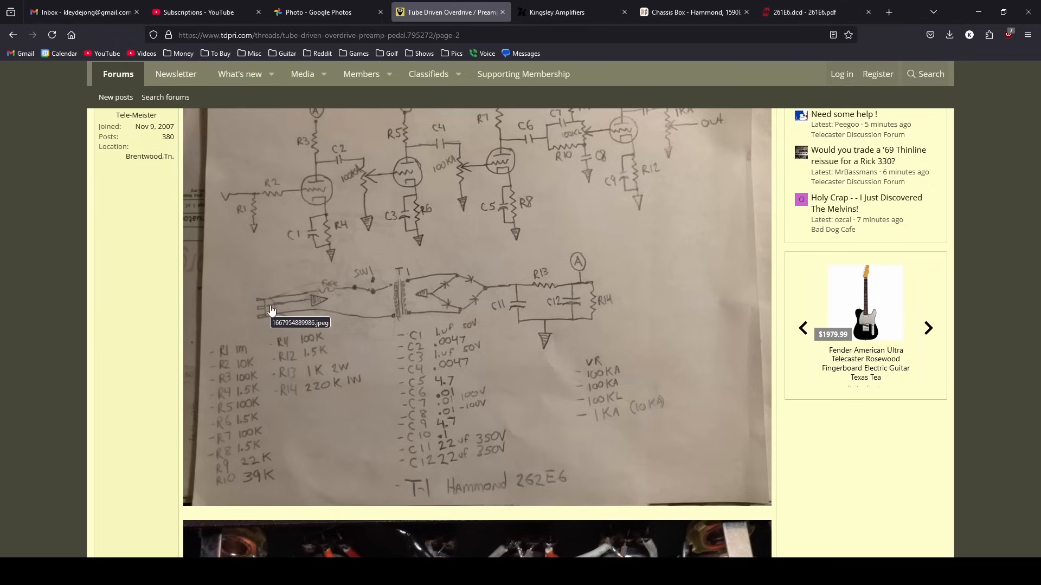
mouse_move(823, 428)
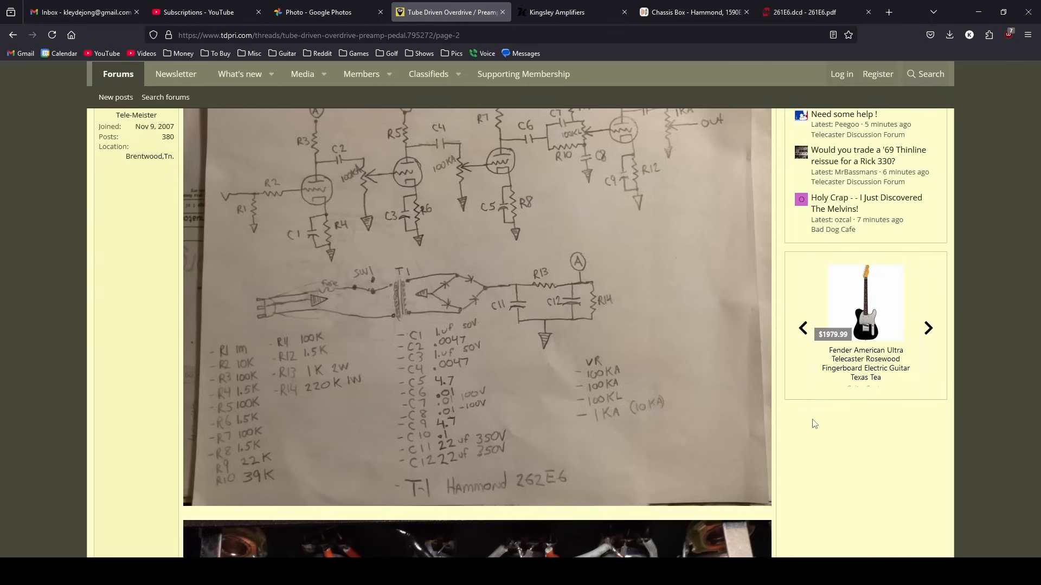
mouse_move(521, 328)
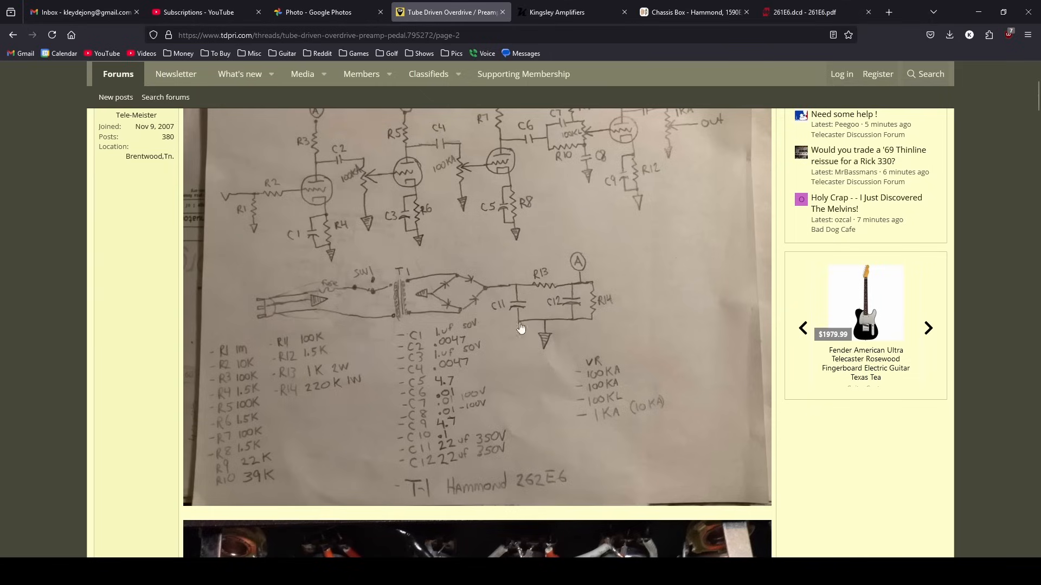
mouse_move(325, 349)
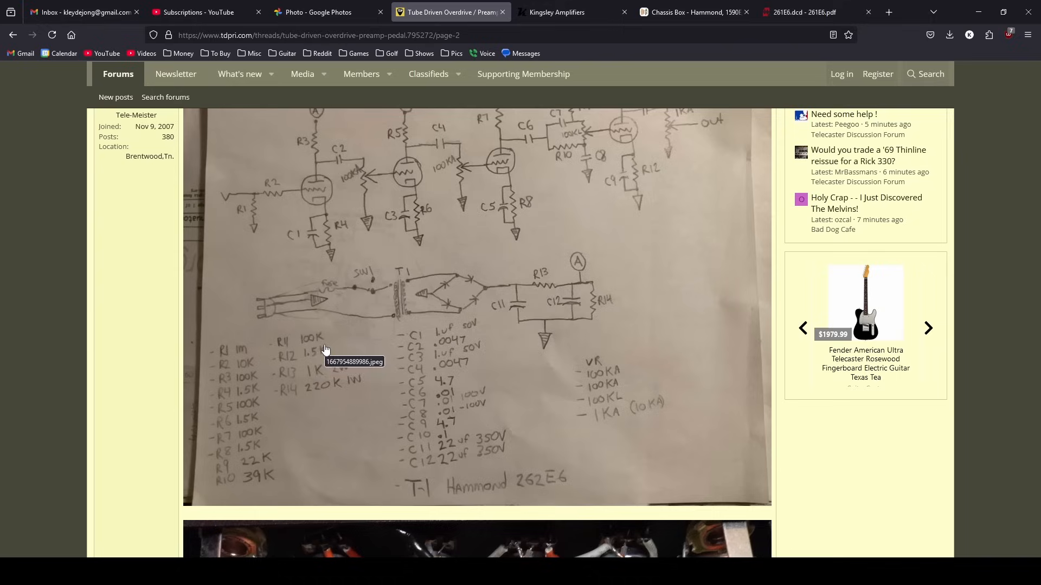
mouse_move(633, 343)
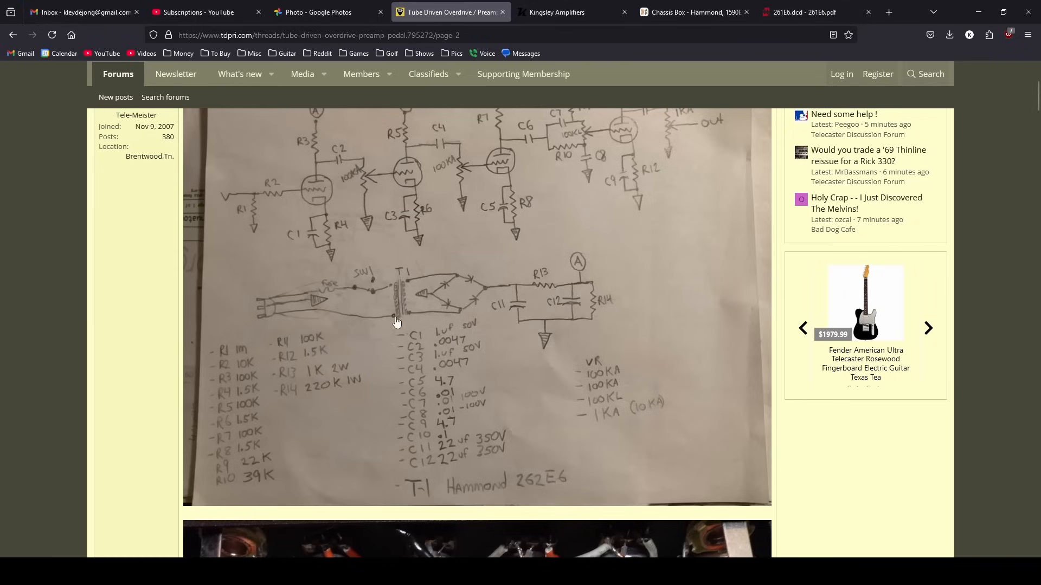
mouse_move(319, 297)
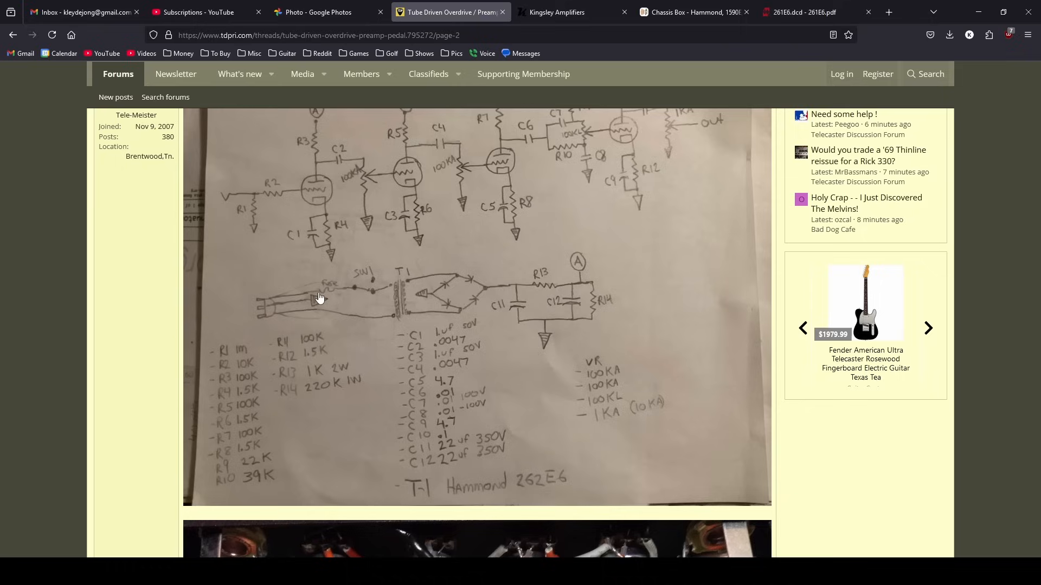
mouse_move(355, 332)
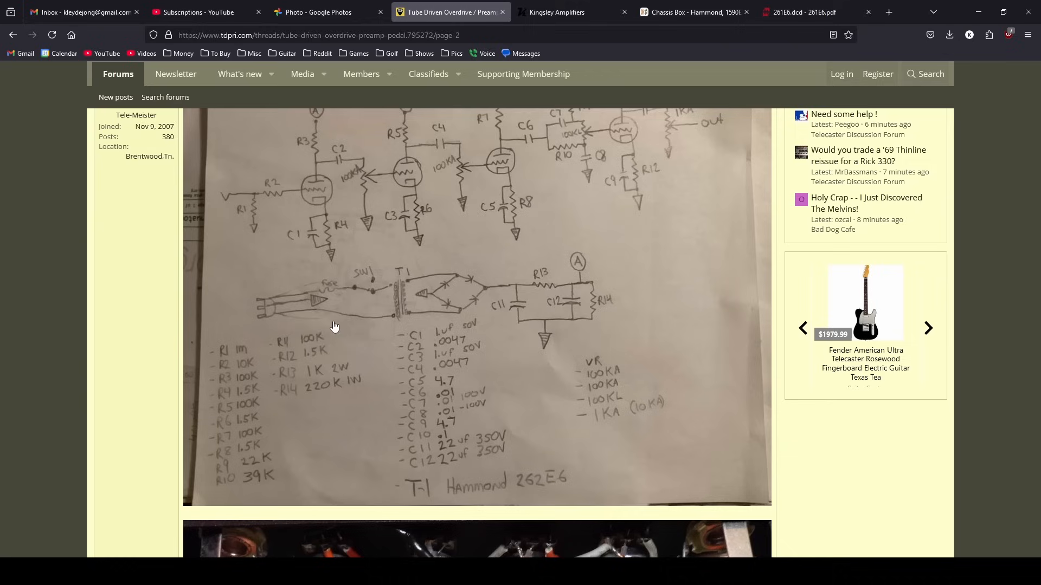
mouse_move(859, 425)
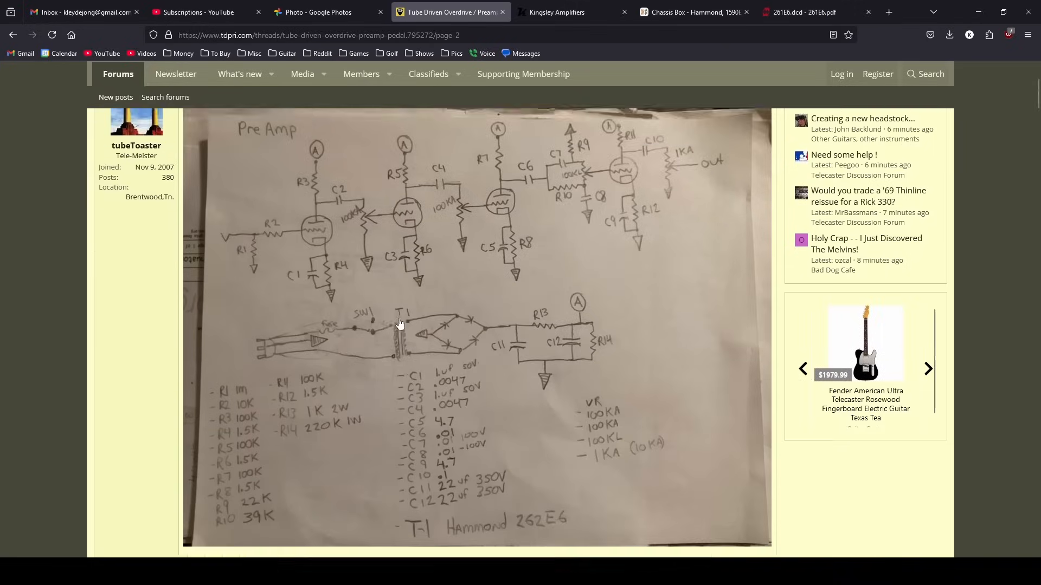
scroll(down, 3)
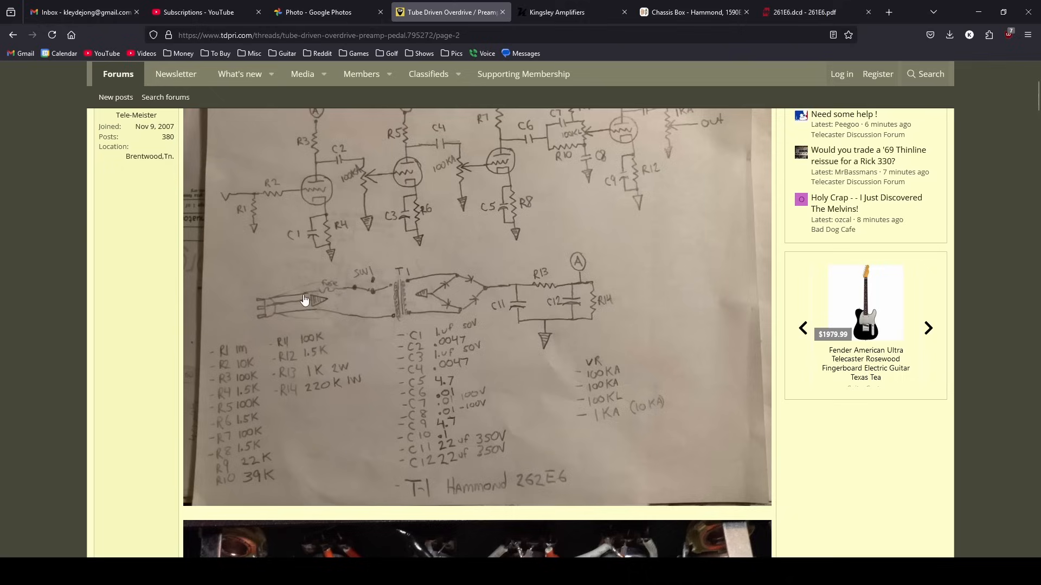
mouse_move(400, 286)
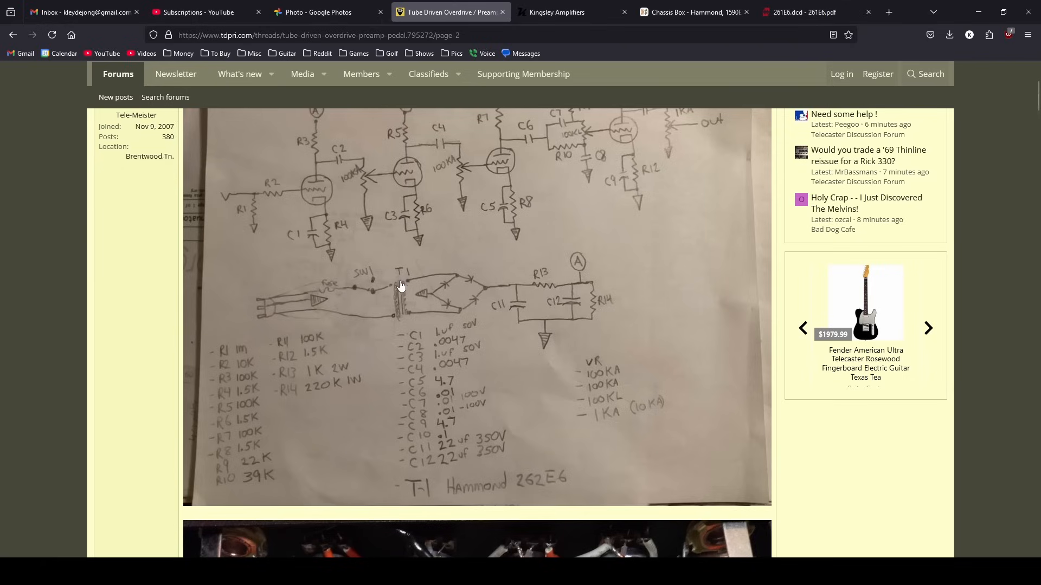
mouse_move(487, 494)
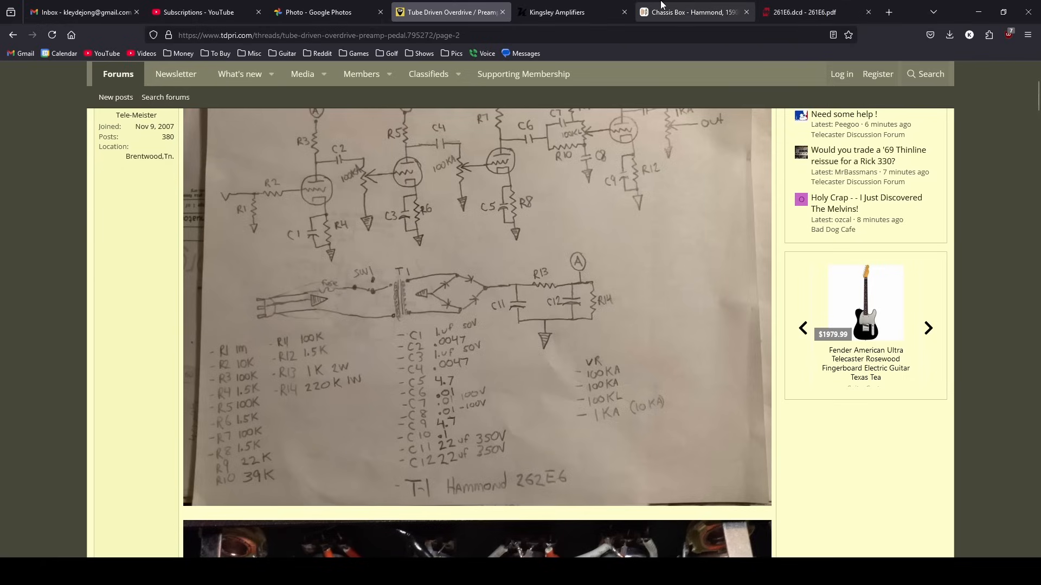
View the Hammond 261E6 datasheet with its dimensions, wiring colours and electrical data.
click(801, 11)
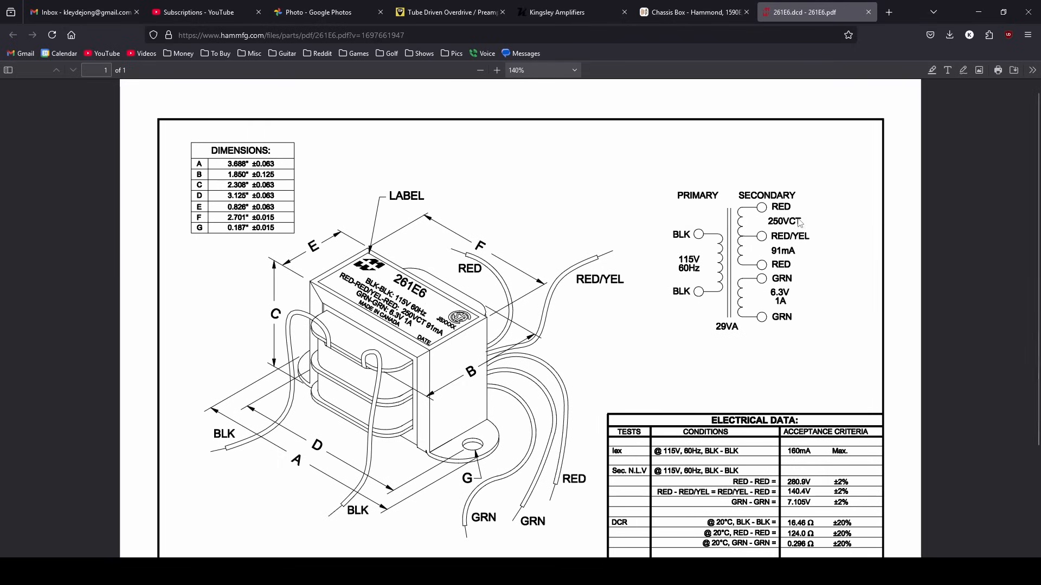
mouse_move(779, 225)
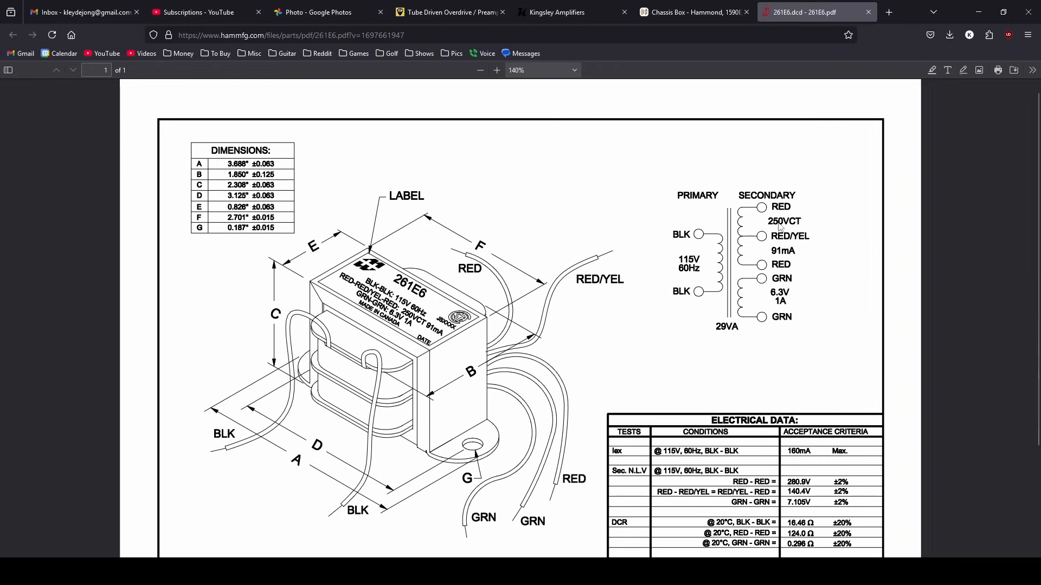
mouse_move(645, 260)
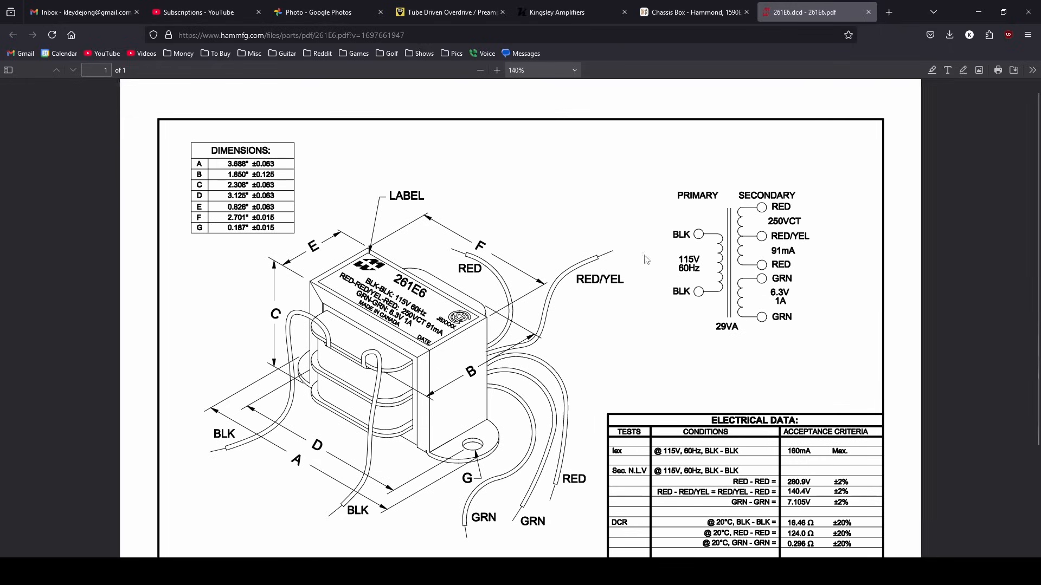
mouse_move(619, 335)
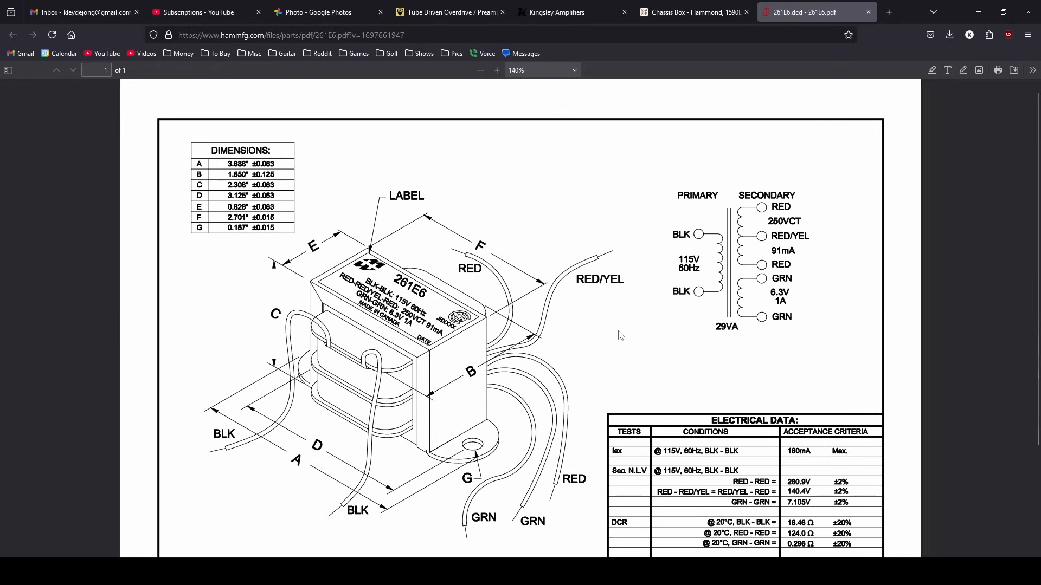
mouse_move(801, 221)
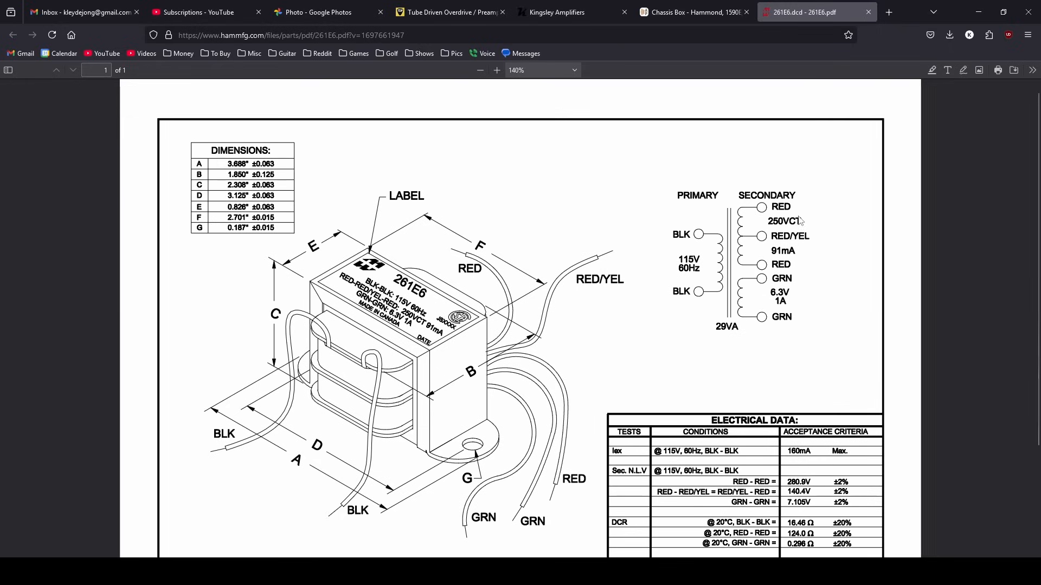
mouse_move(795, 228)
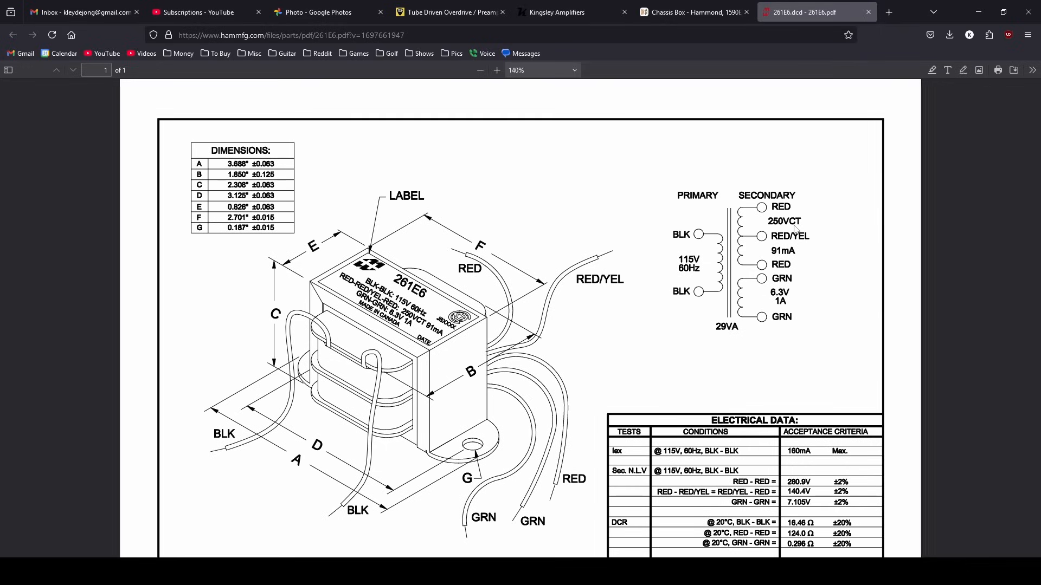
mouse_move(818, 203)
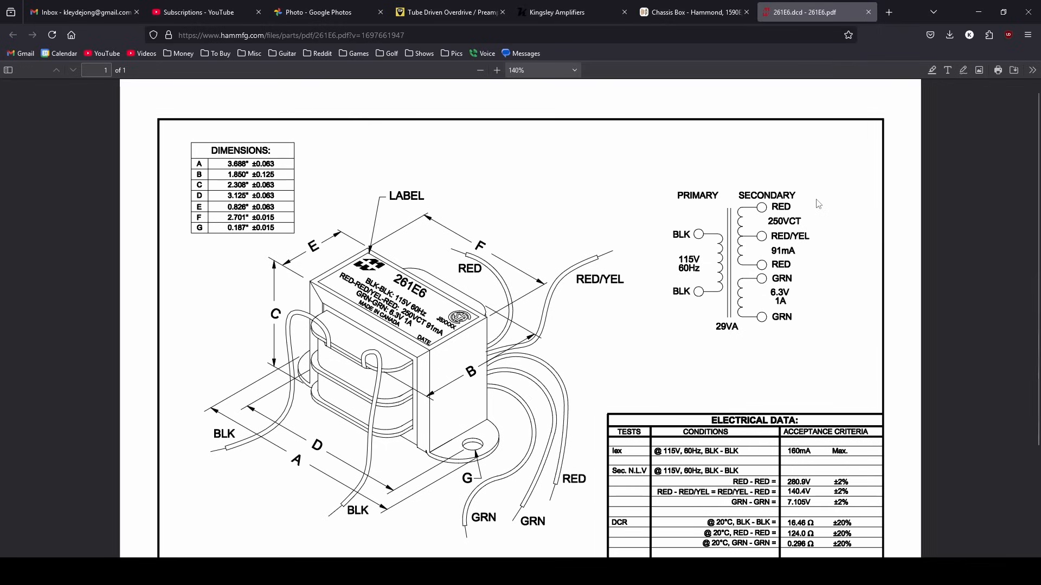
mouse_move(810, 213)
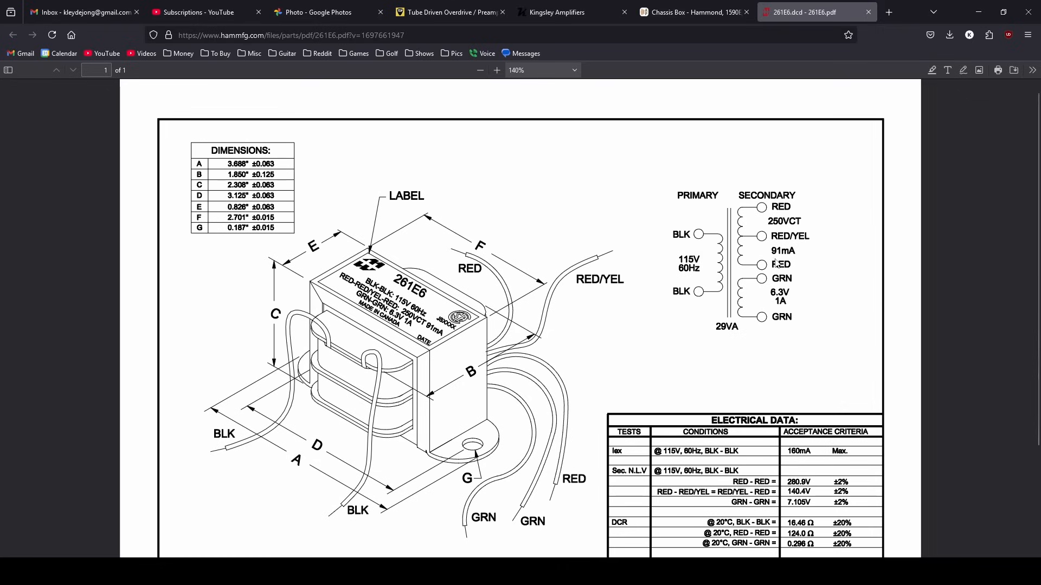
mouse_move(781, 278)
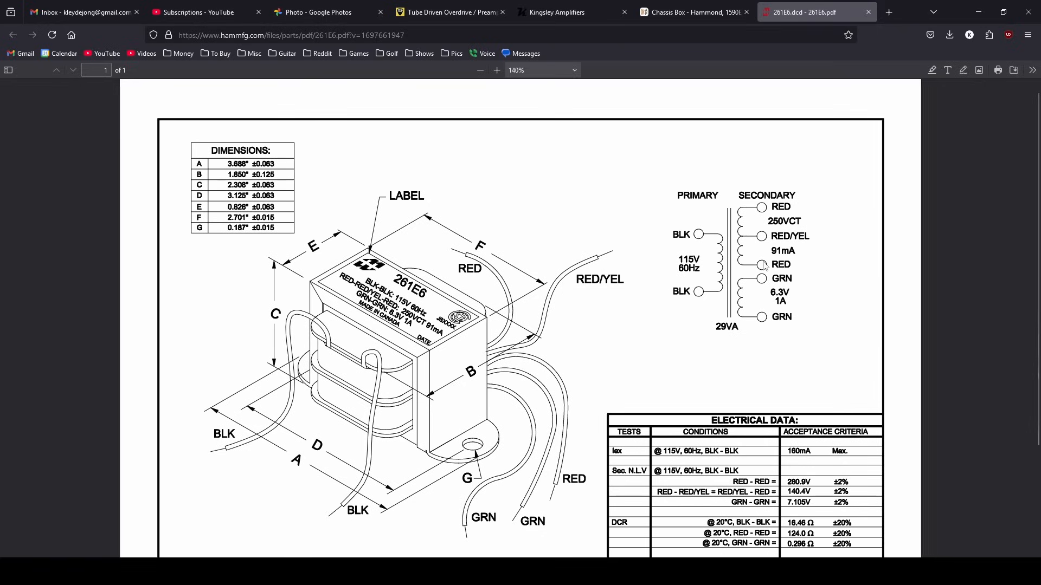
mouse_move(799, 310)
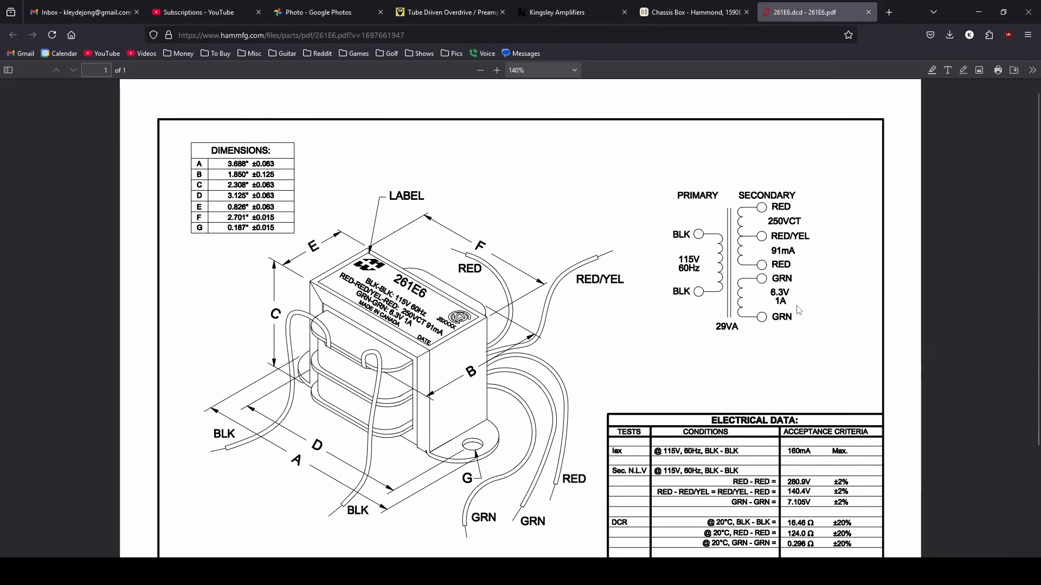
mouse_move(796, 299)
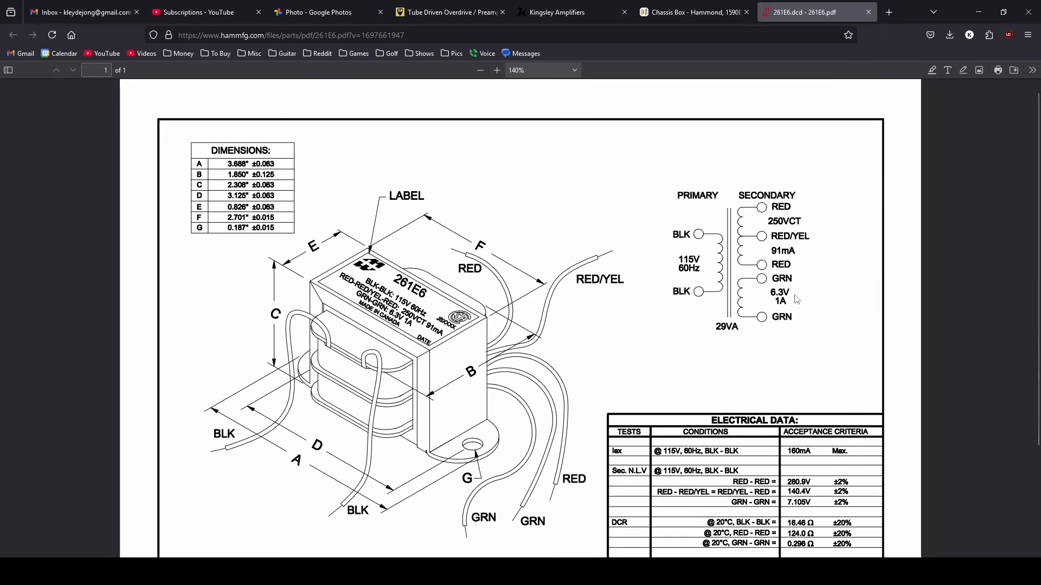
mouse_move(614, 316)
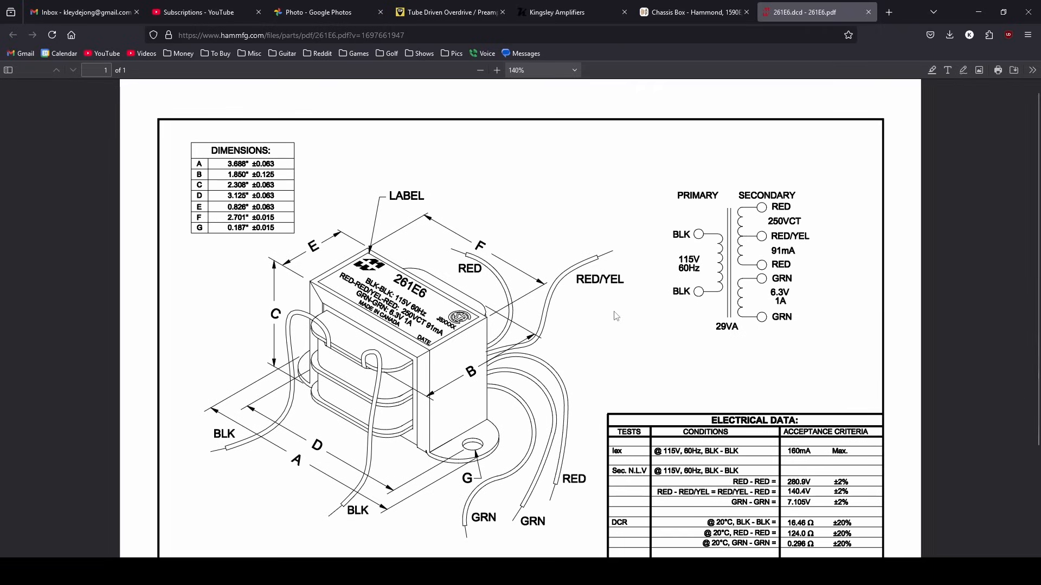
mouse_move(570, 329)
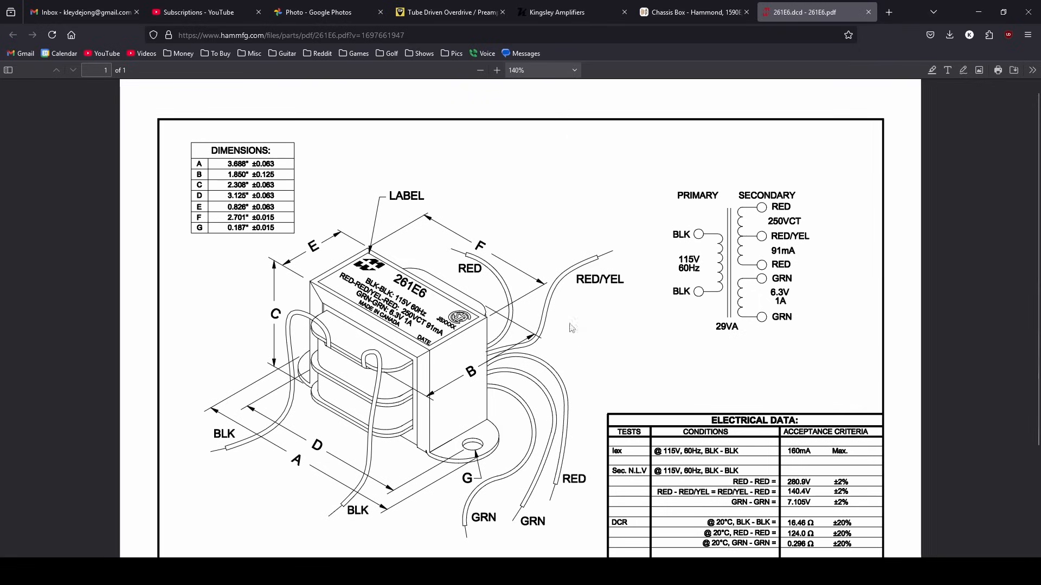
mouse_move(540, 281)
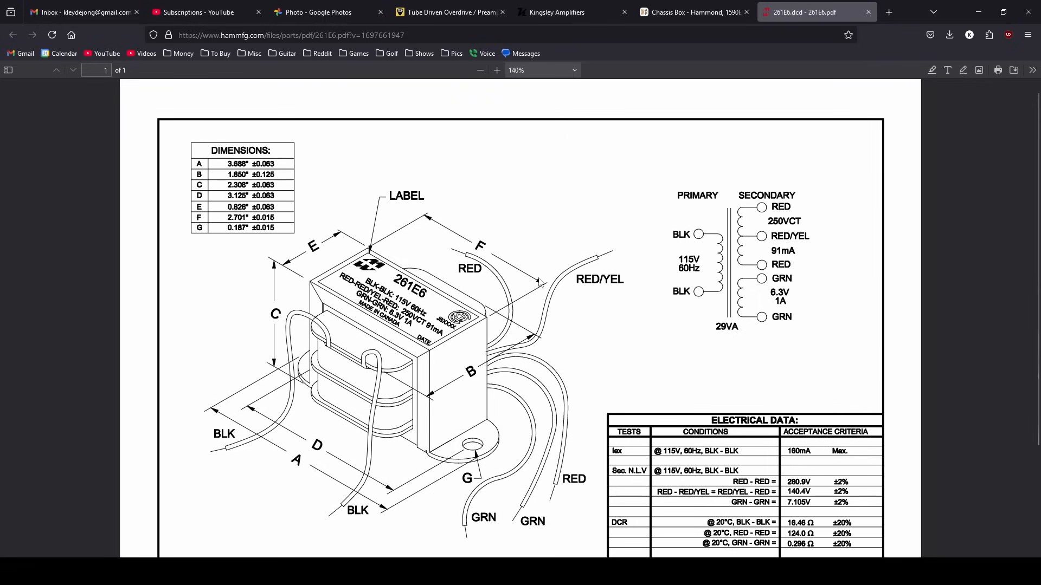
Show the Amplified Parts listing for the $26.30 Hammond 1590E diecast box.
click(690, 12)
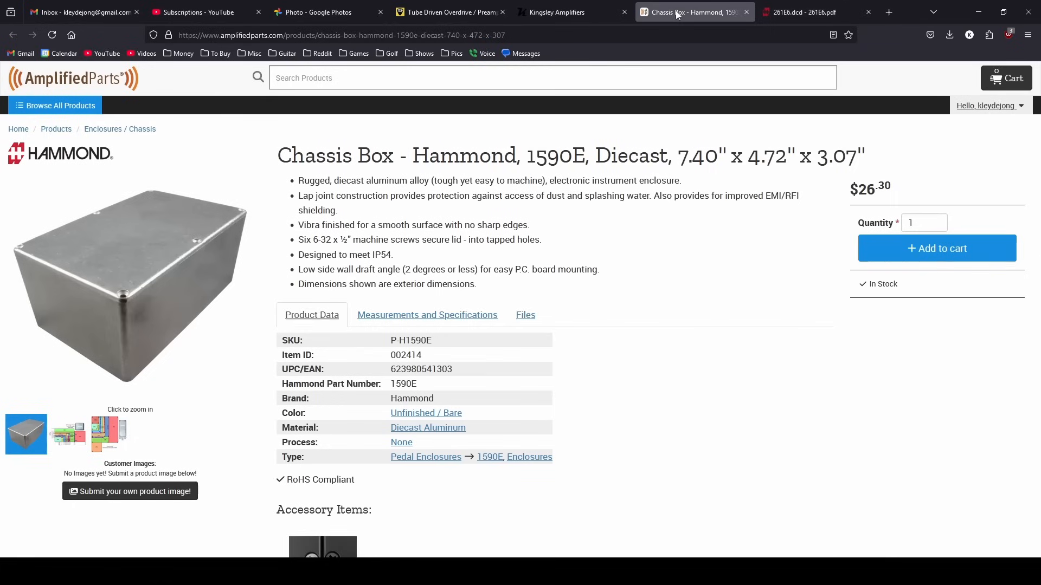
mouse_move(438, 136)
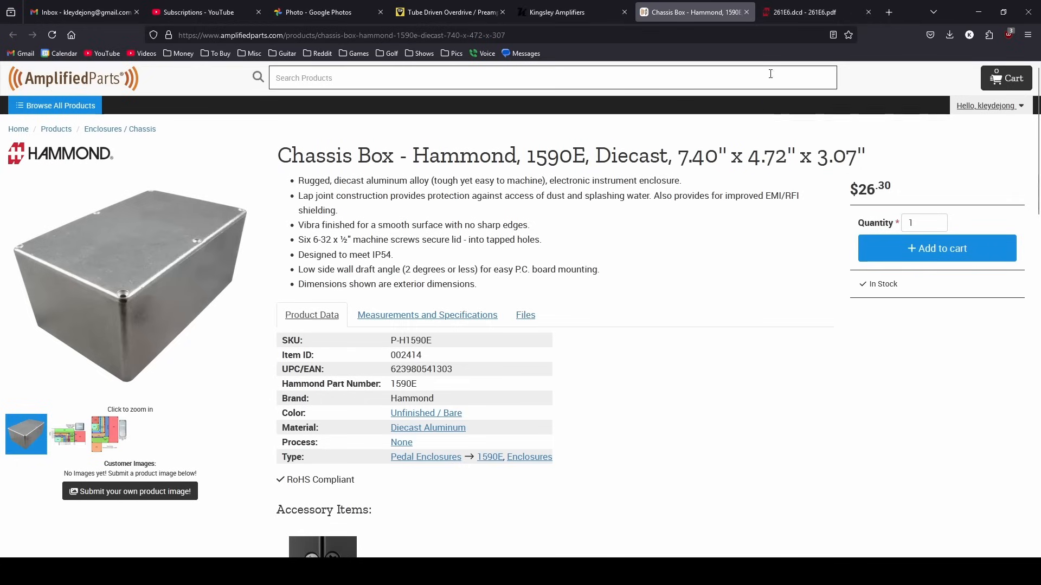
Compare the 1590E chassis listing against the 261E6 datasheet repeatedly, ending on the datasheet.
click(803, 12)
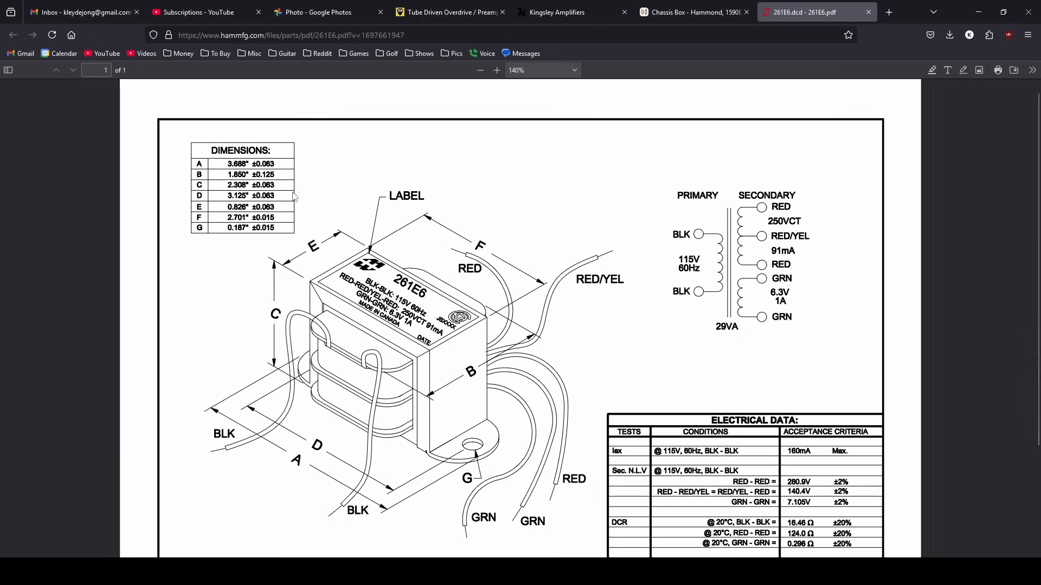
mouse_move(496, 449)
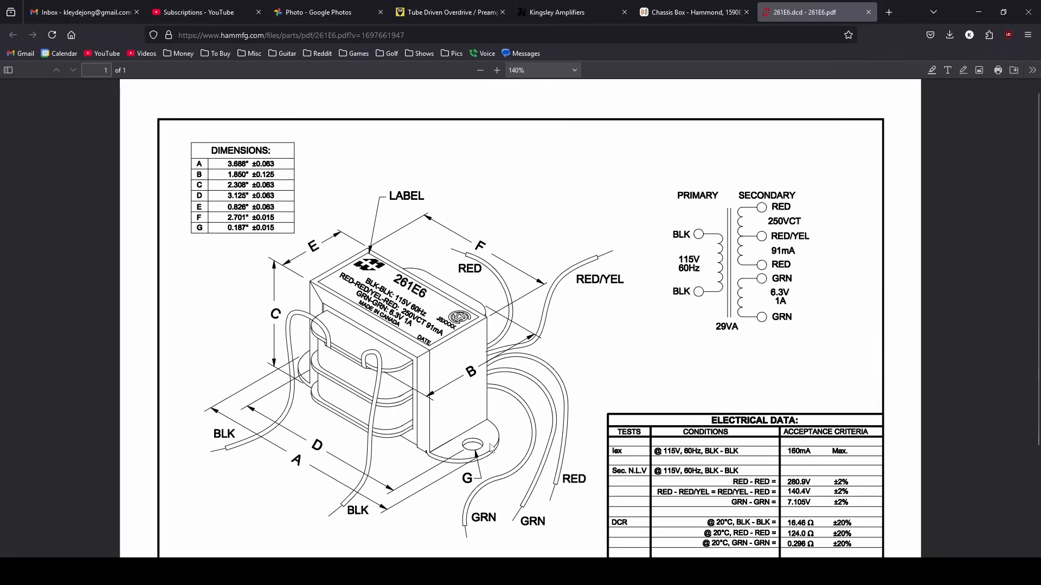
mouse_move(491, 449)
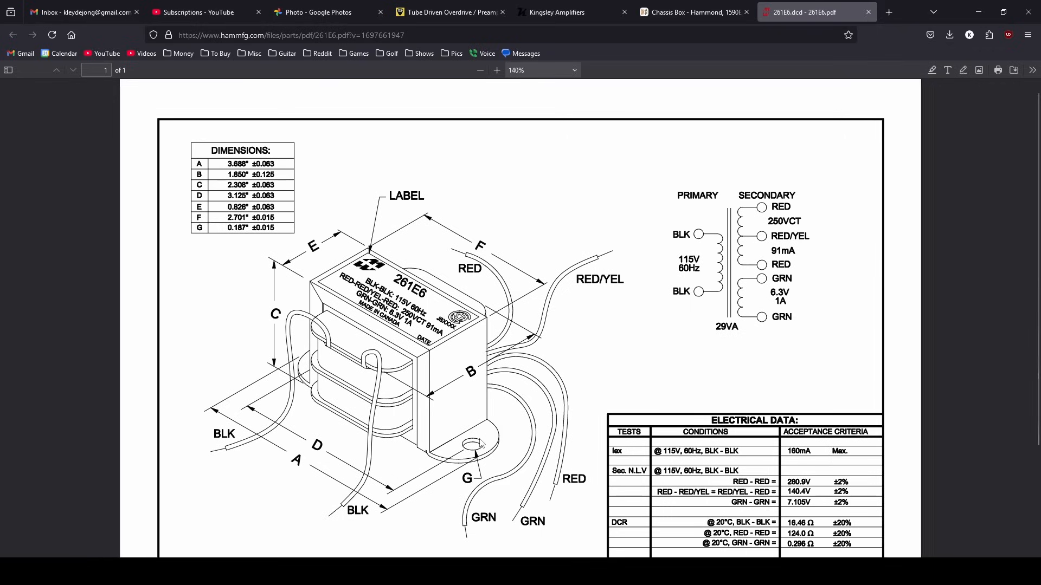
click(694, 12)
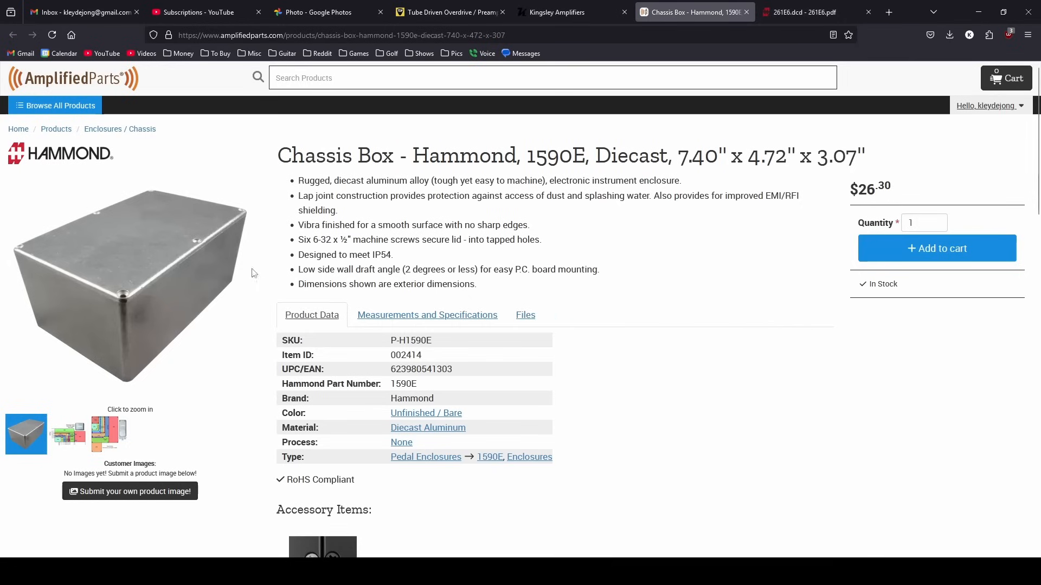
click(799, 12)
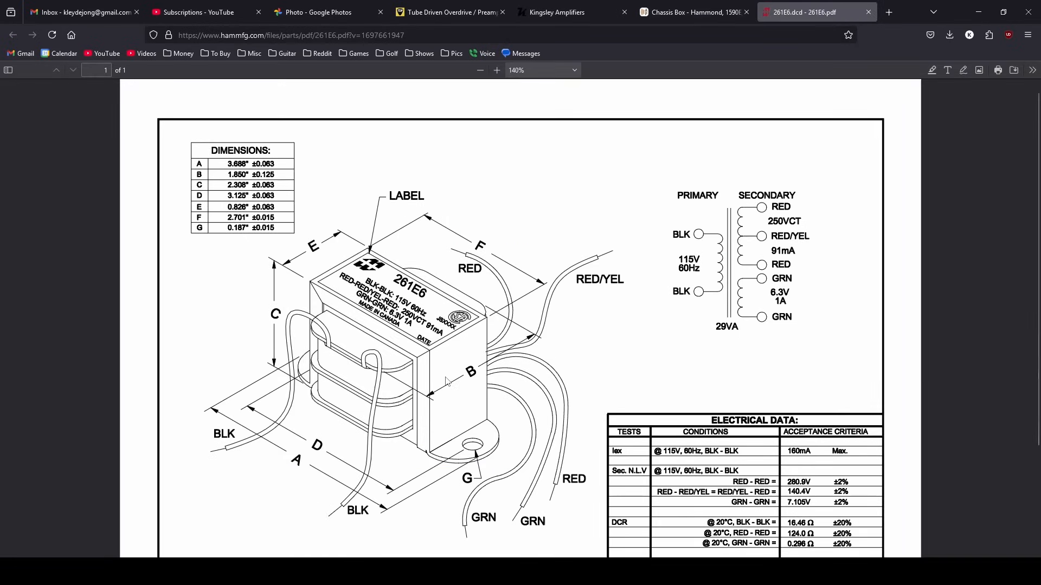
mouse_move(245, 174)
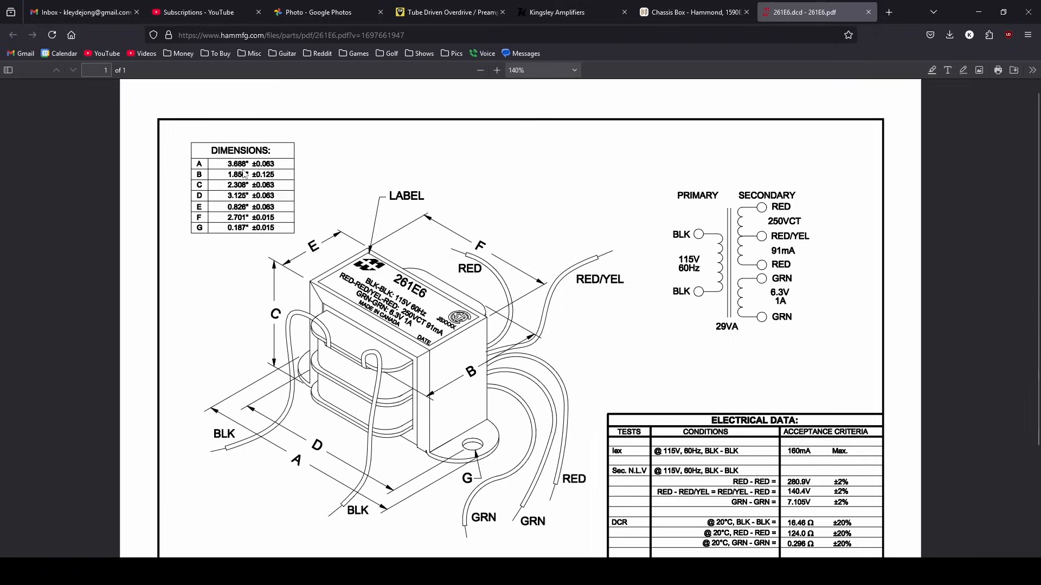
mouse_move(372, 372)
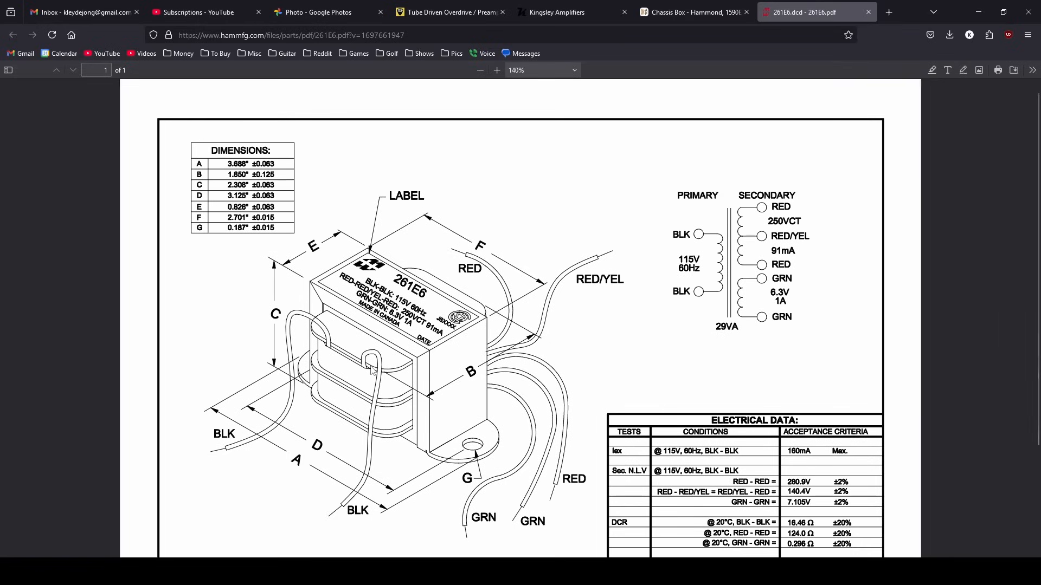
mouse_move(389, 416)
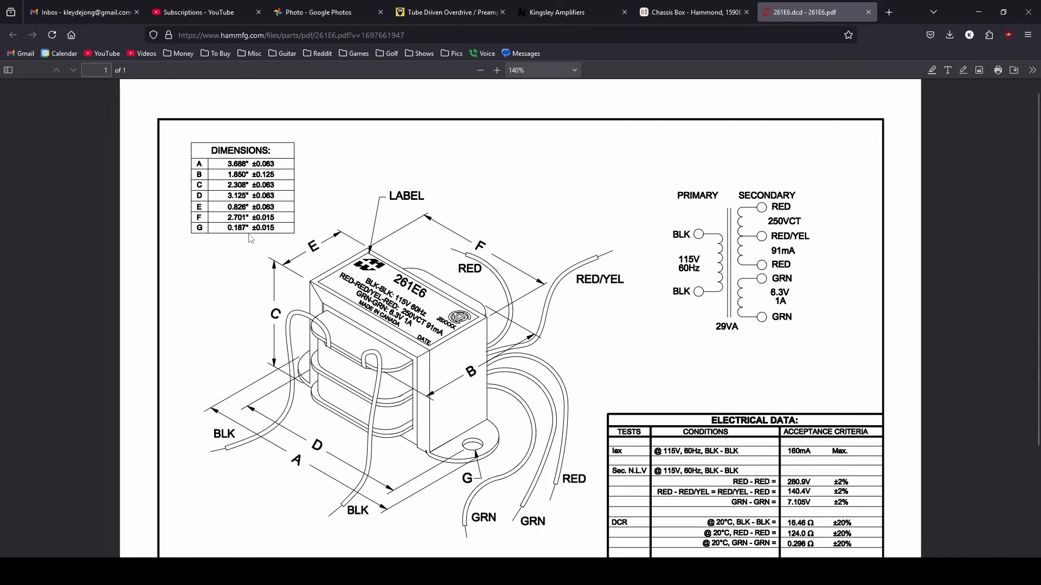
mouse_move(340, 364)
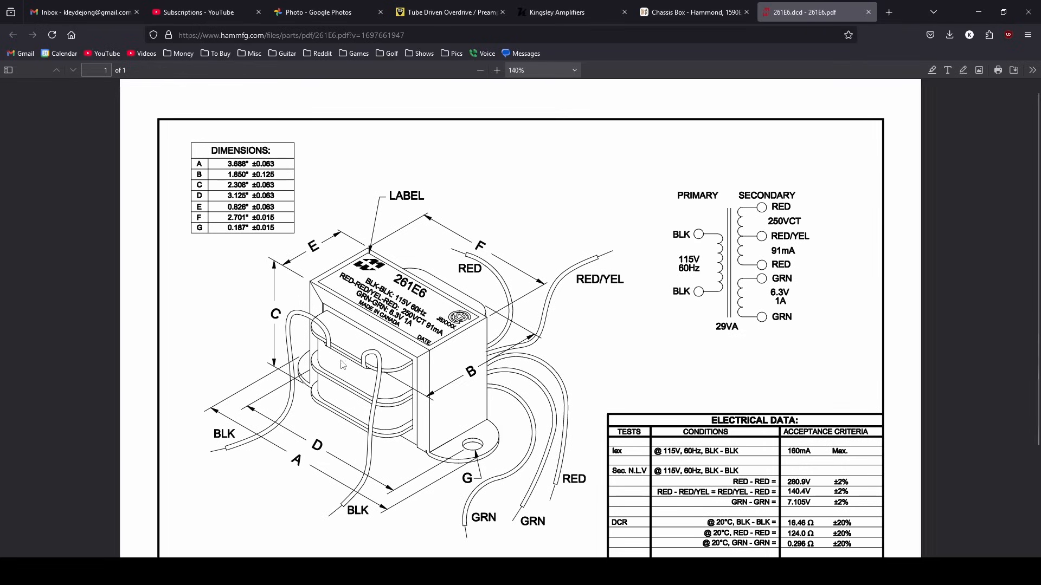
mouse_move(360, 413)
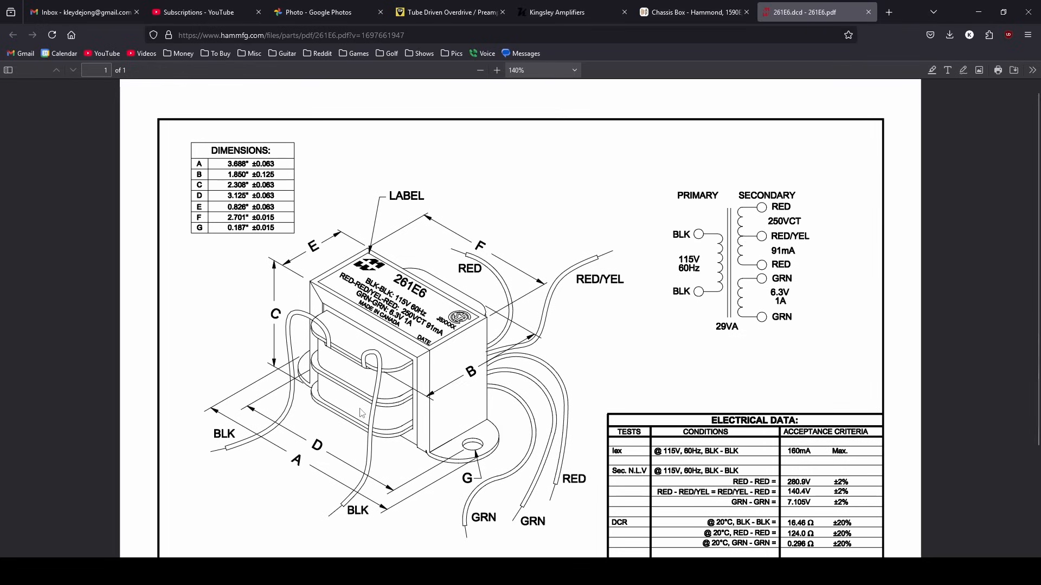
mouse_move(539, 442)
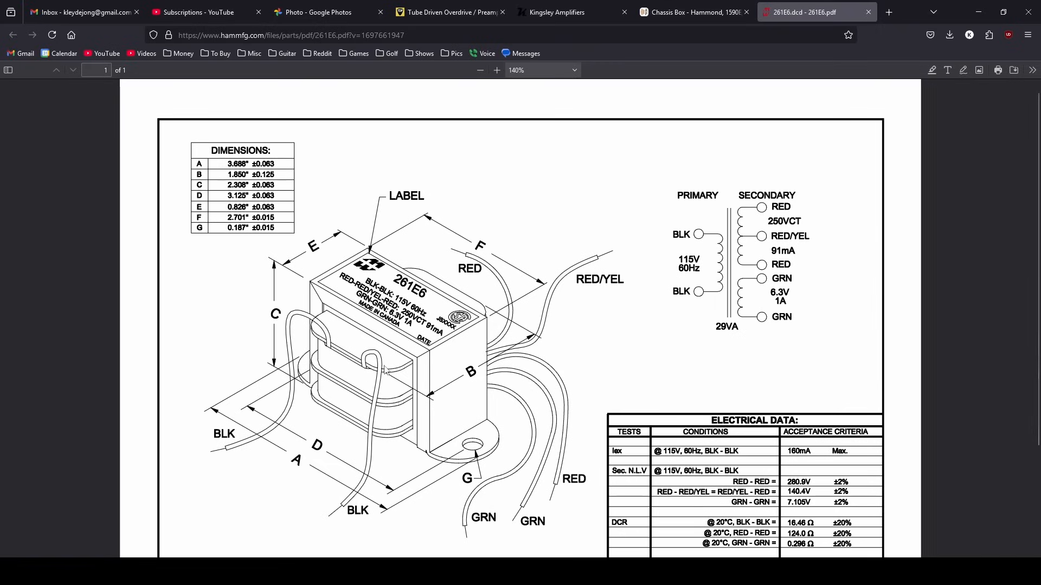
mouse_move(384, 369)
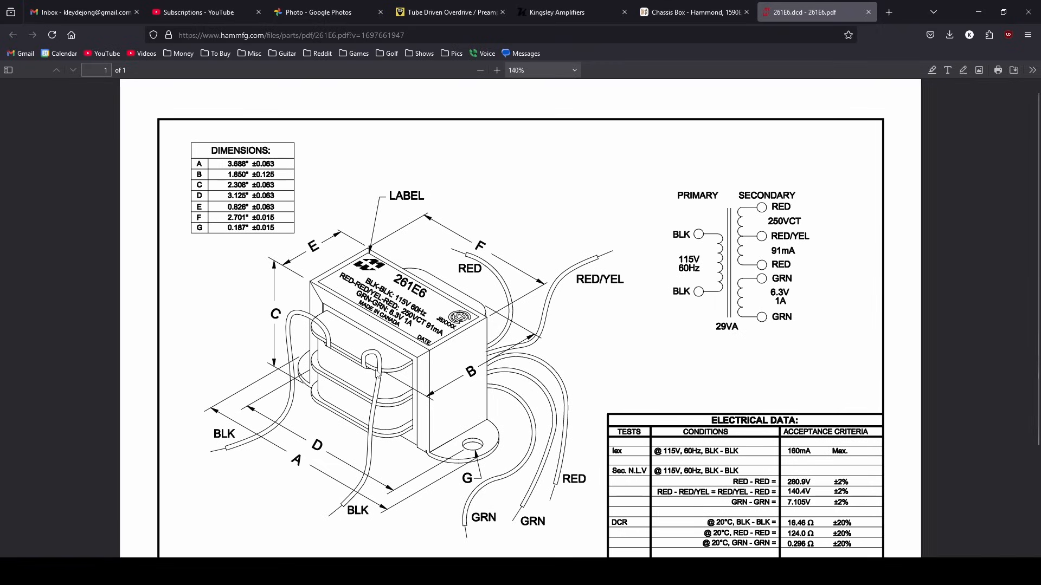
click(694, 11)
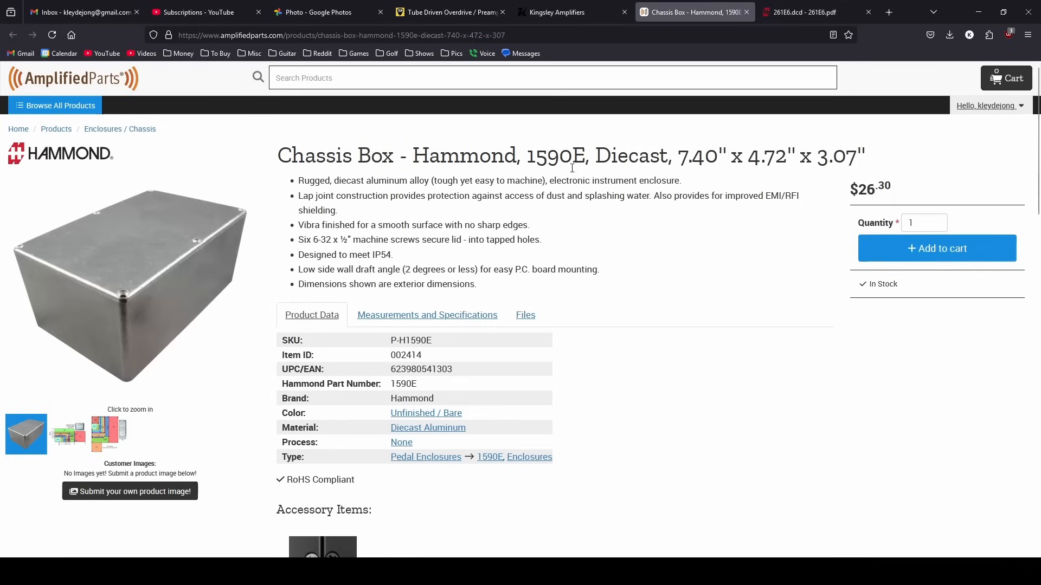
click(800, 11)
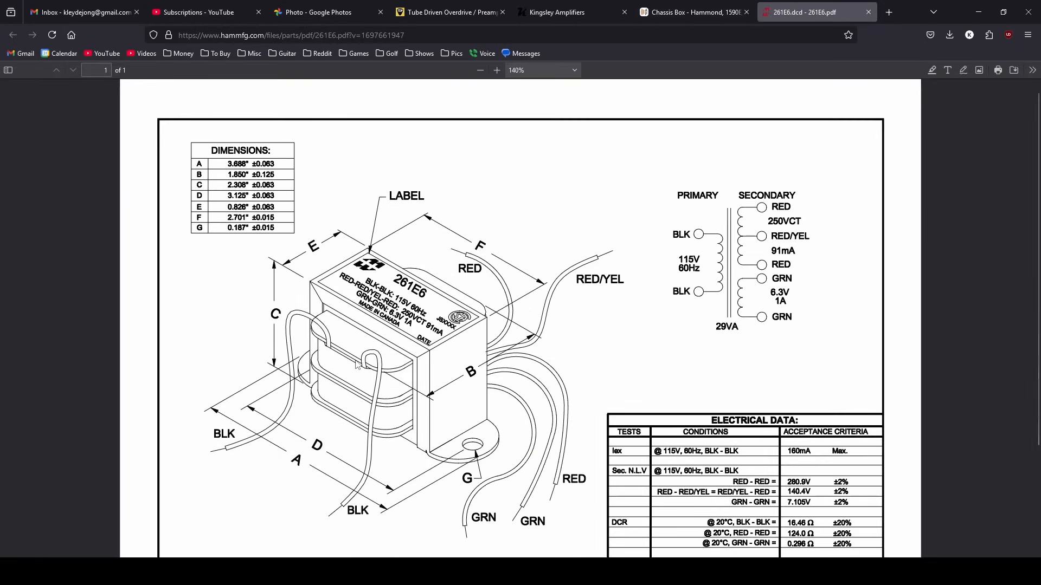
click(692, 12)
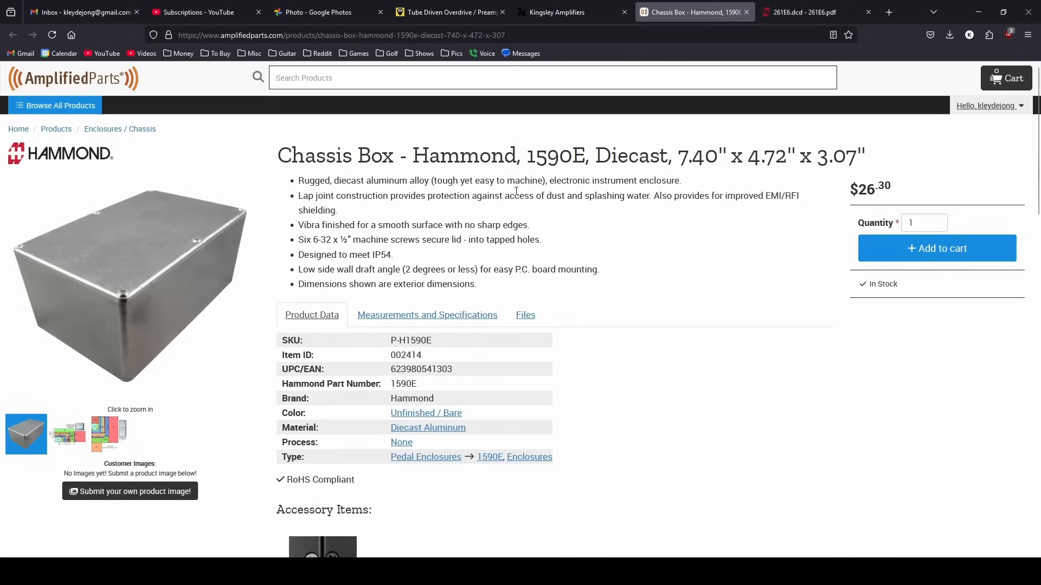
click(804, 12)
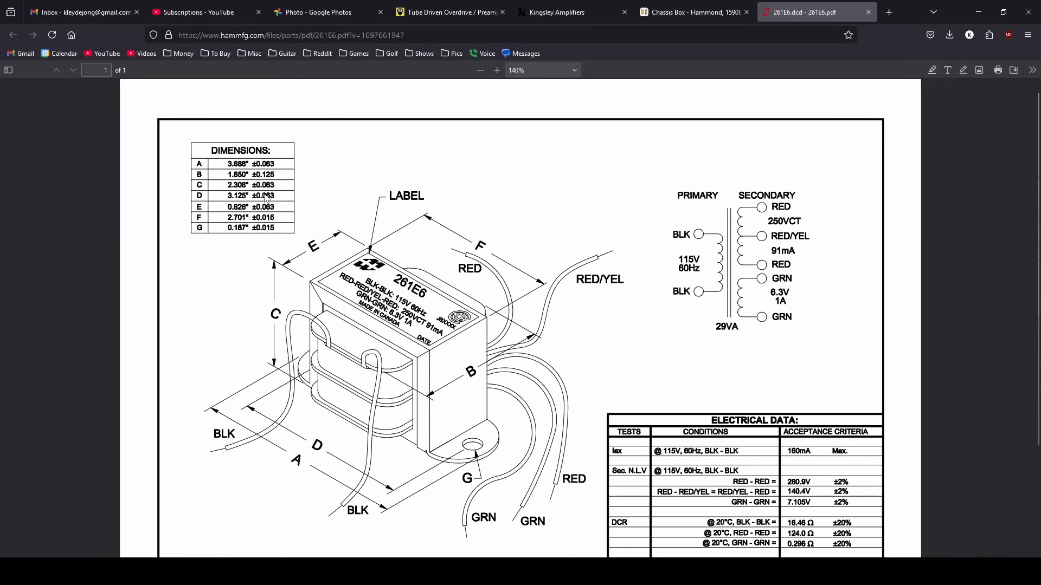
mouse_move(429, 385)
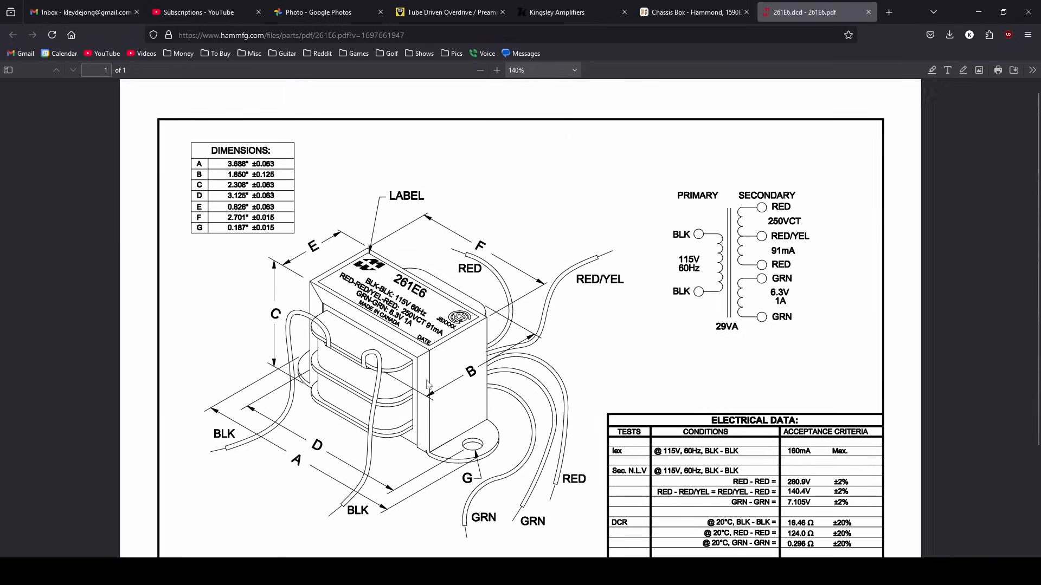
mouse_move(486, 369)
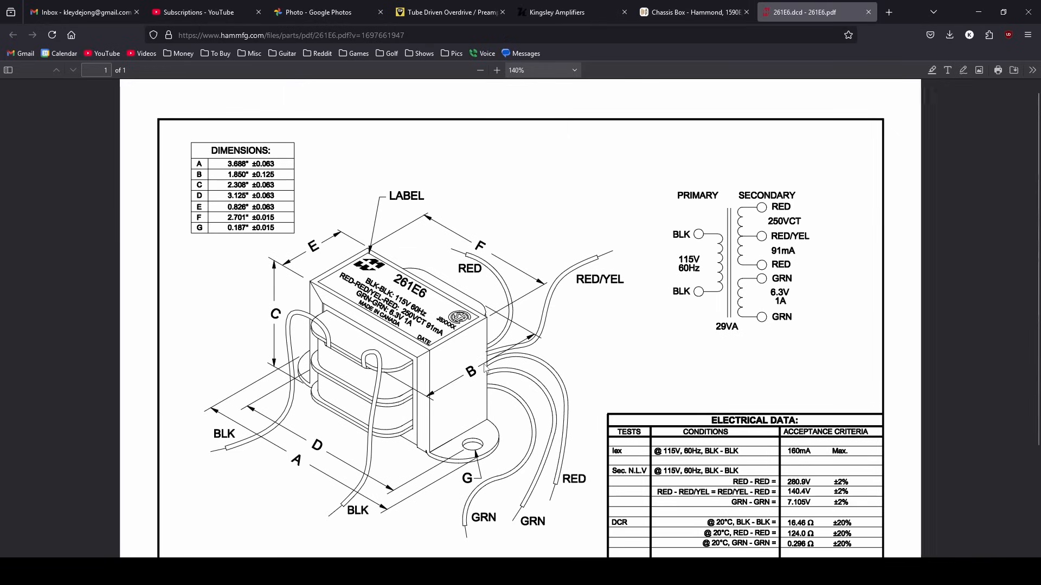
mouse_move(418, 410)
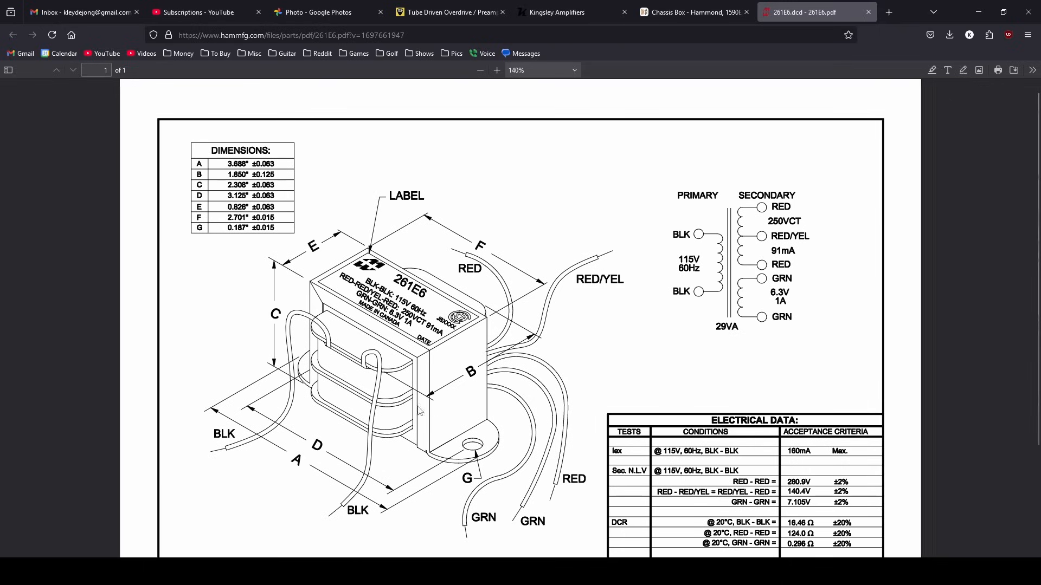
mouse_move(507, 366)
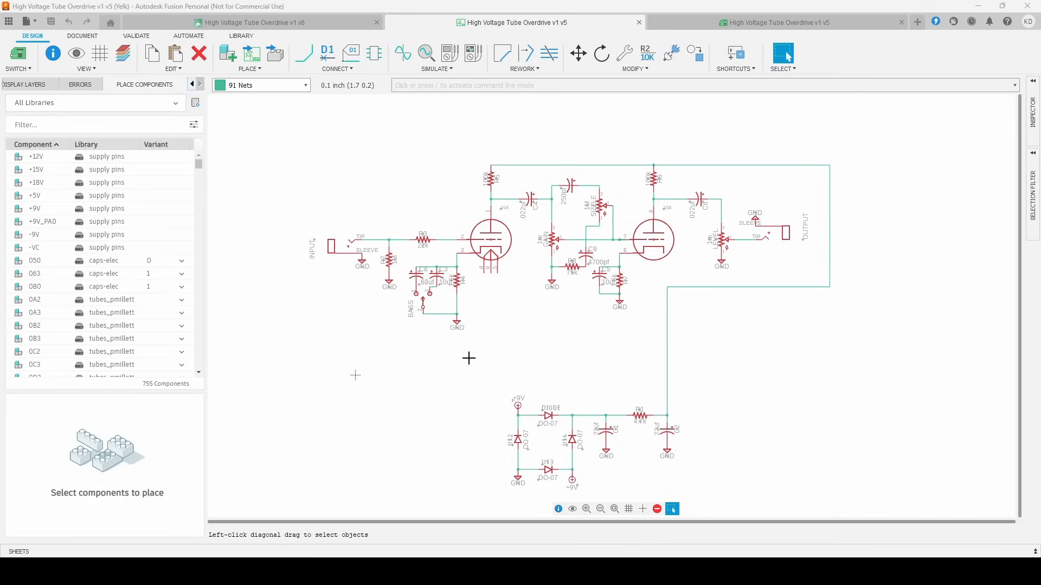
mouse_move(523, 463)
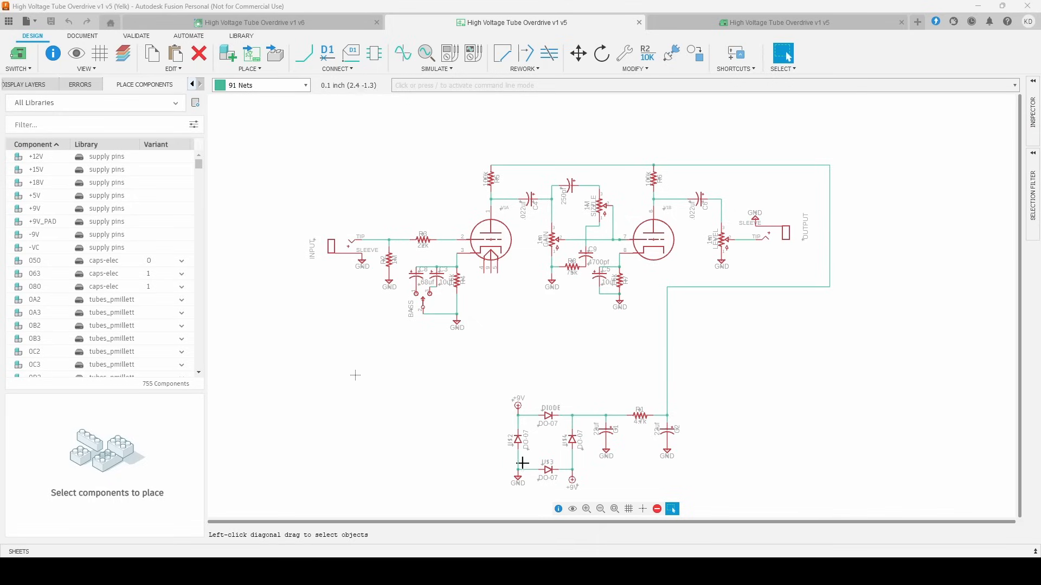
mouse_move(444, 474)
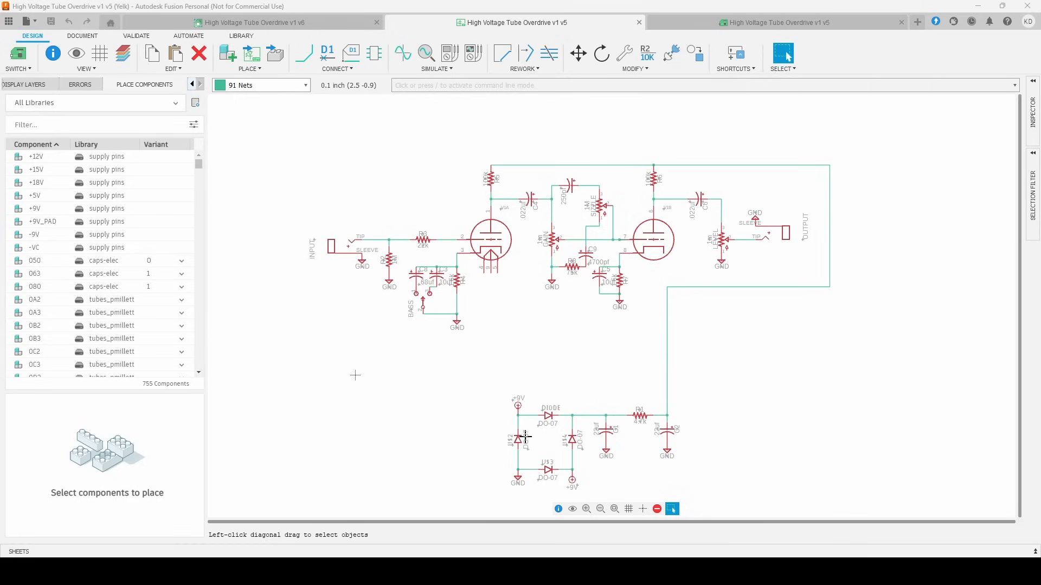
mouse_move(524, 462)
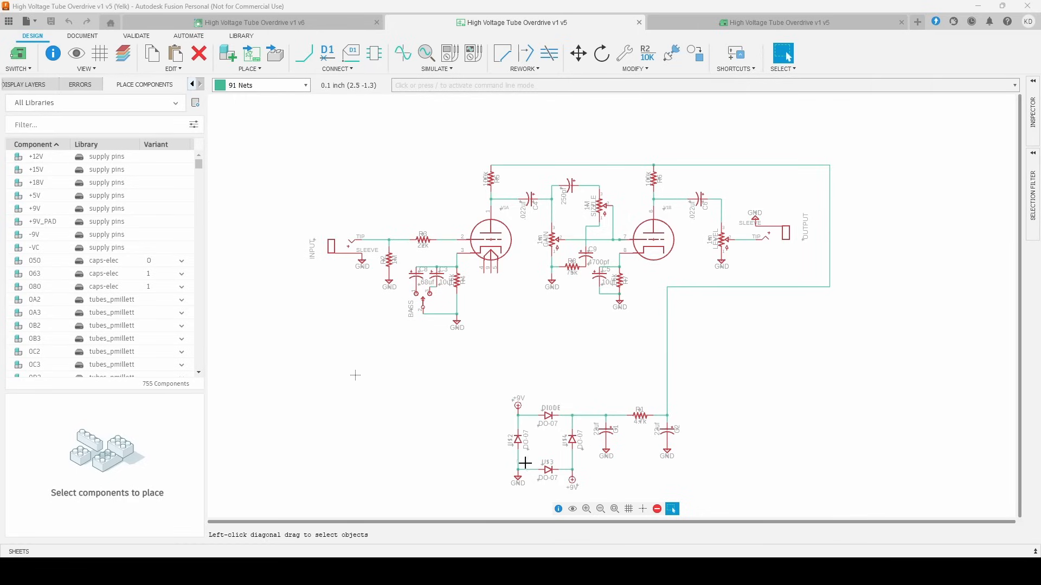
mouse_move(546, 444)
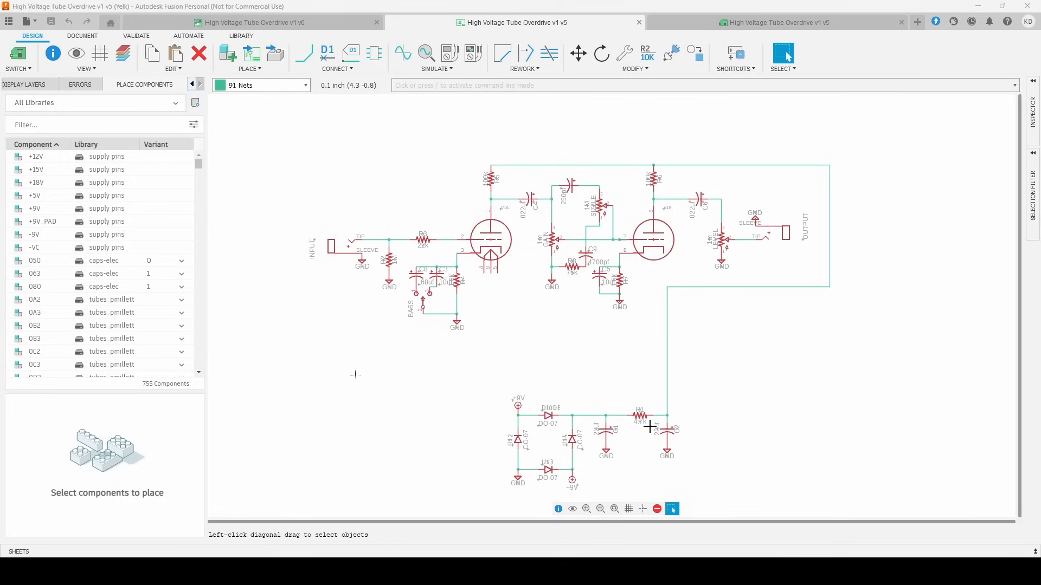
mouse_move(623, 430)
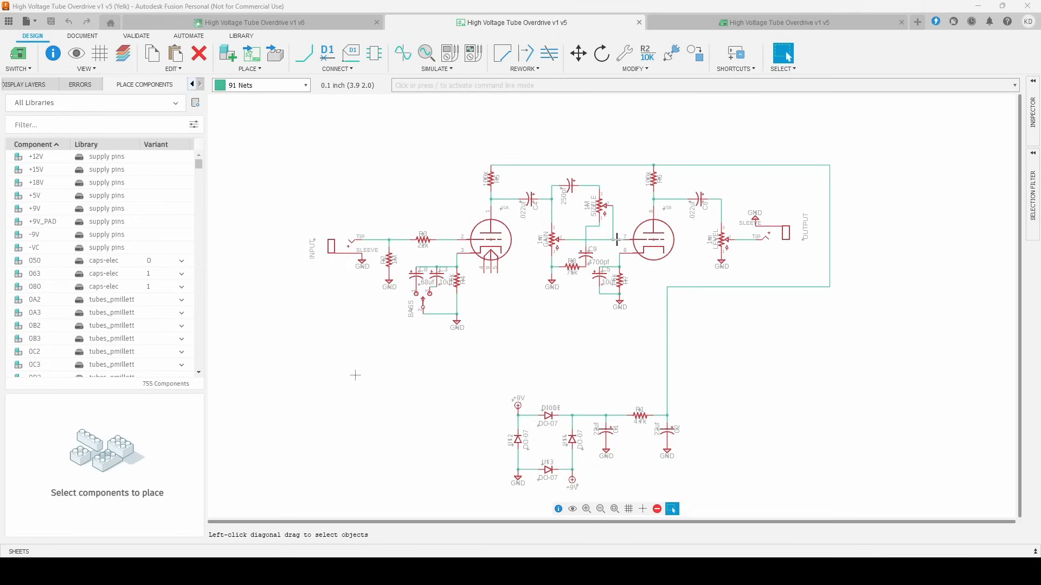
mouse_move(296, 251)
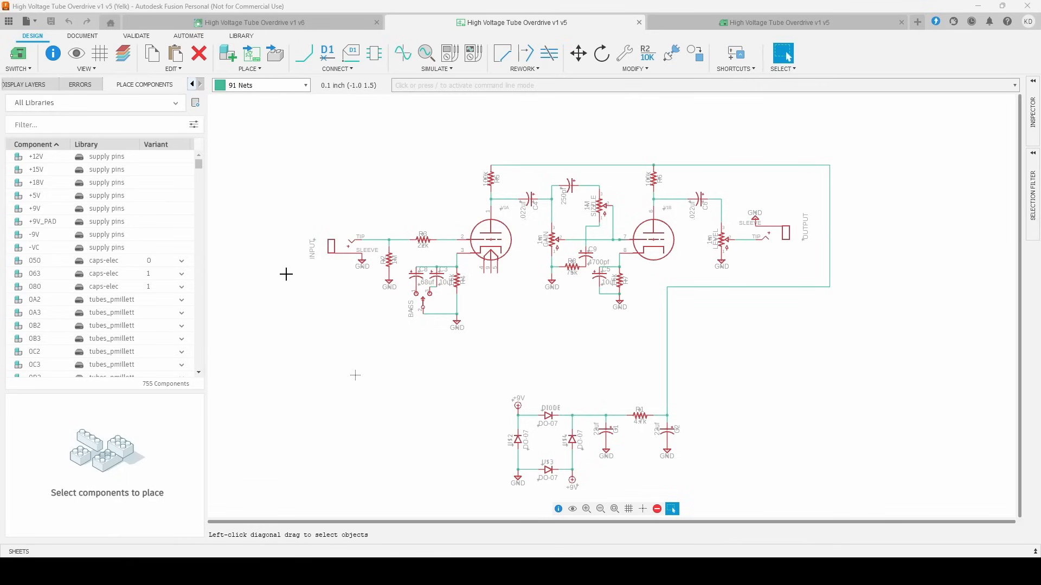
mouse_move(395, 272)
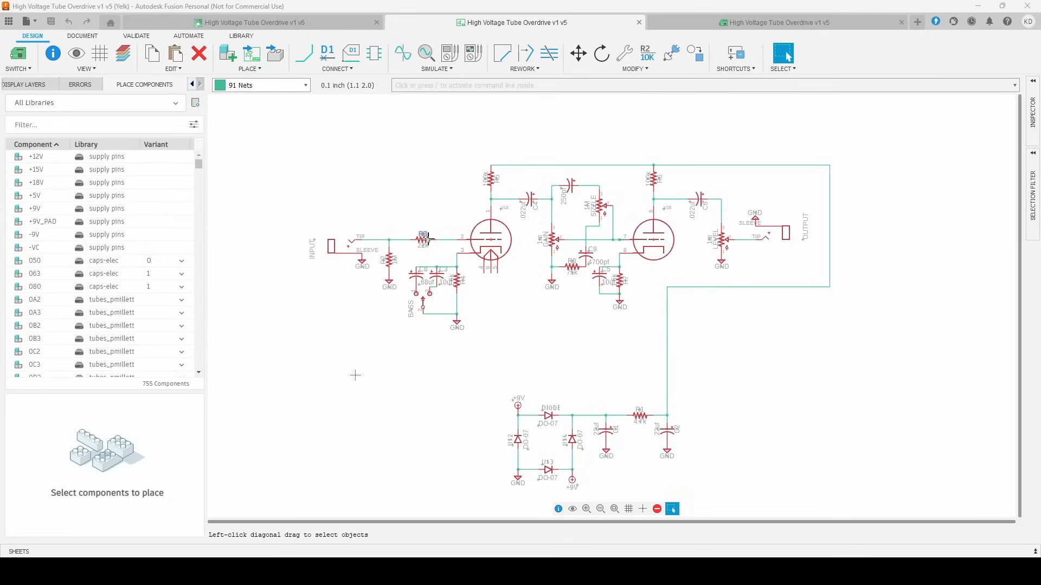
mouse_move(462, 279)
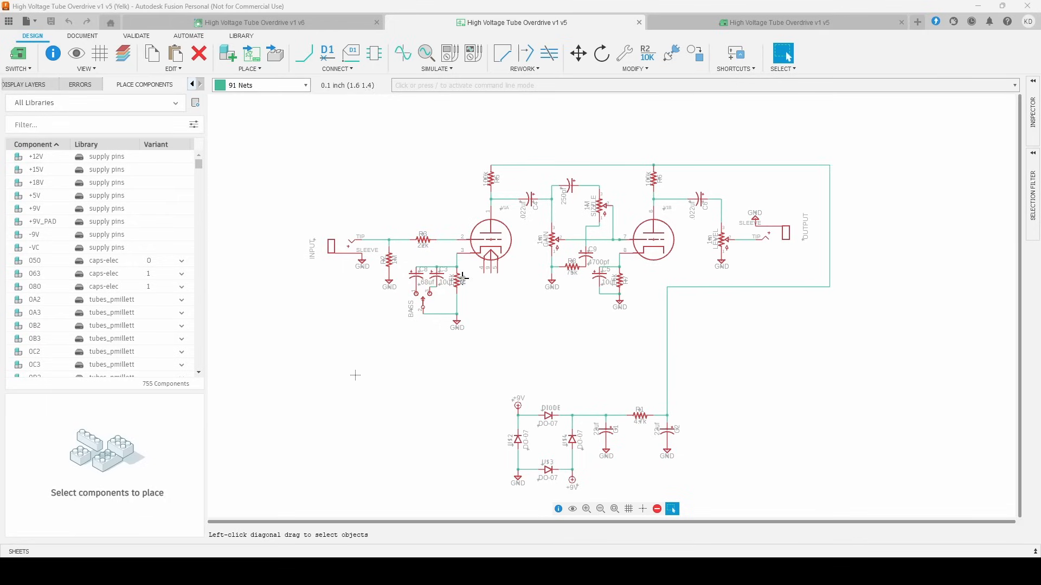
mouse_move(462, 284)
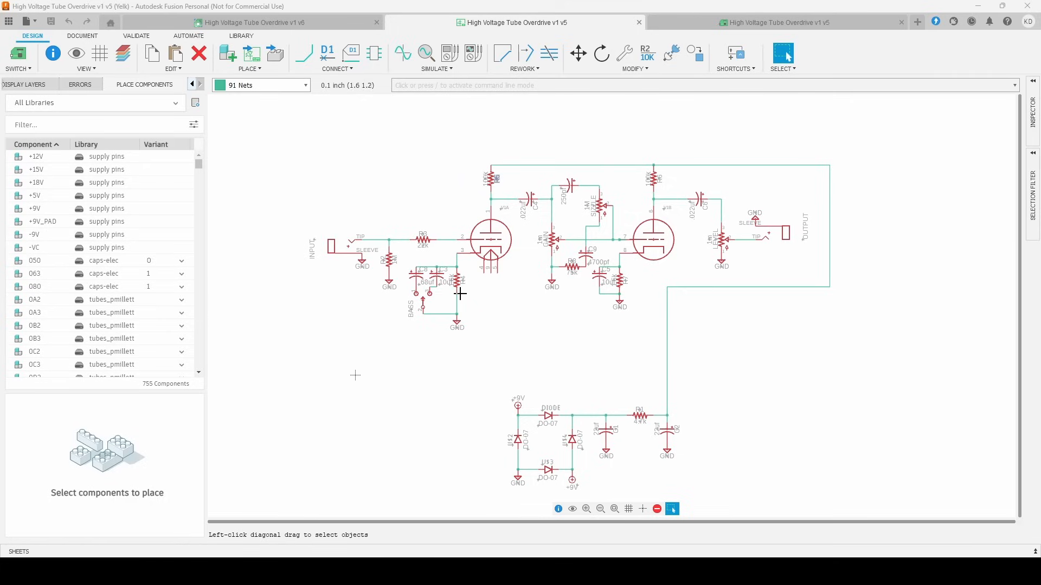
mouse_move(470, 278)
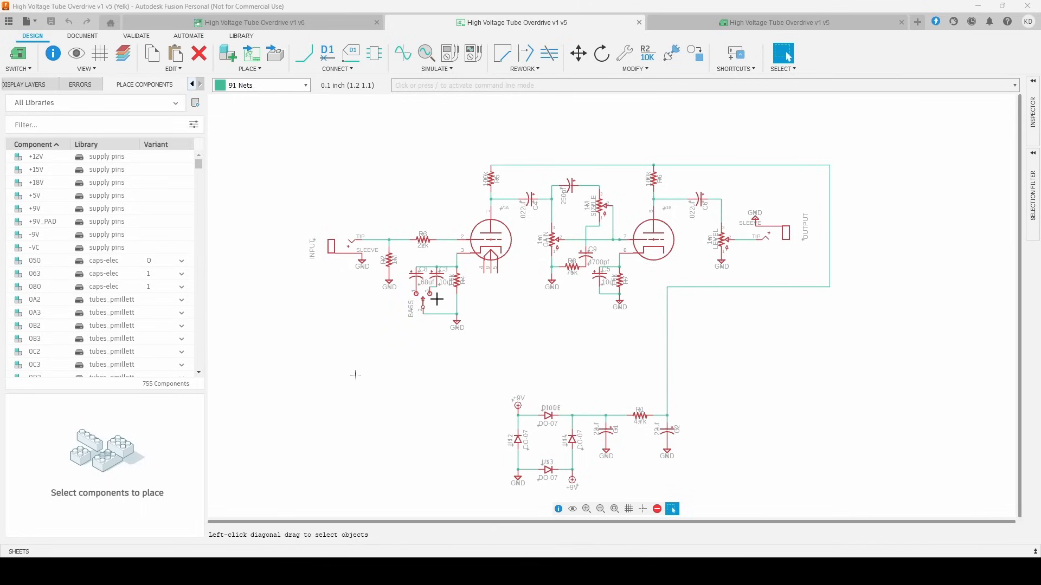
mouse_move(443, 290)
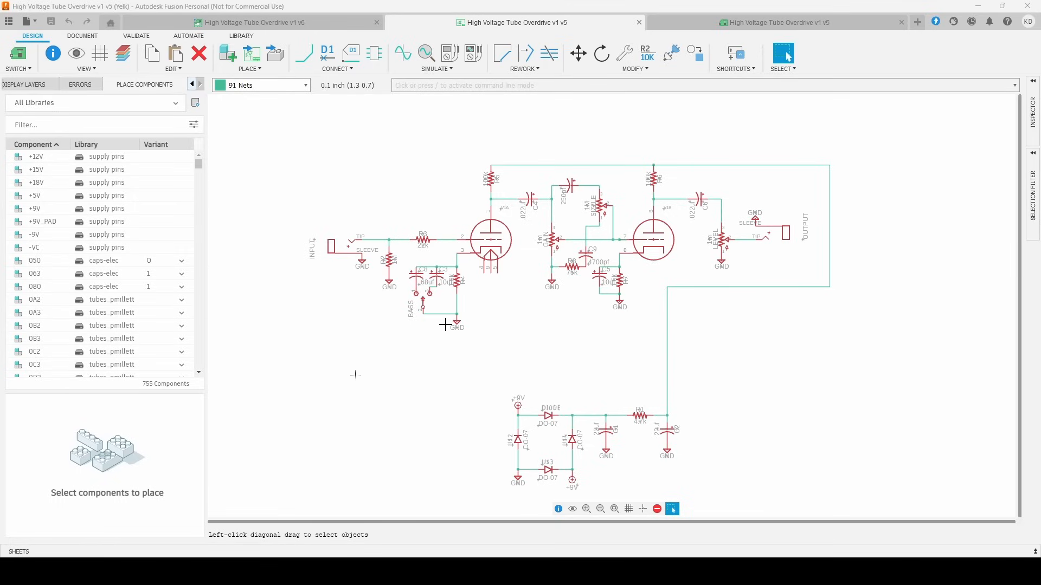
mouse_move(486, 307)
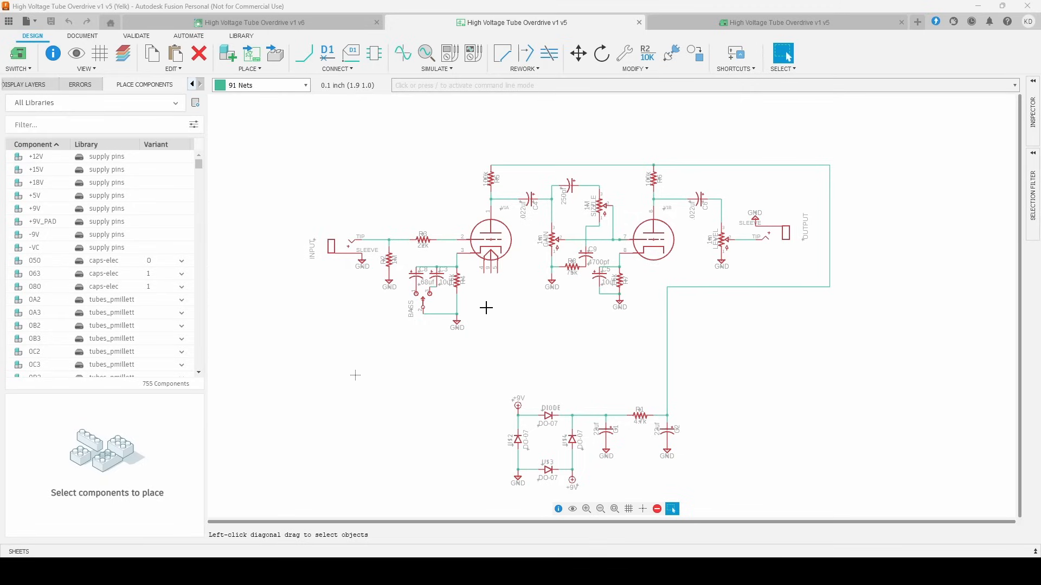
mouse_move(433, 307)
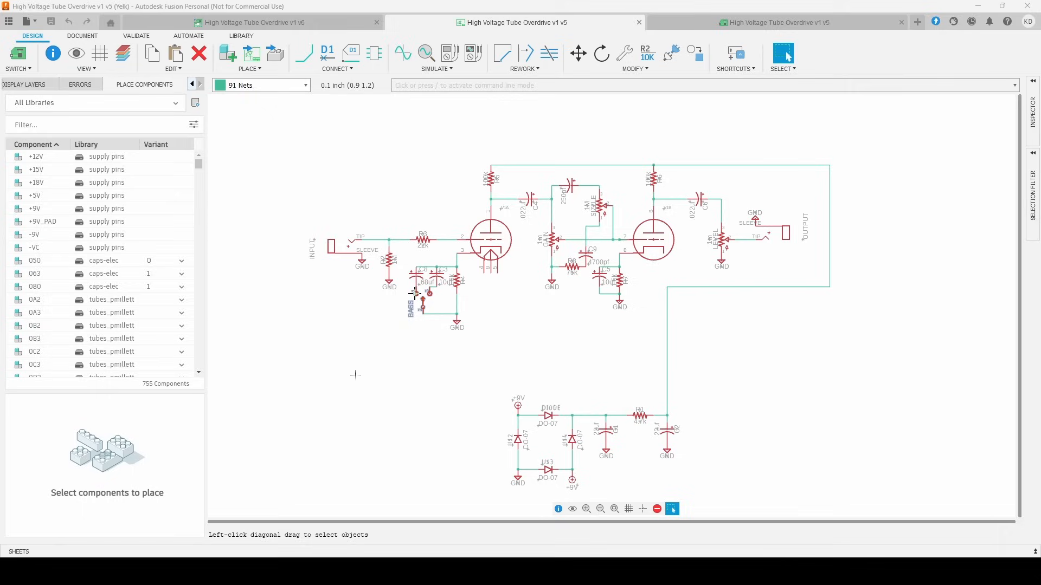
mouse_move(425, 290)
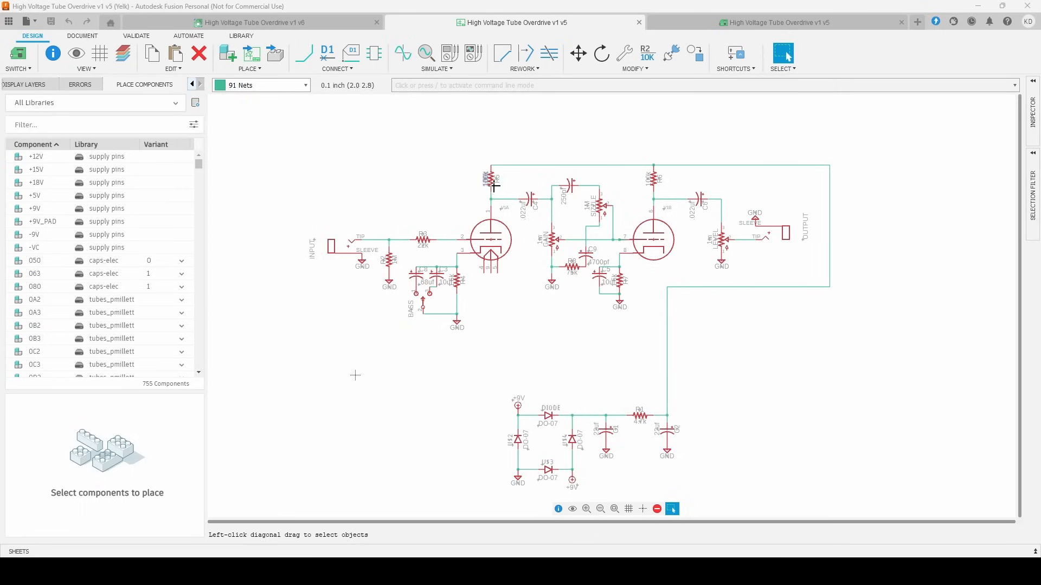
mouse_move(527, 223)
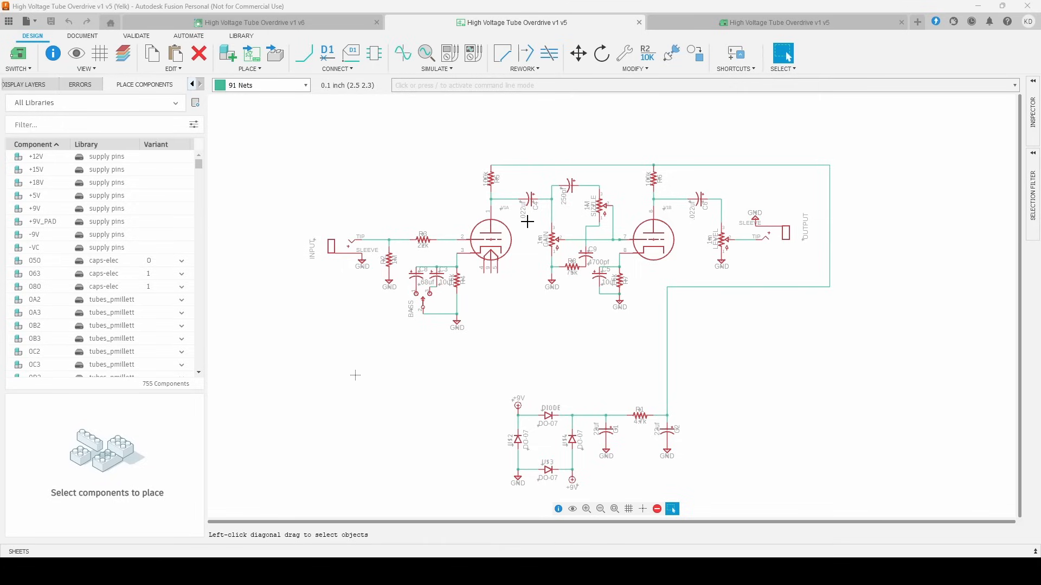
mouse_move(523, 227)
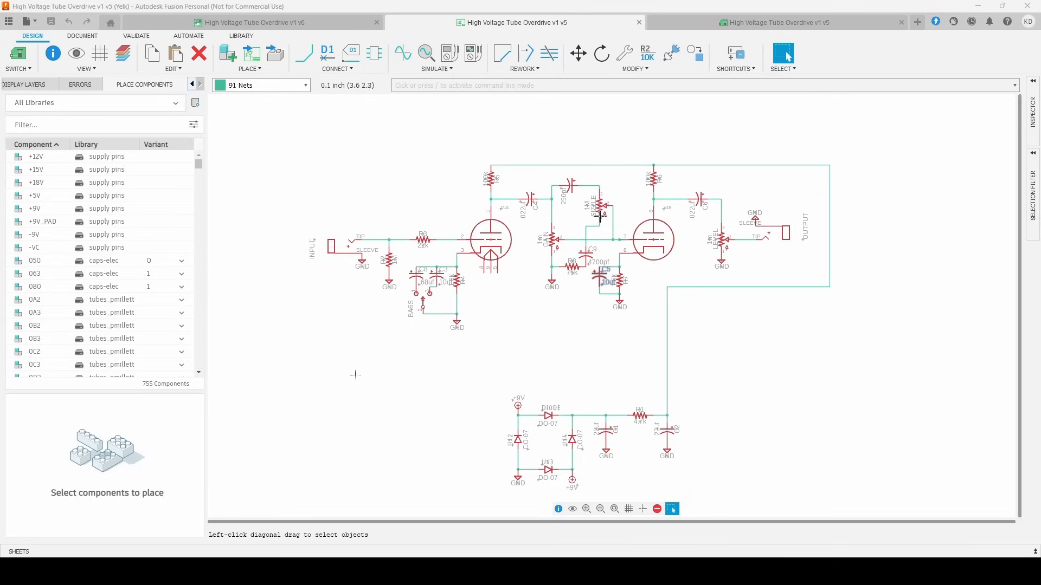
mouse_move(563, 201)
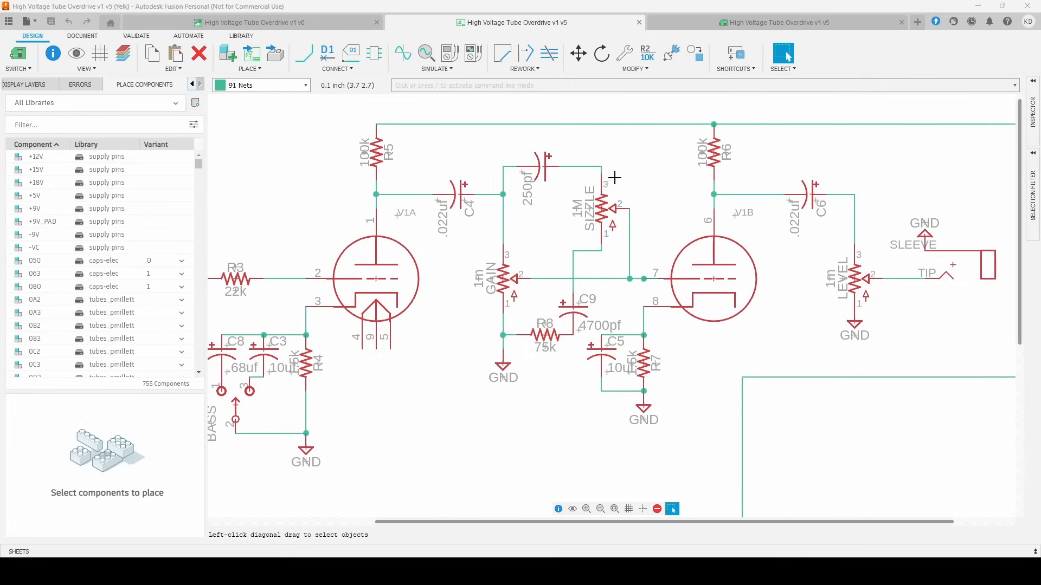
mouse_move(604, 186)
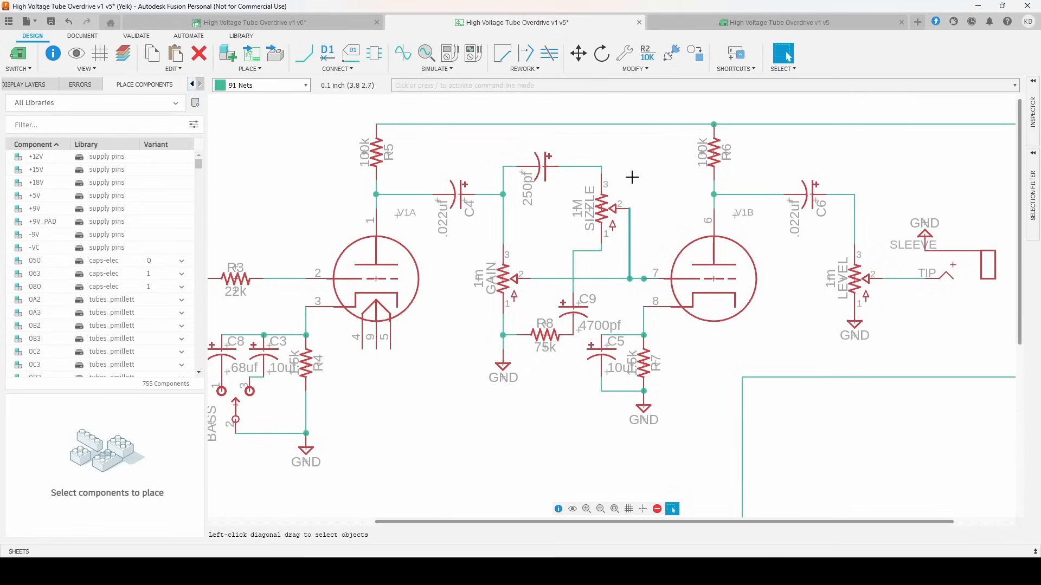
Inspect the V1A/V1B stages and Sizzle pot wiring up close in the schematic.
click(605, 209)
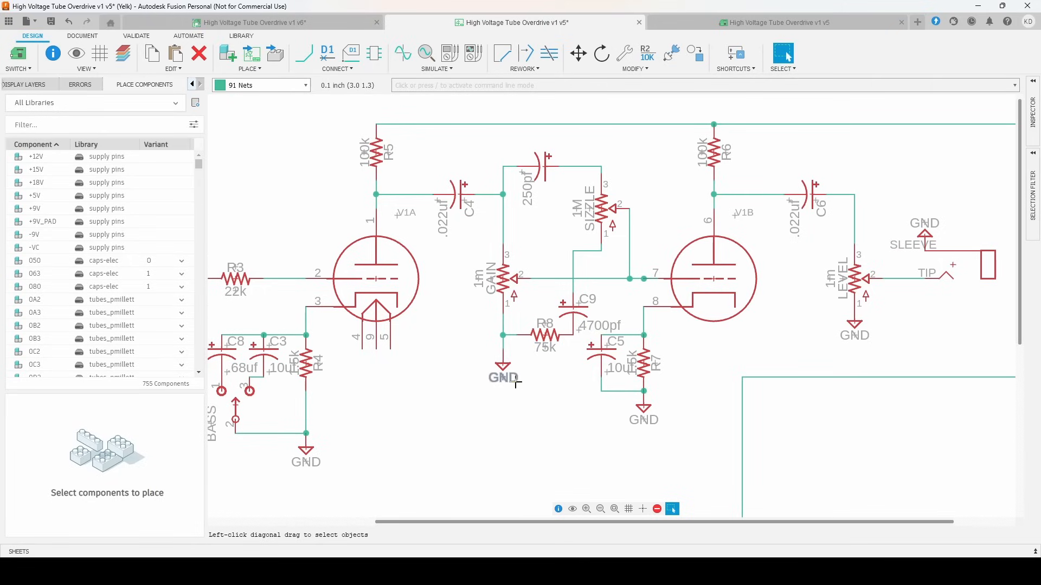
mouse_move(511, 378)
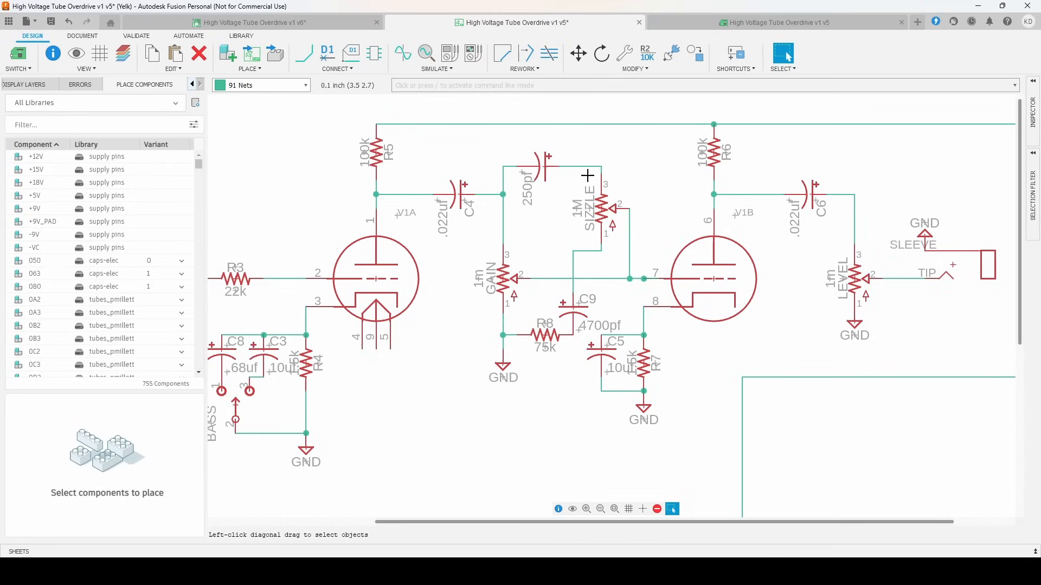
click(600, 212)
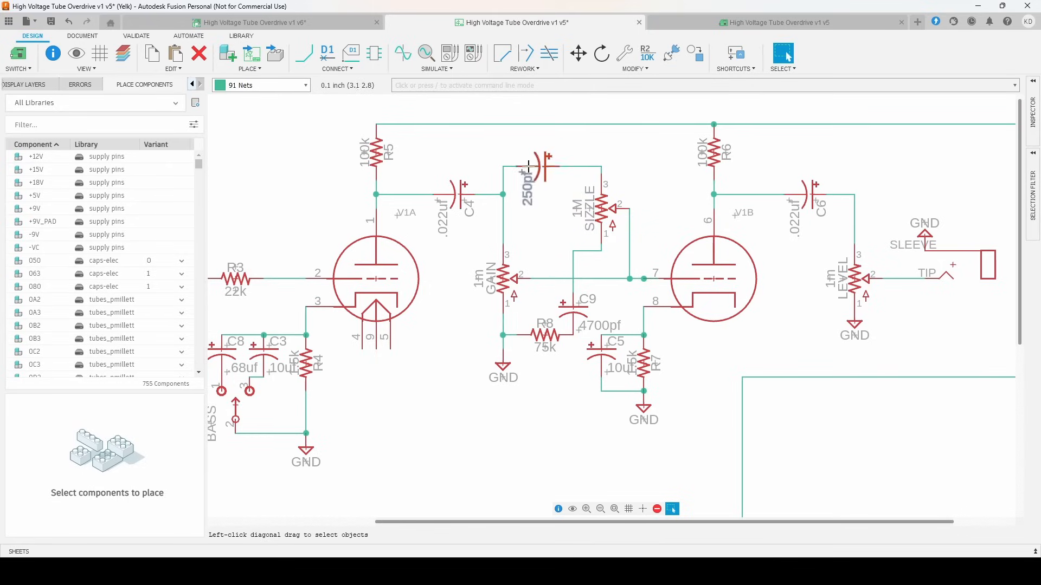
mouse_move(564, 163)
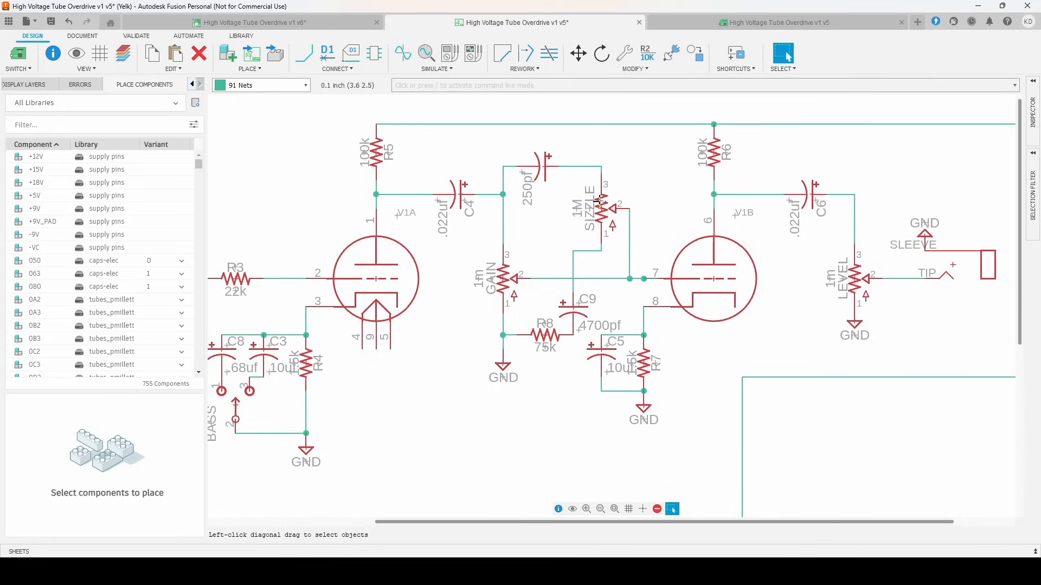
click(508, 277)
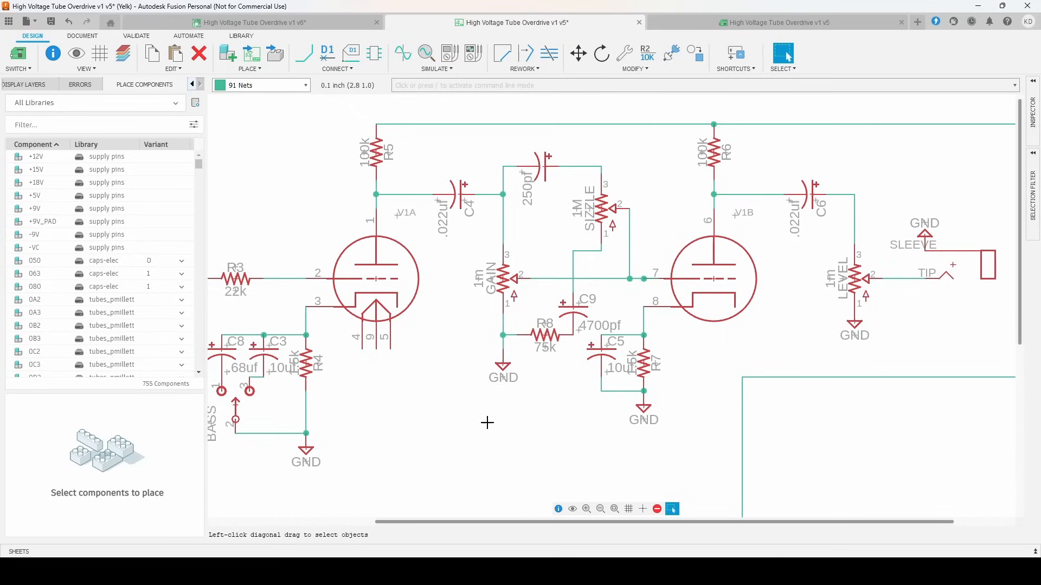
mouse_move(582, 177)
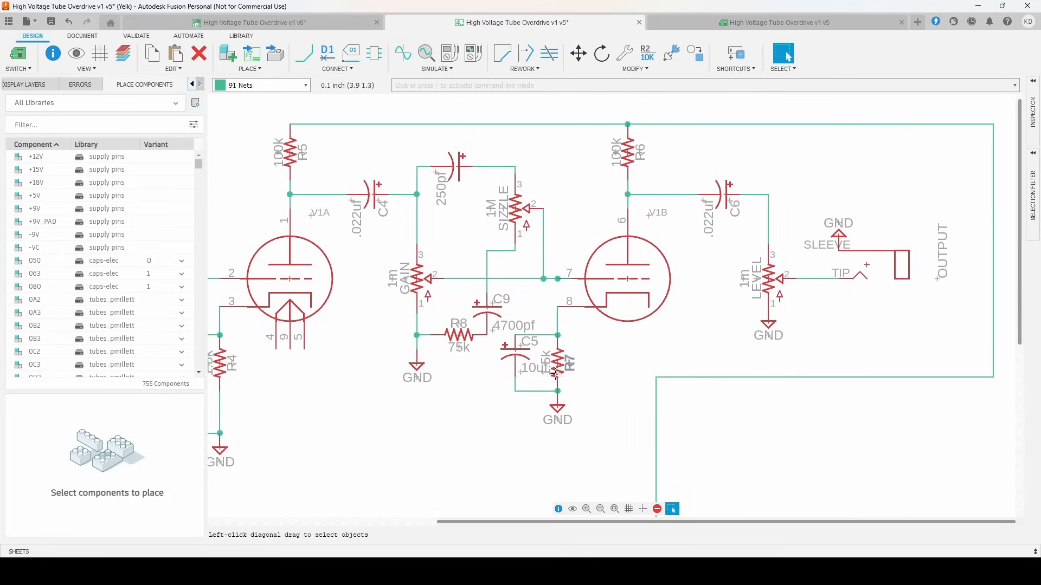
mouse_move(639, 178)
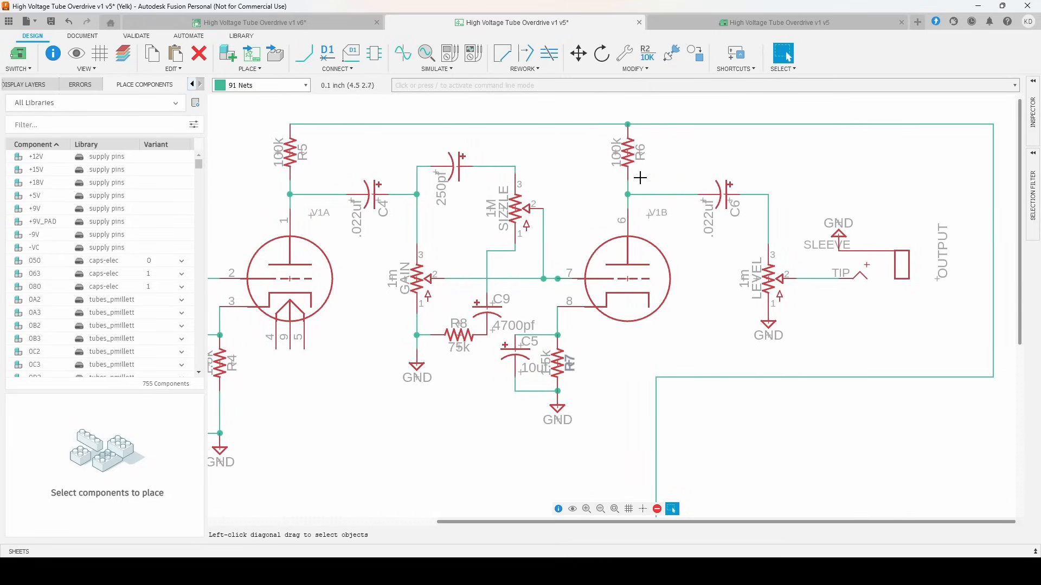
mouse_move(648, 342)
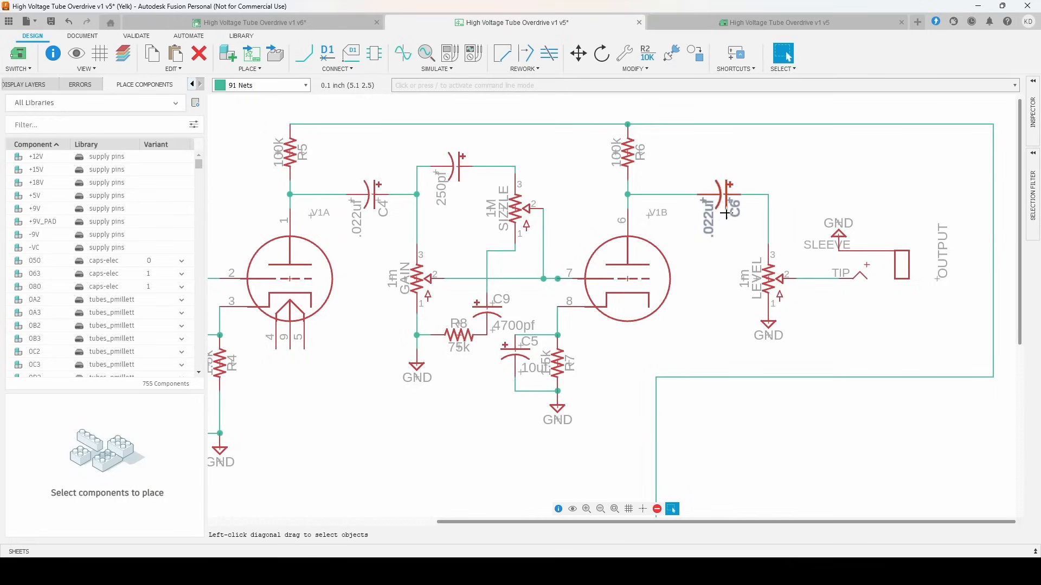
mouse_move(768, 257)
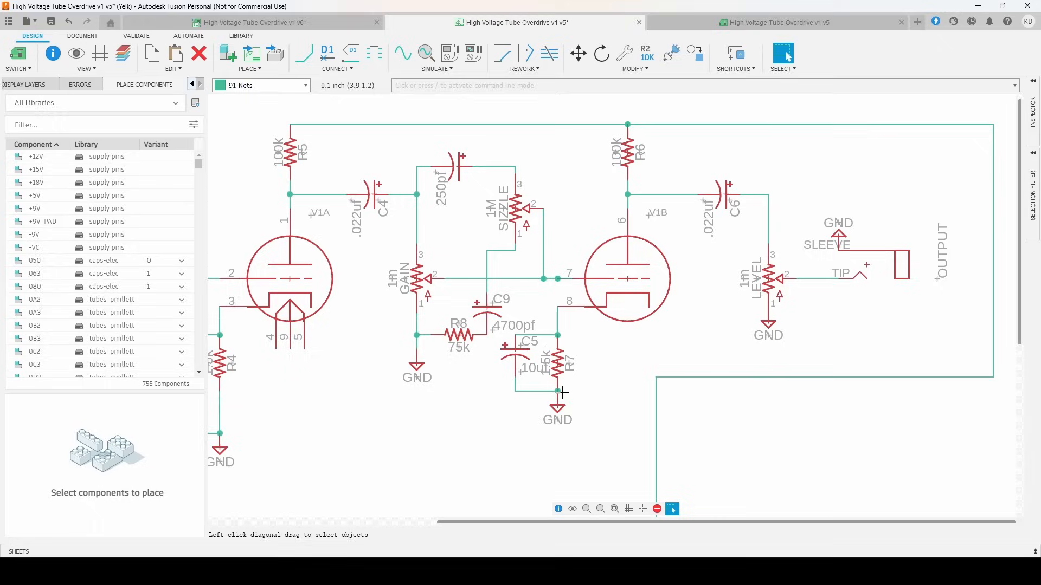
Zoom out to show V1B, the Level pot, output jack and power supply.
scroll(down, 3)
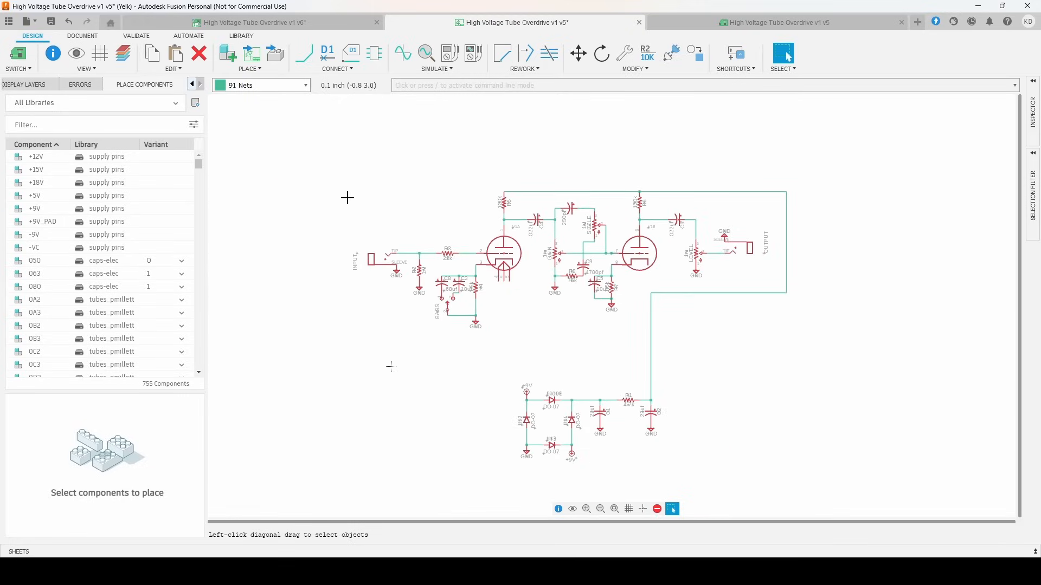
mouse_move(536, 357)
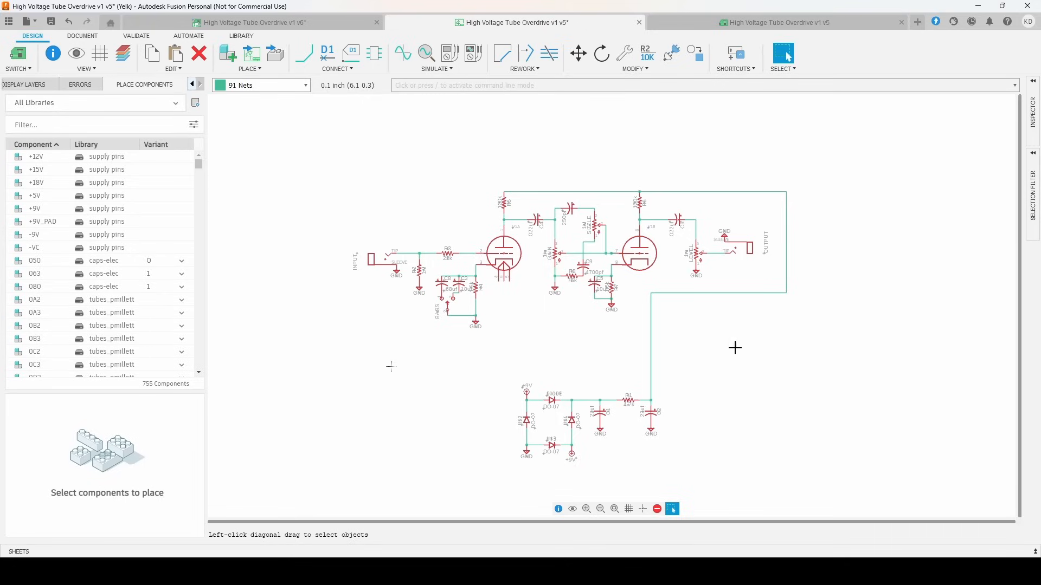
mouse_move(540, 300)
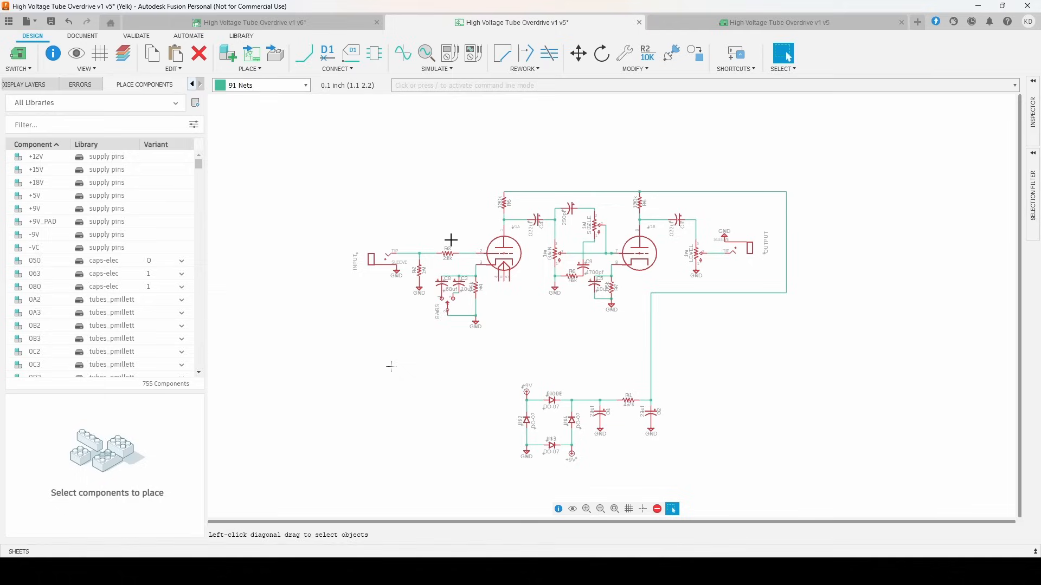
mouse_move(465, 275)
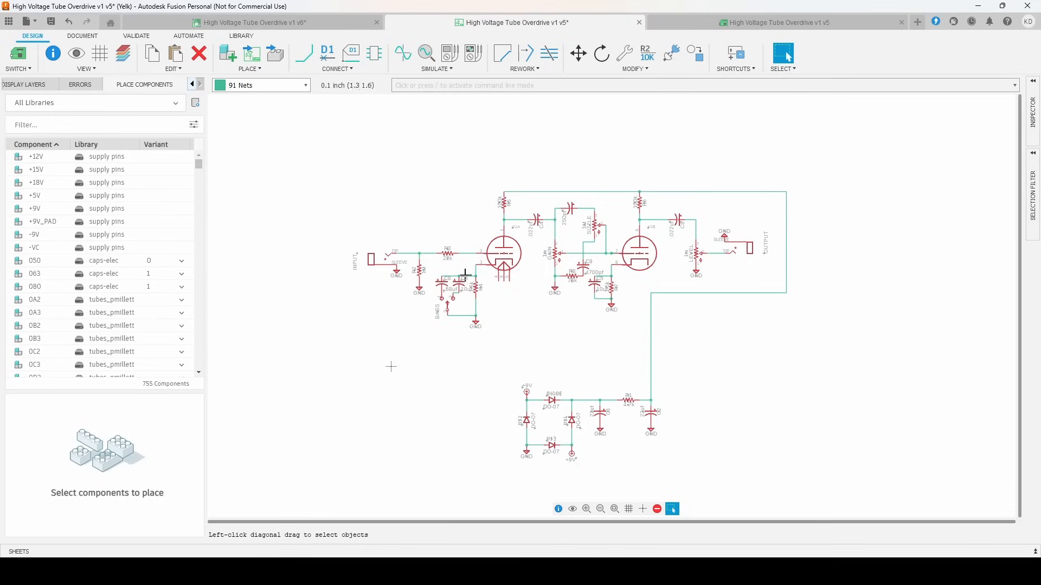
mouse_move(479, 257)
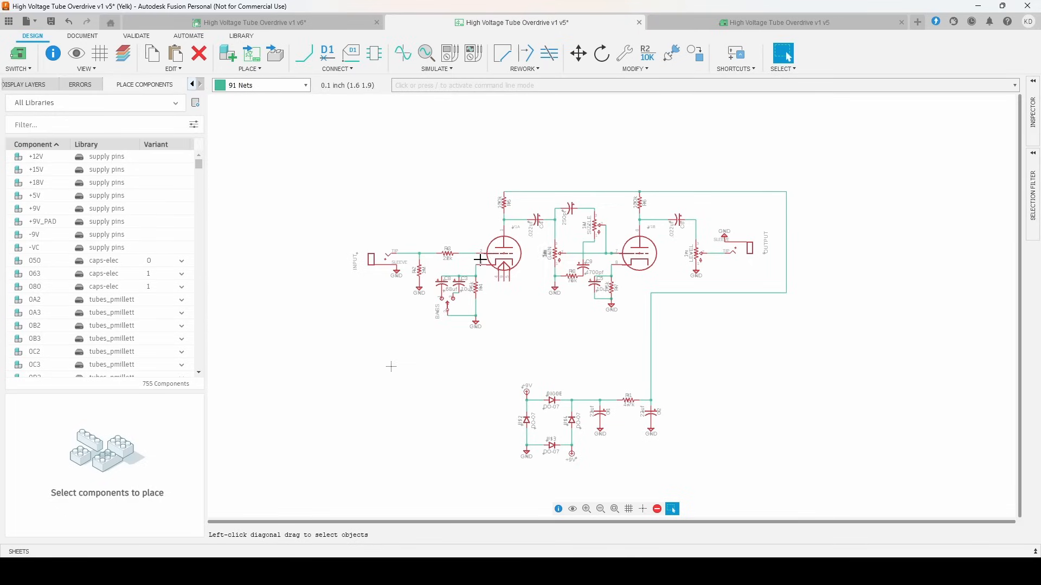
mouse_move(533, 390)
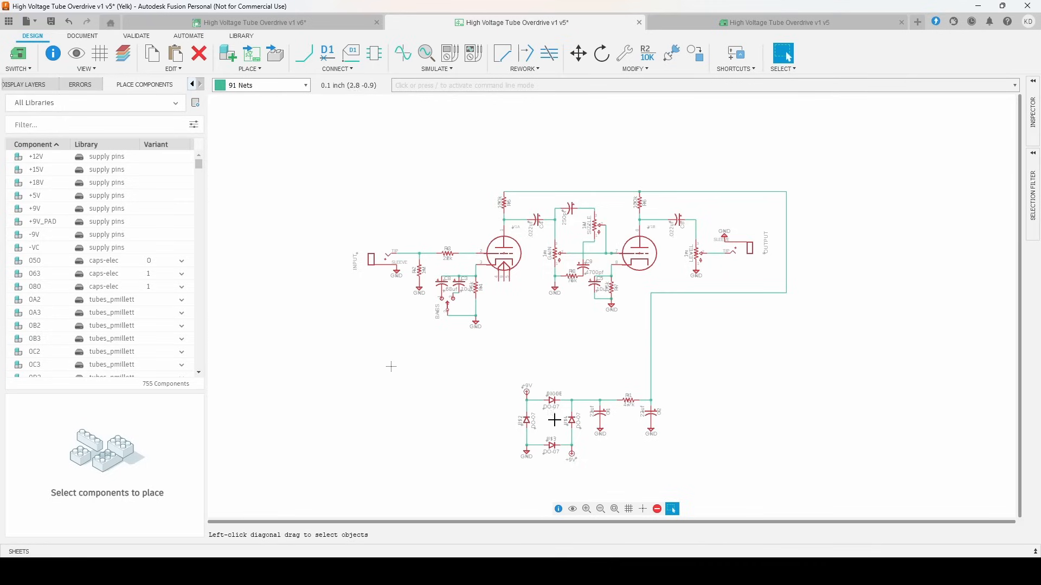
mouse_move(433, 378)
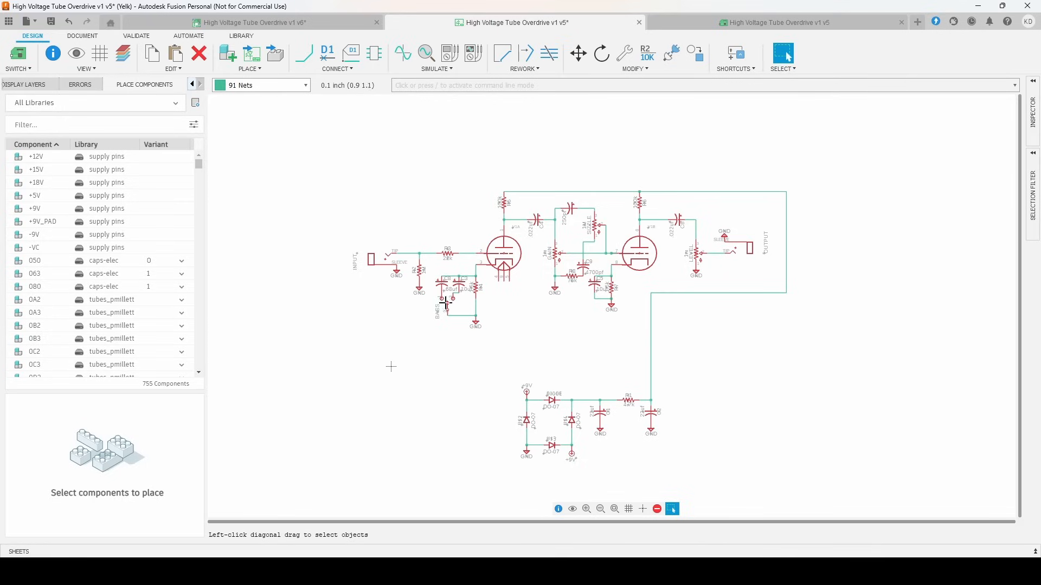
mouse_move(591, 331)
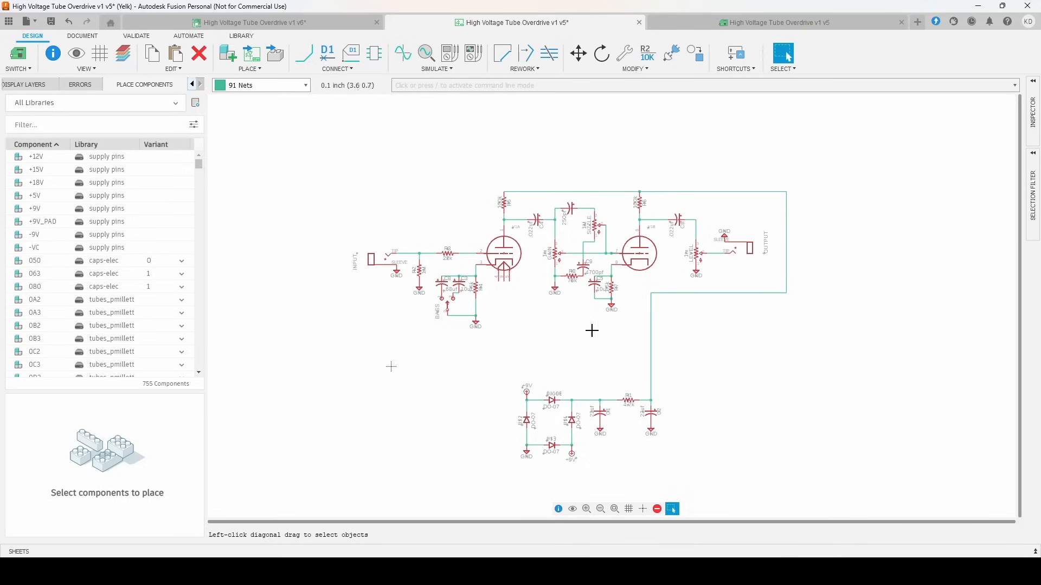
mouse_move(495, 346)
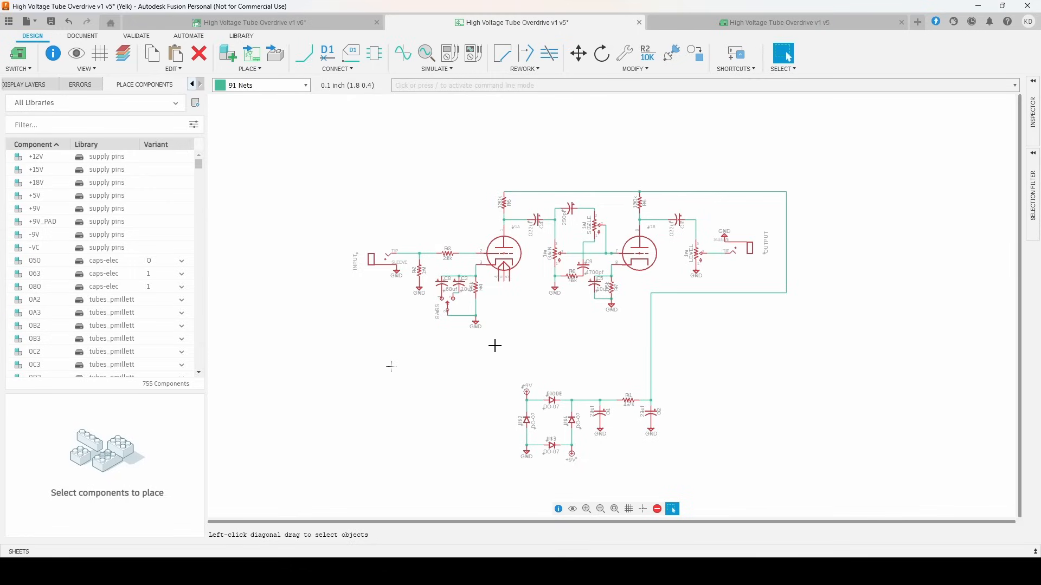
mouse_move(487, 345)
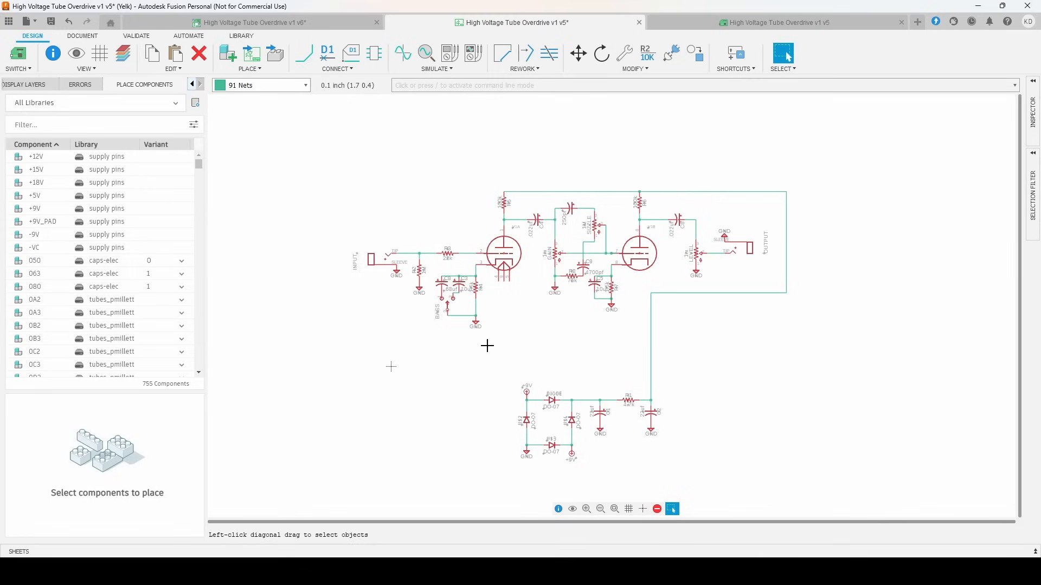
mouse_move(537, 373)
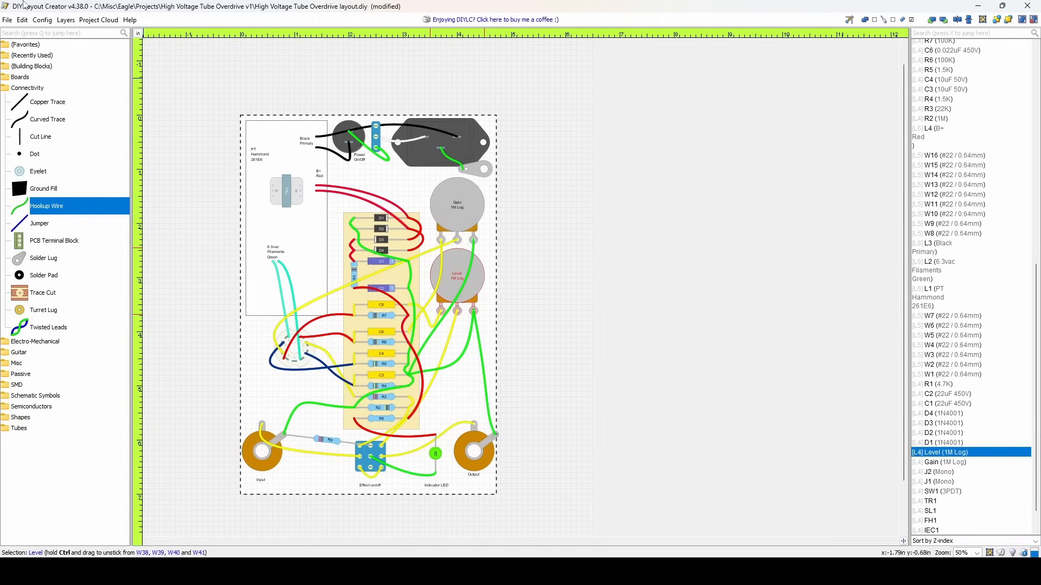
mouse_move(184, 290)
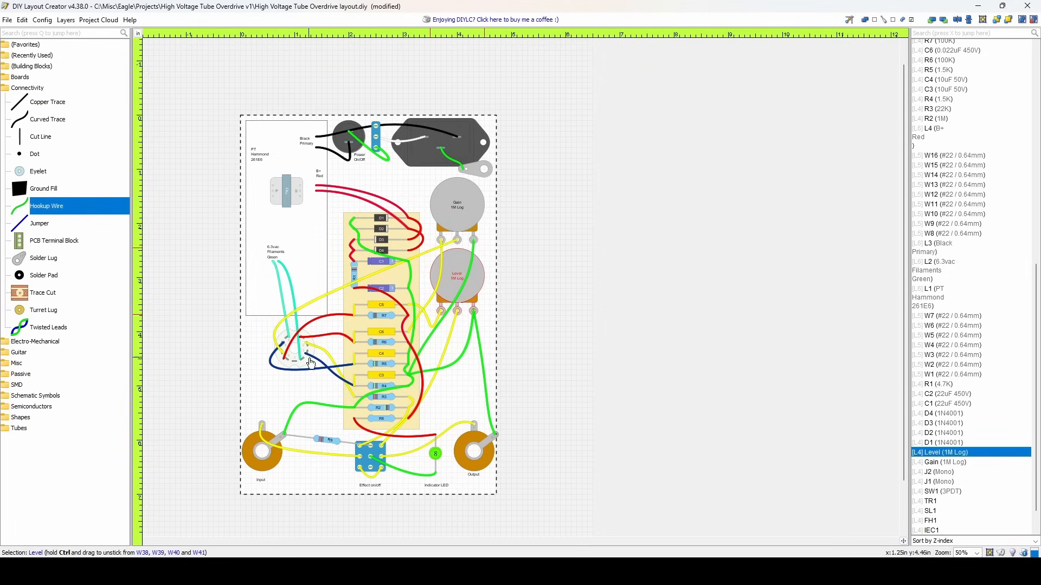
mouse_move(194, 315)
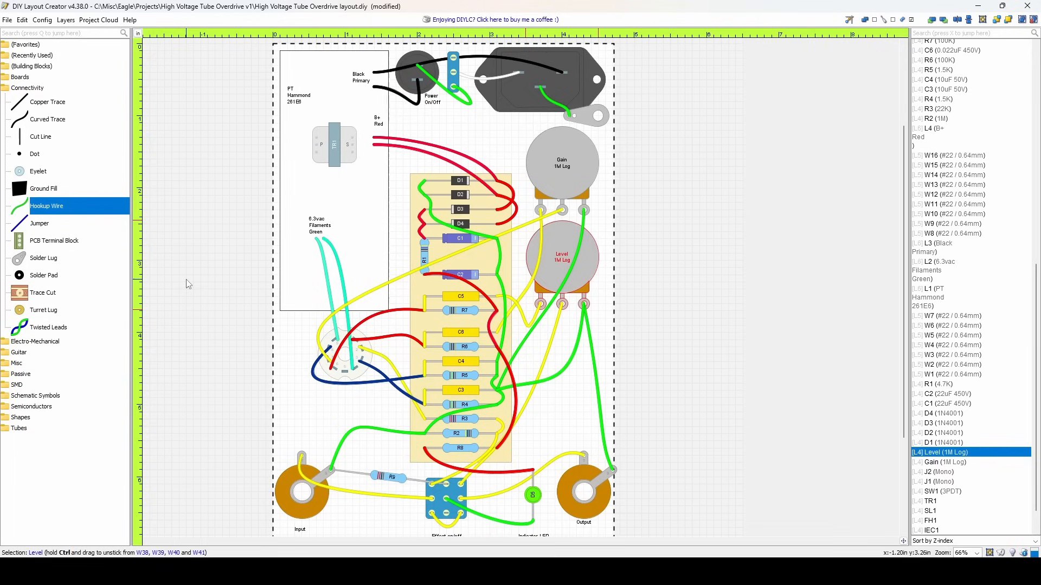
mouse_move(180, 378)
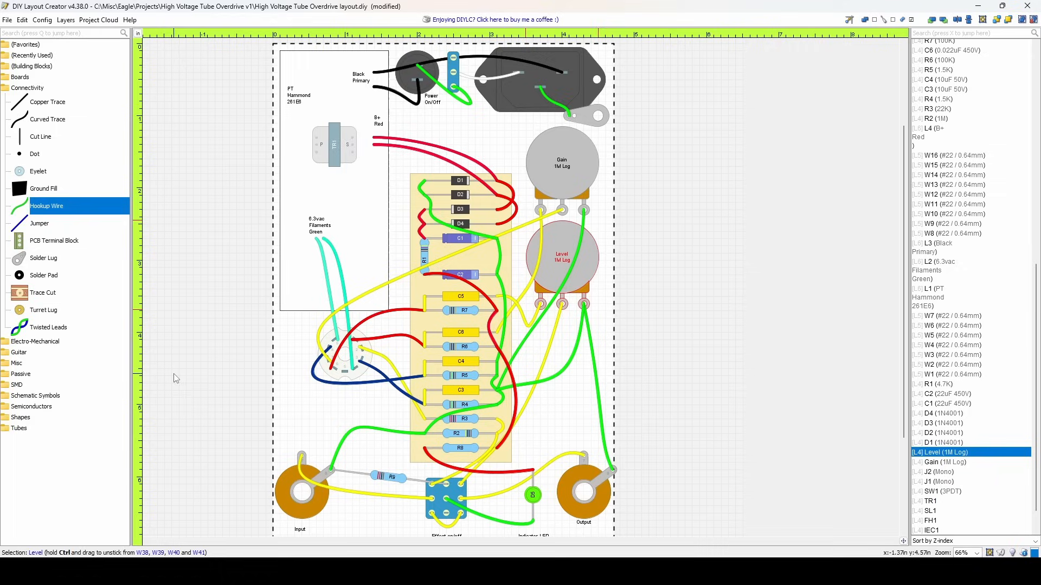
mouse_move(378, 193)
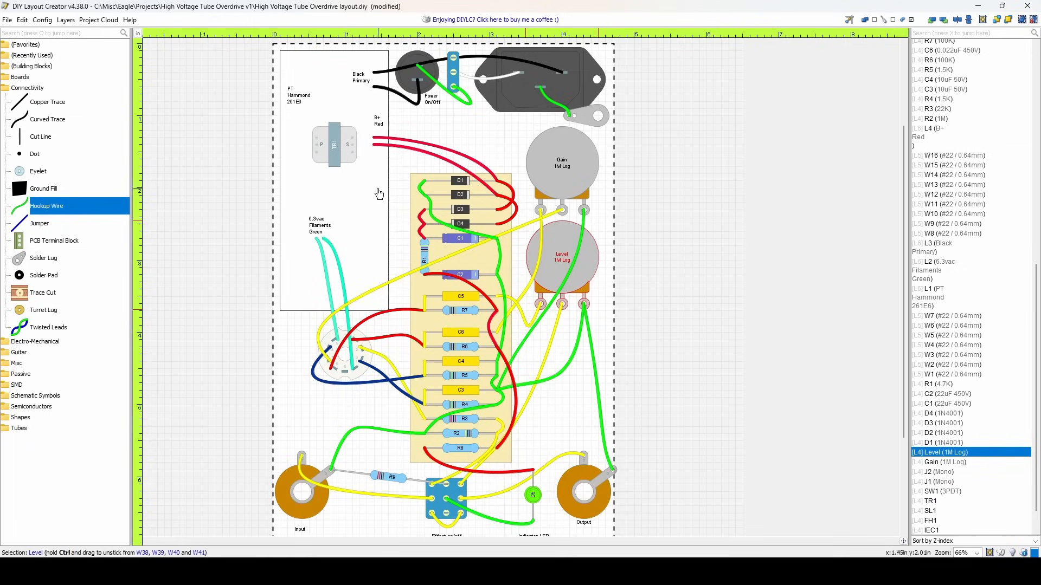
mouse_move(378, 150)
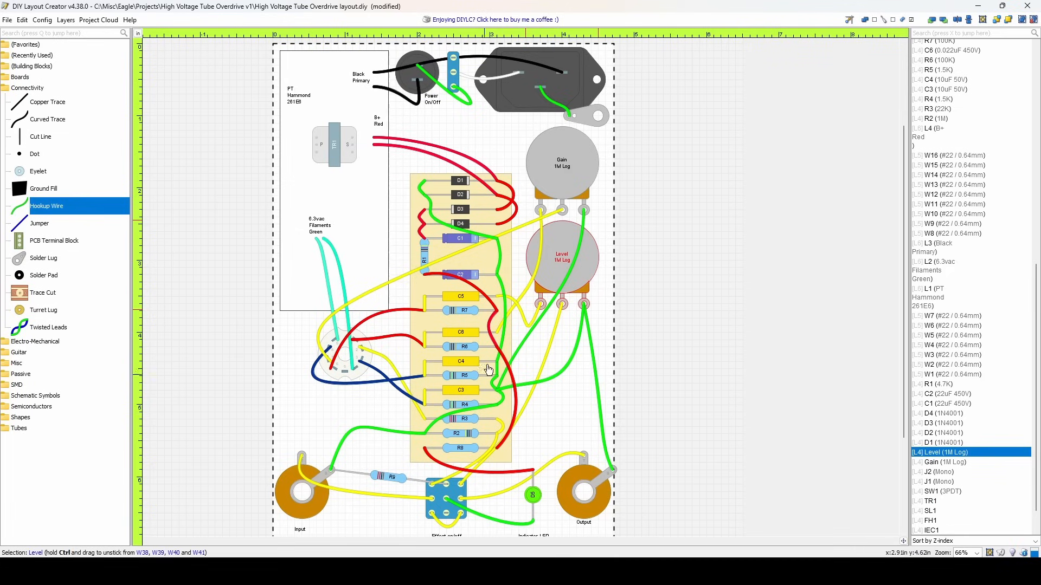
mouse_move(357, 370)
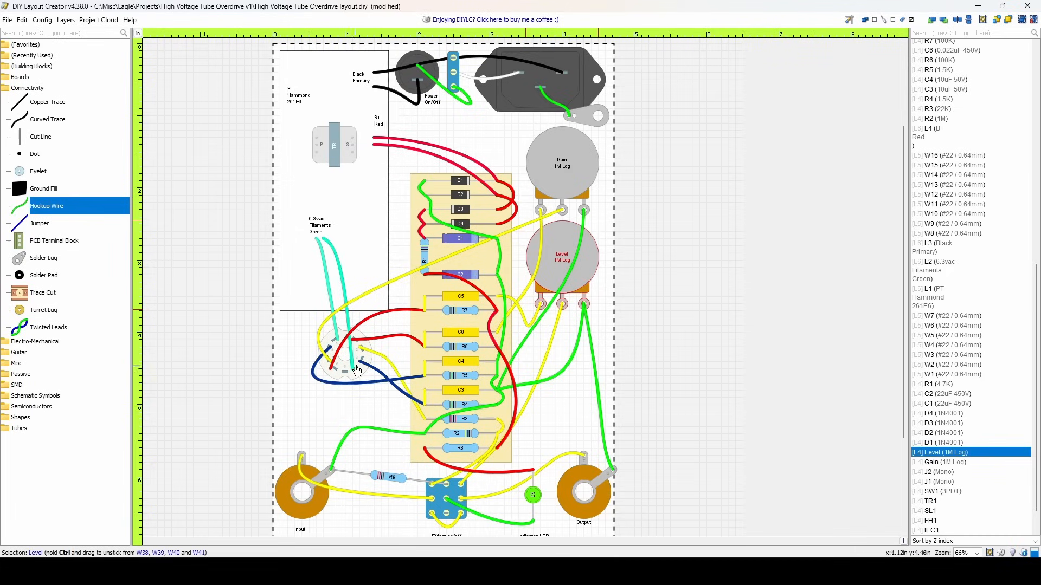
mouse_move(345, 367)
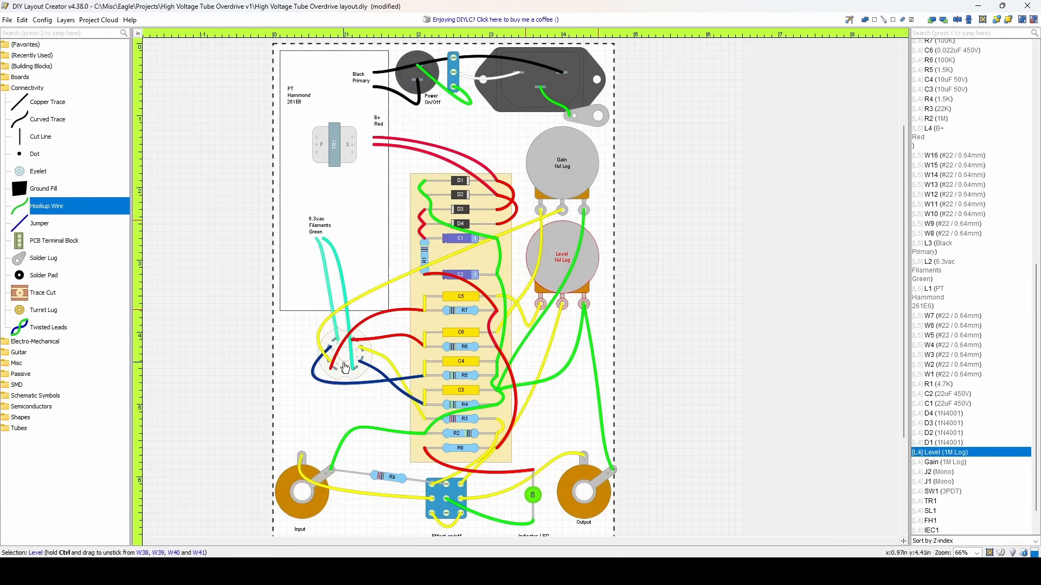
mouse_move(480, 331)
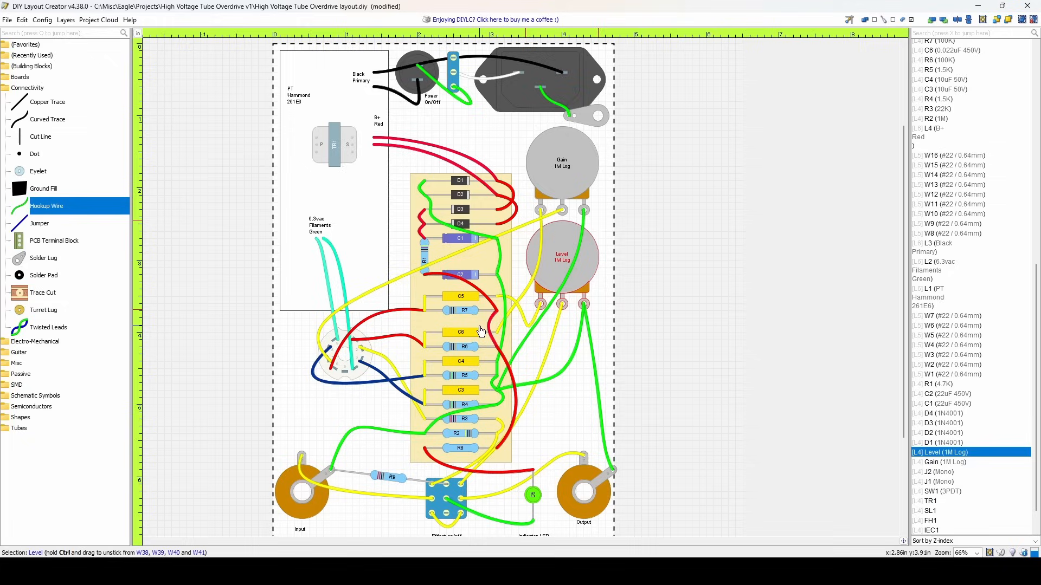
mouse_move(697, 298)
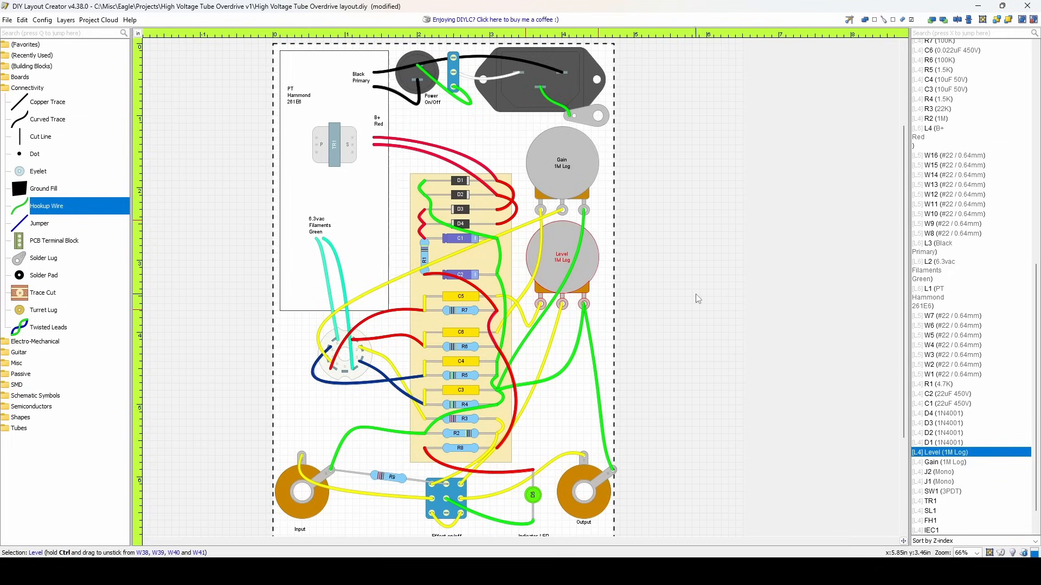
scroll(down, 3)
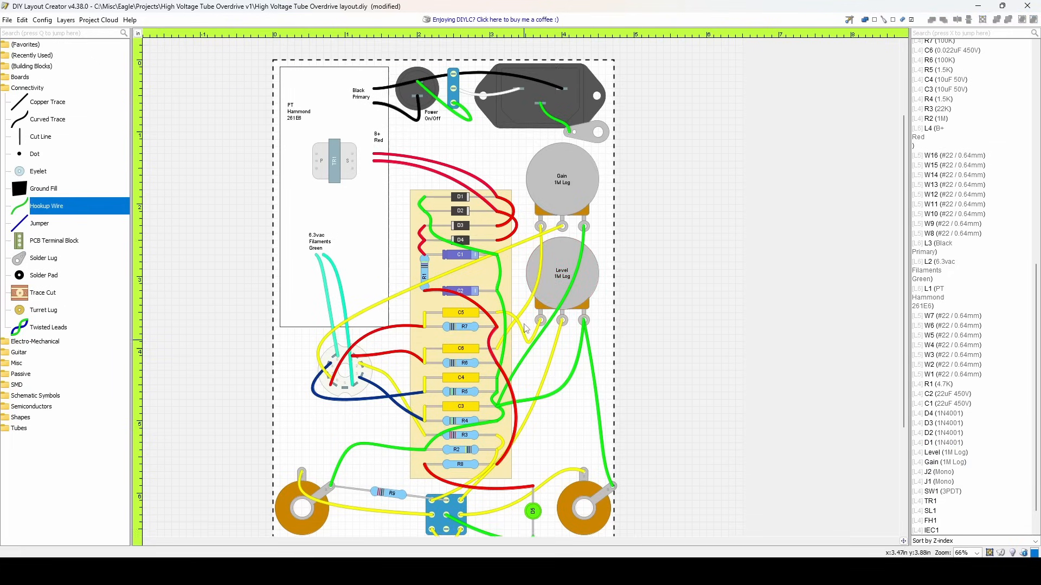
scroll(down, 3)
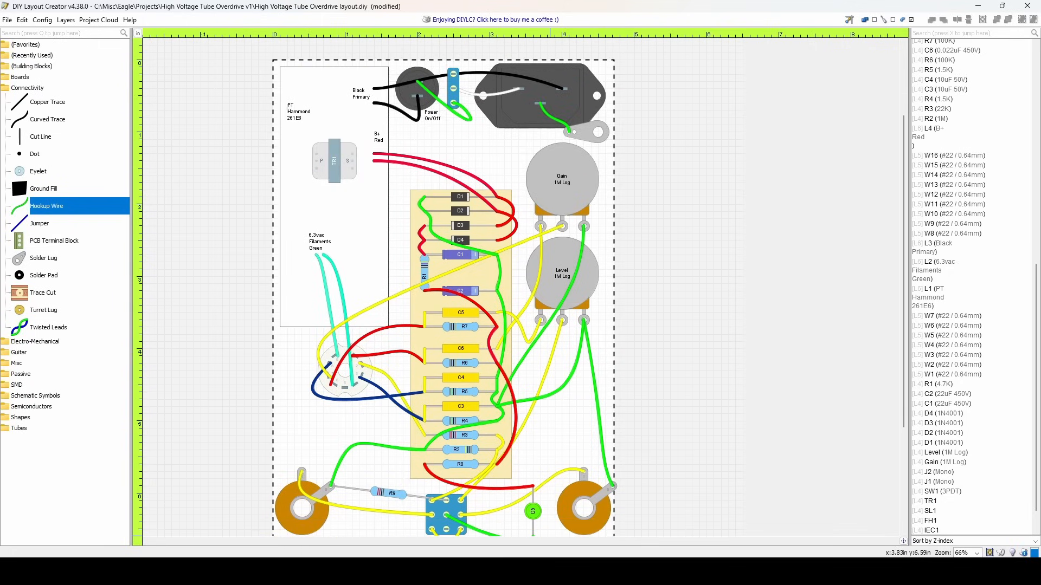
click(693, 12)
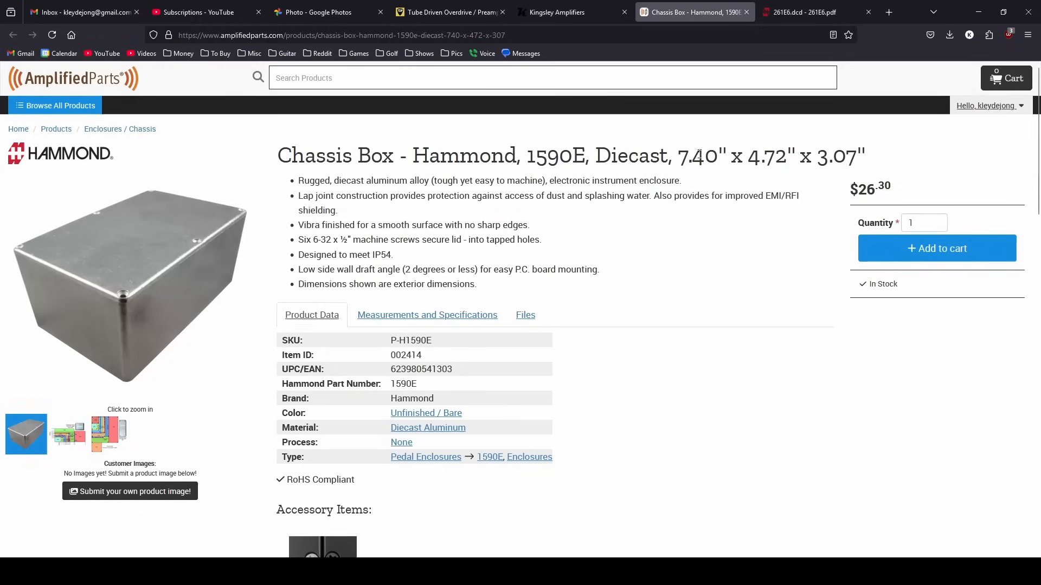
drag(678, 156, 783, 156)
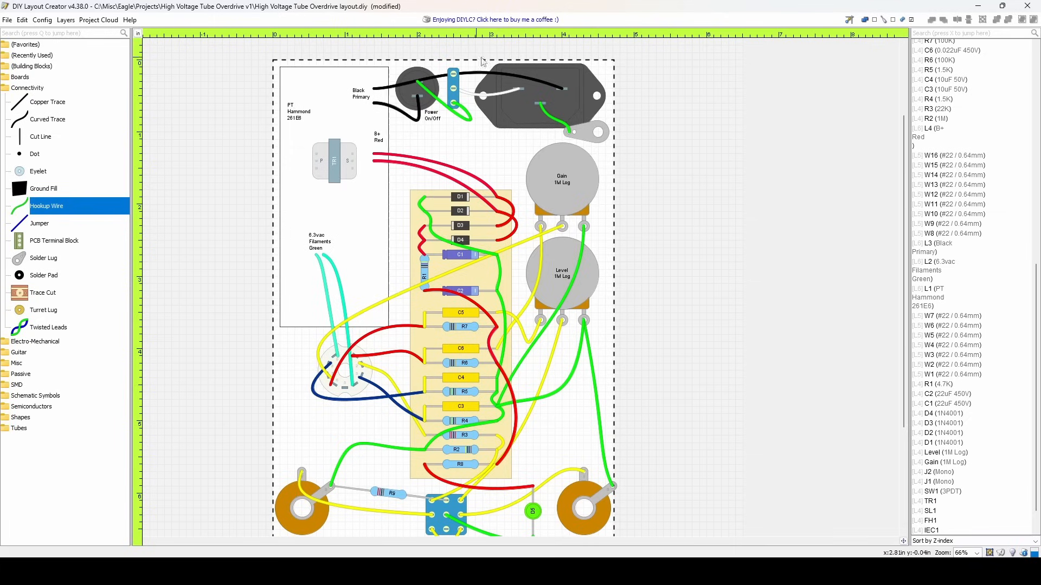
scroll(down, 3)
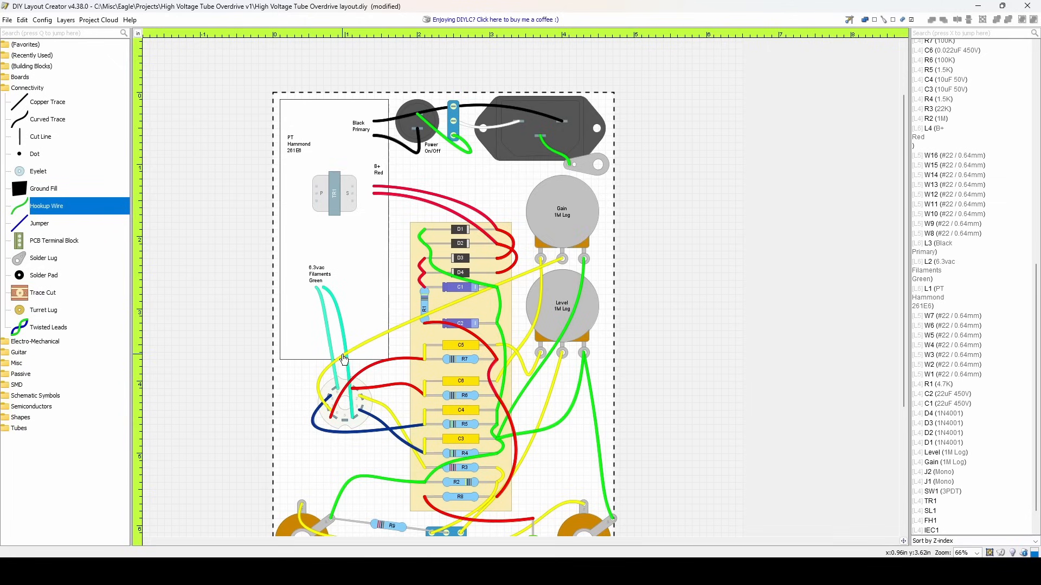
mouse_move(517, 183)
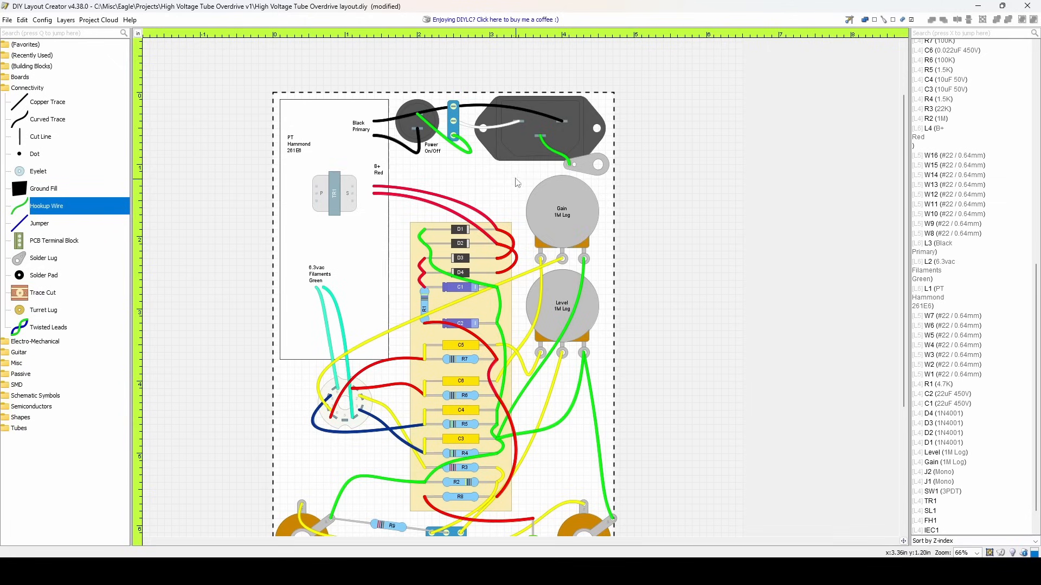
mouse_move(352, 205)
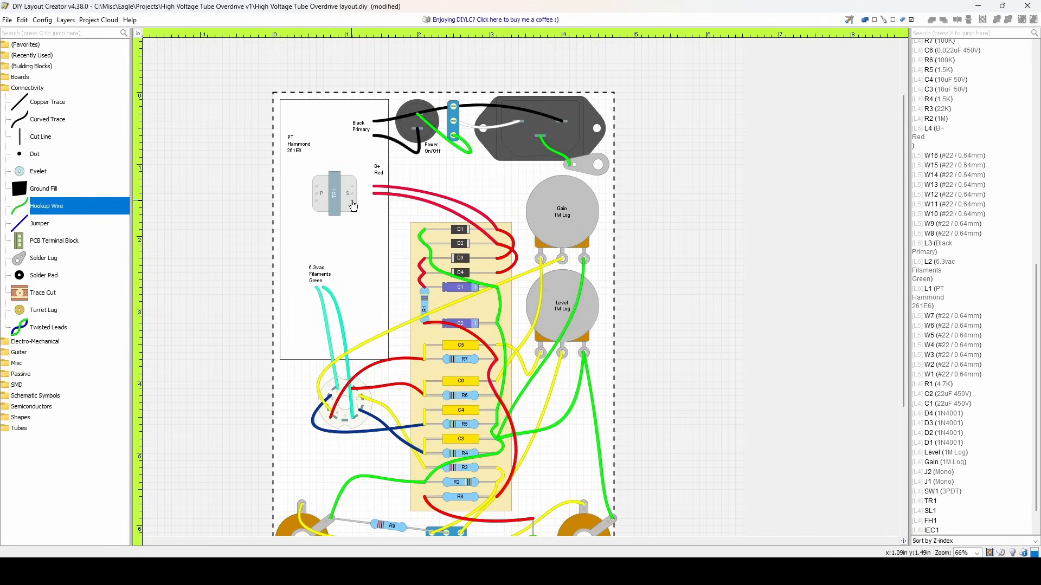
mouse_move(383, 194)
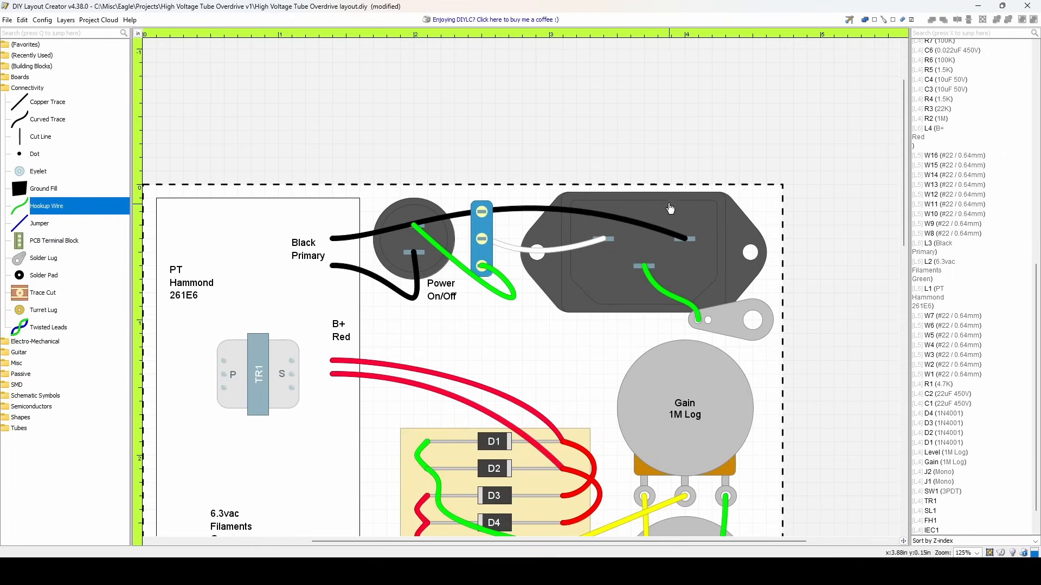
mouse_move(693, 320)
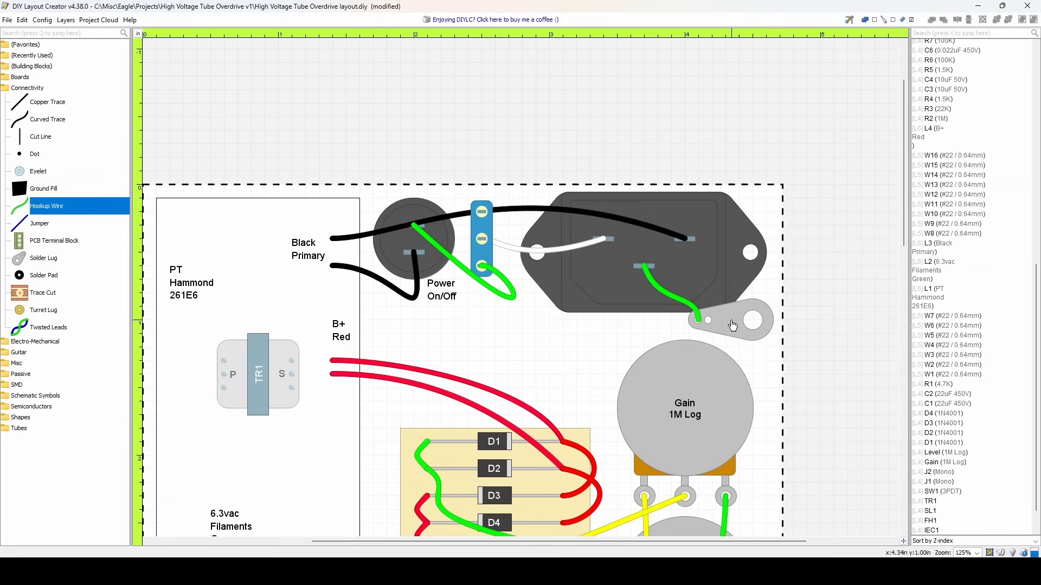
mouse_move(607, 260)
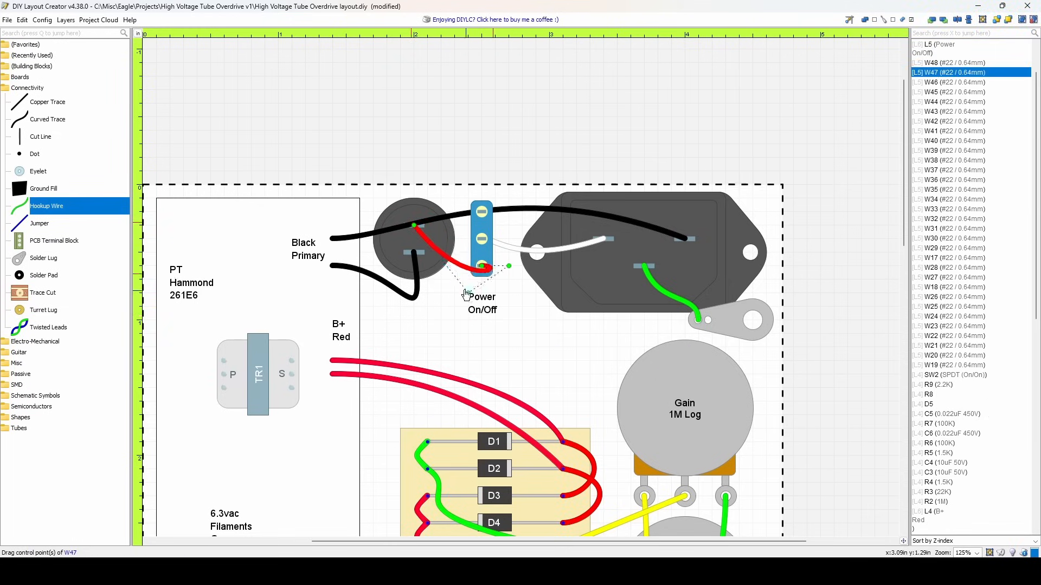
drag(465, 295, 507, 271)
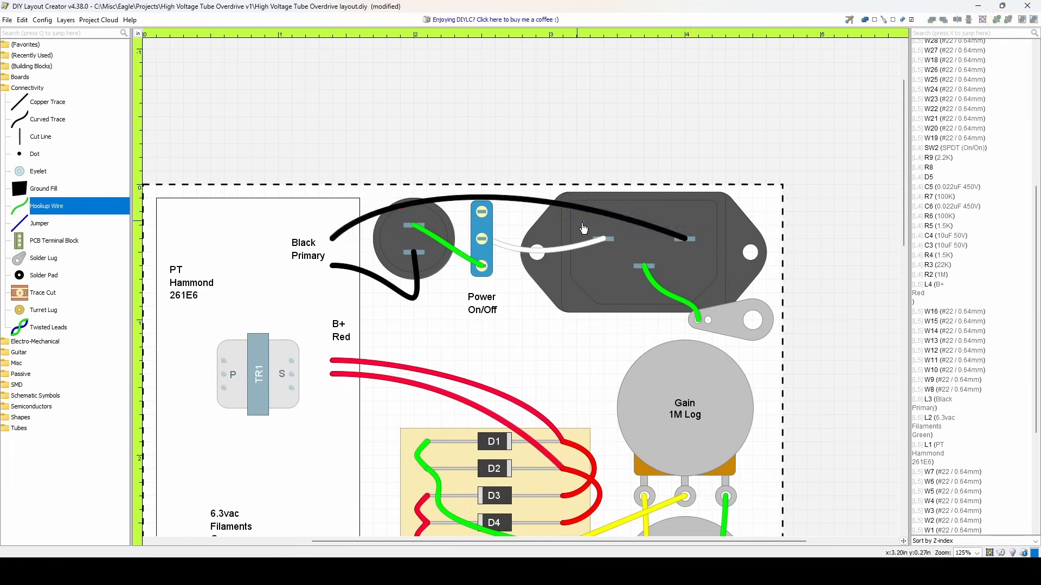
mouse_move(694, 251)
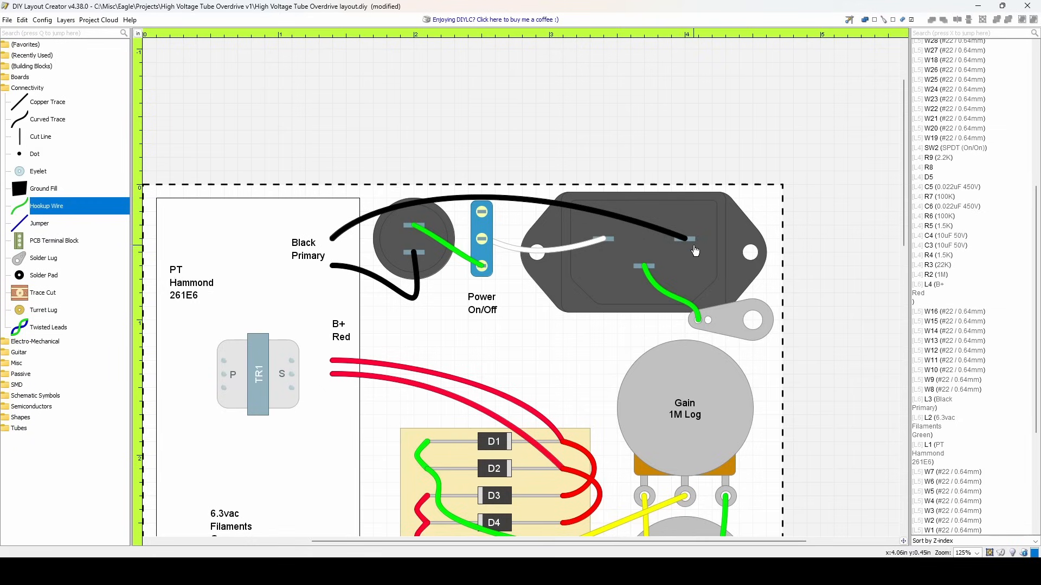
mouse_move(591, 222)
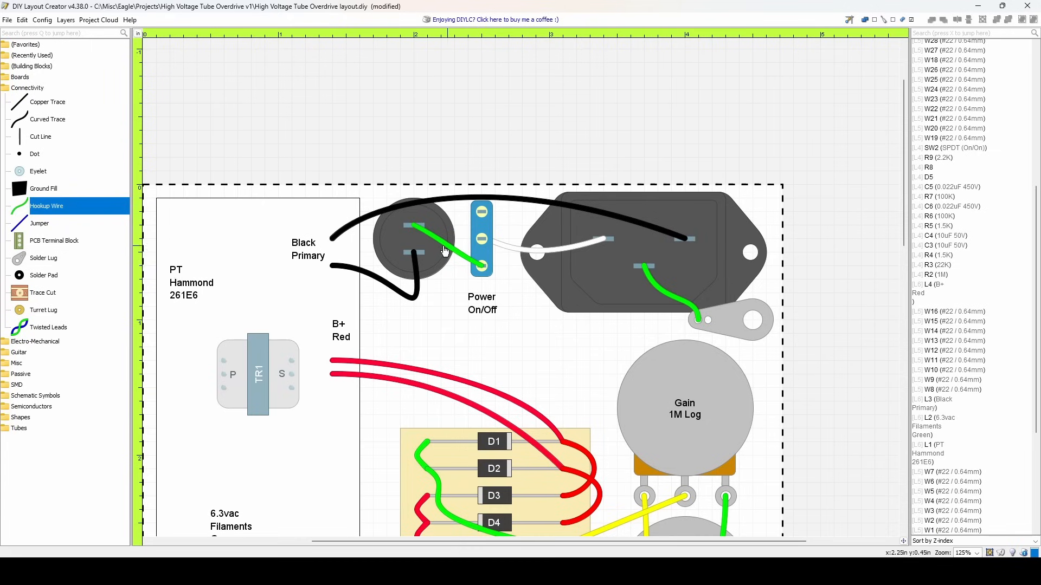
mouse_move(395, 304)
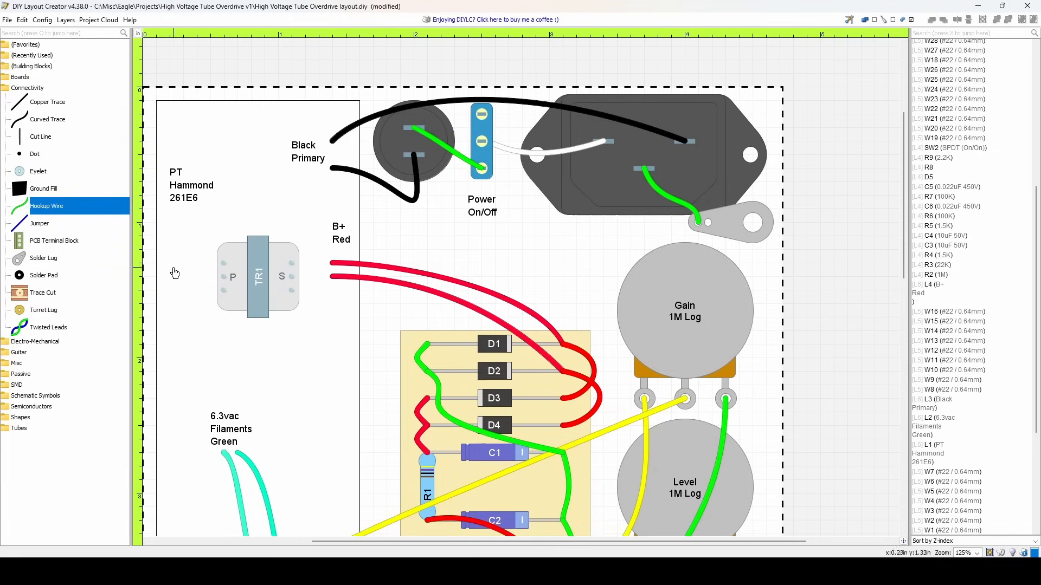
scroll(down, 3)
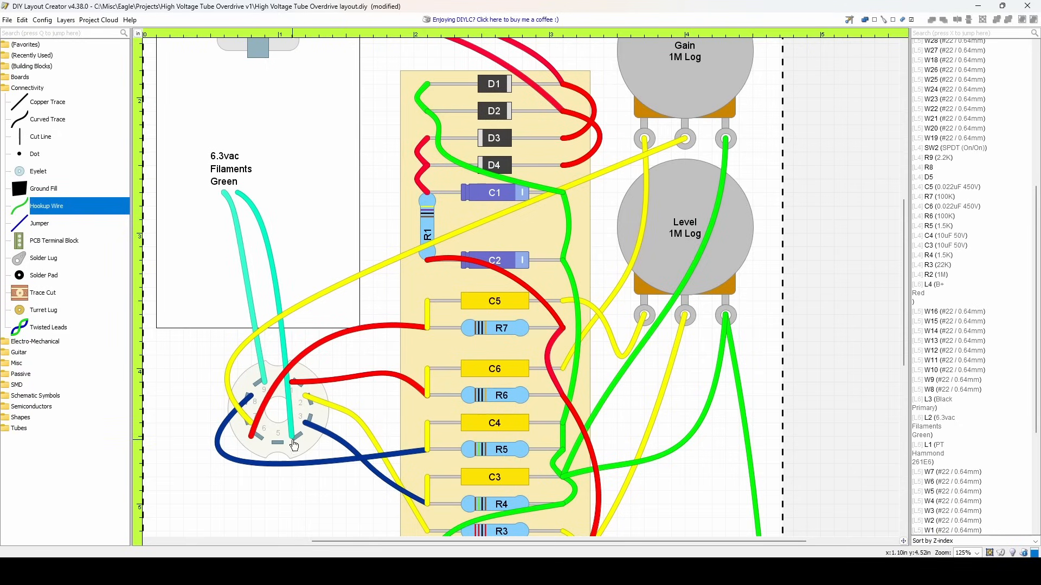
mouse_move(370, 301)
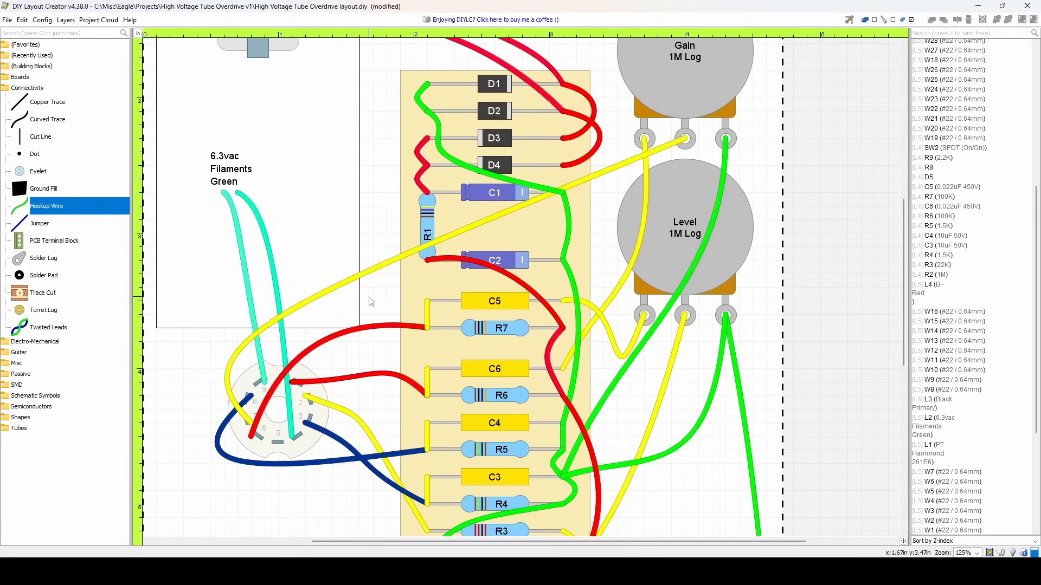
scroll(down, 3)
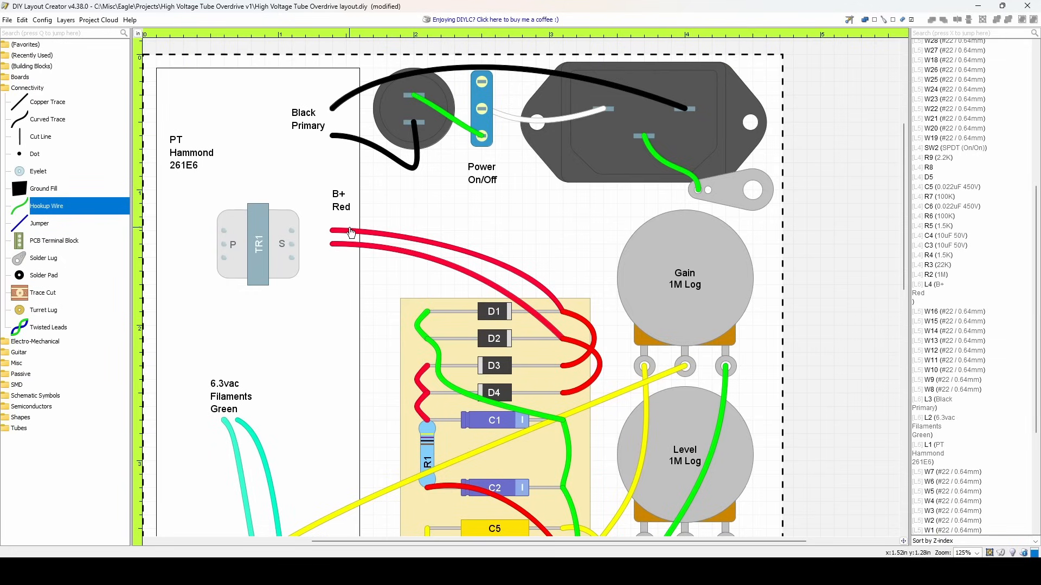
mouse_move(491, 319)
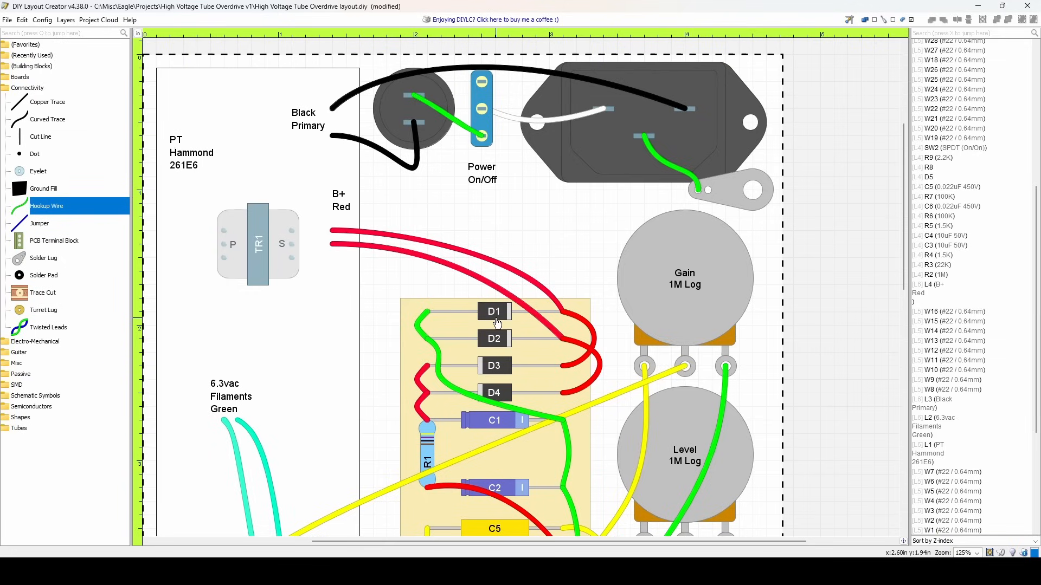
mouse_move(497, 323)
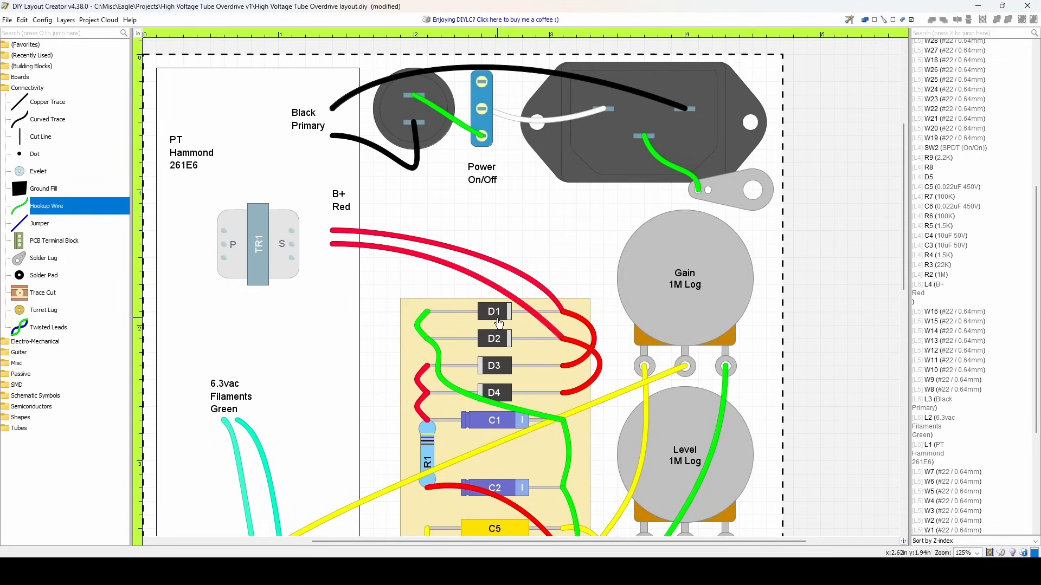
scroll(down, 3)
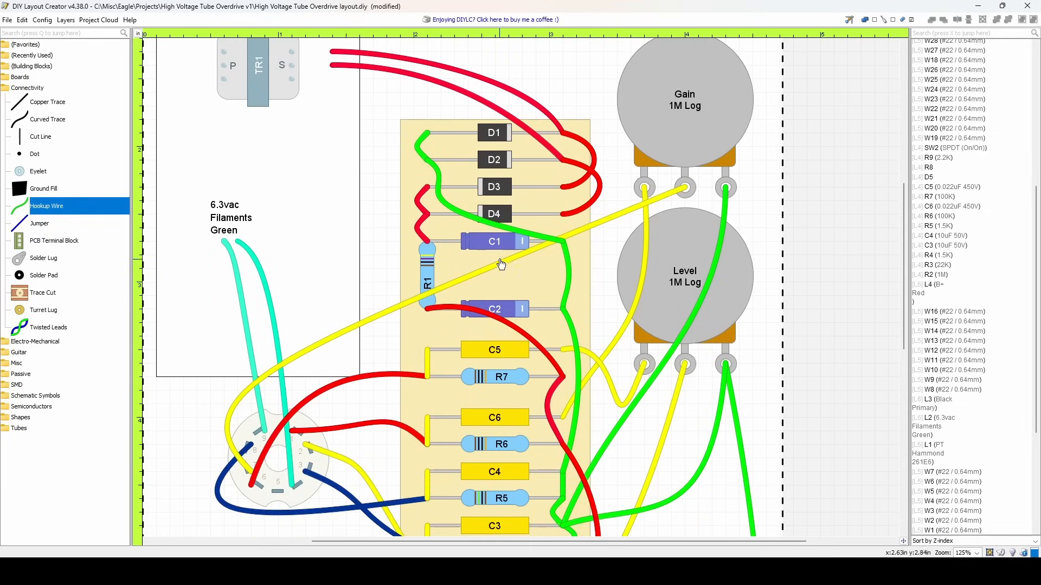
mouse_move(487, 290)
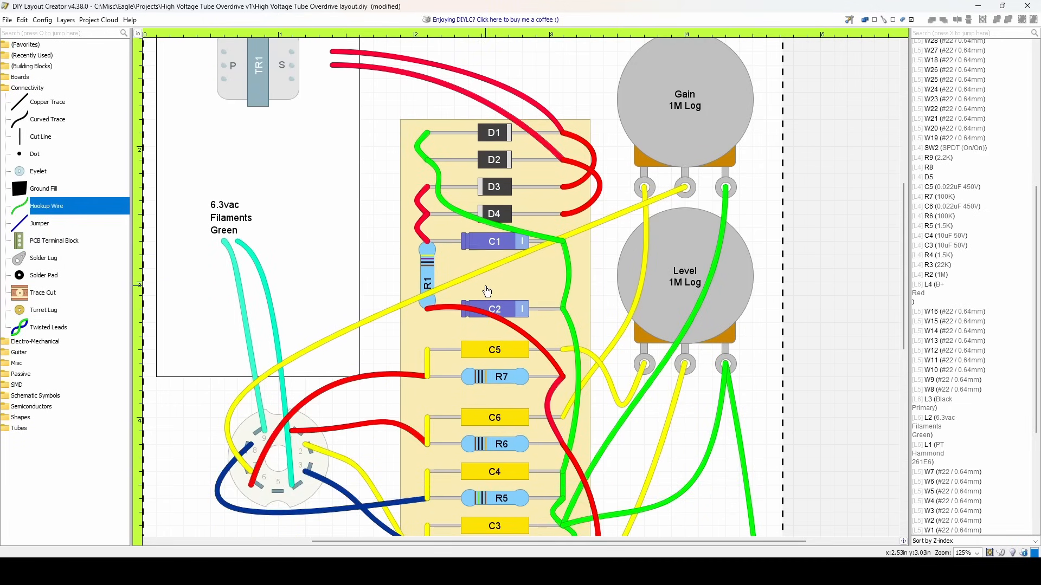
mouse_move(483, 290)
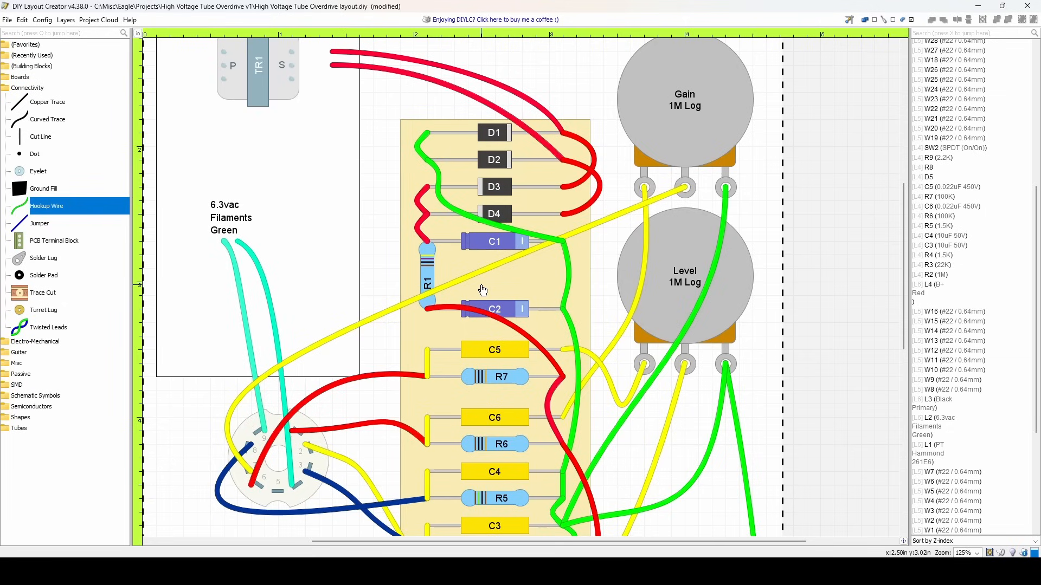
scroll(down, 3)
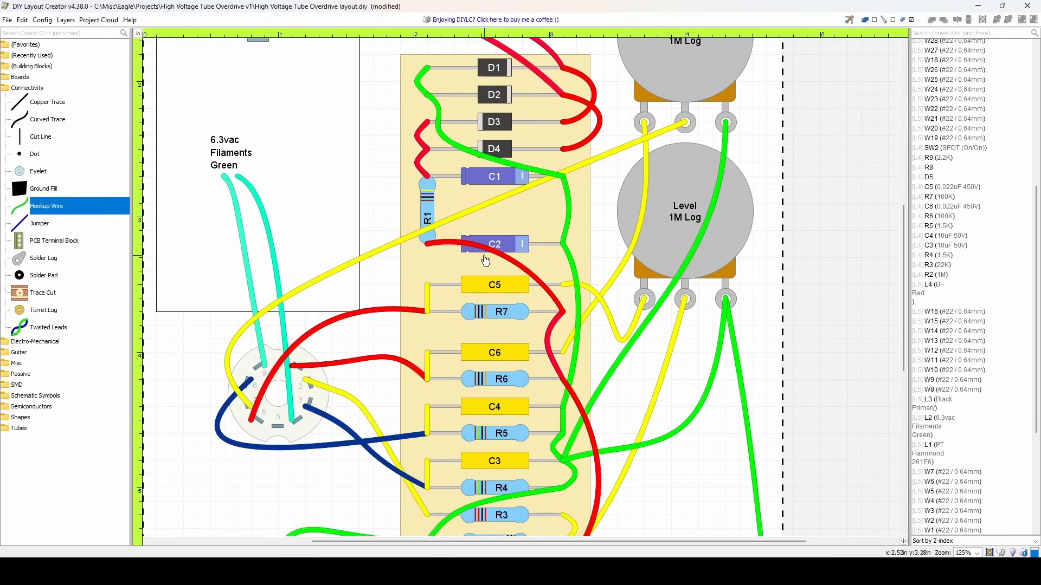
scroll(down, 3)
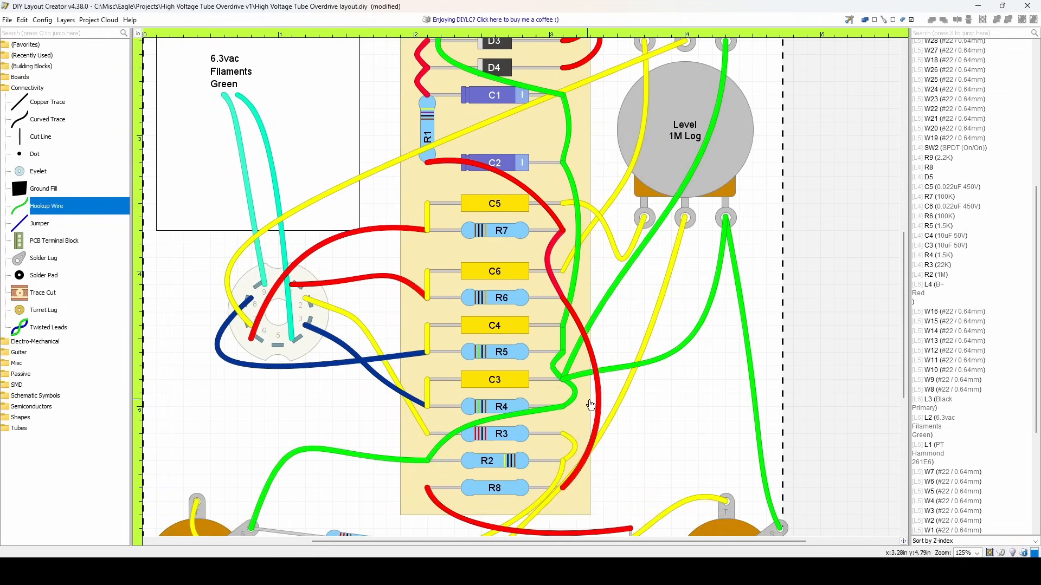
mouse_move(610, 413)
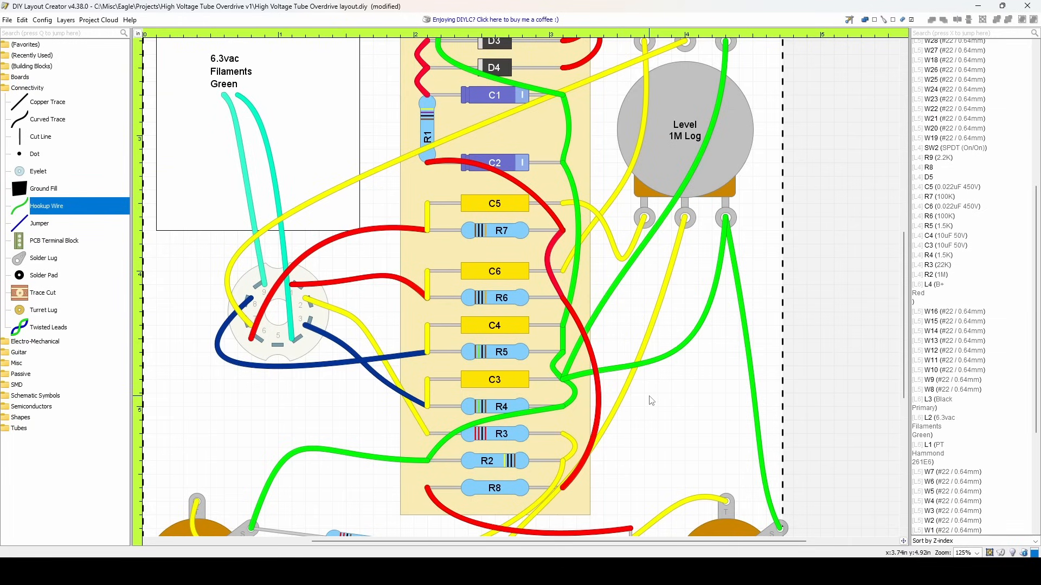
scroll(down, 3)
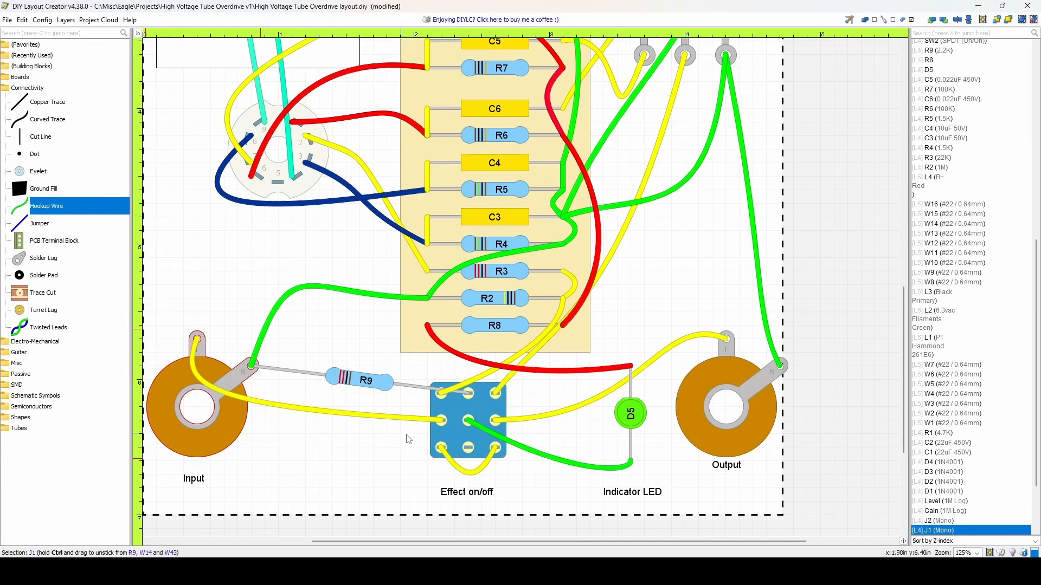
click(468, 431)
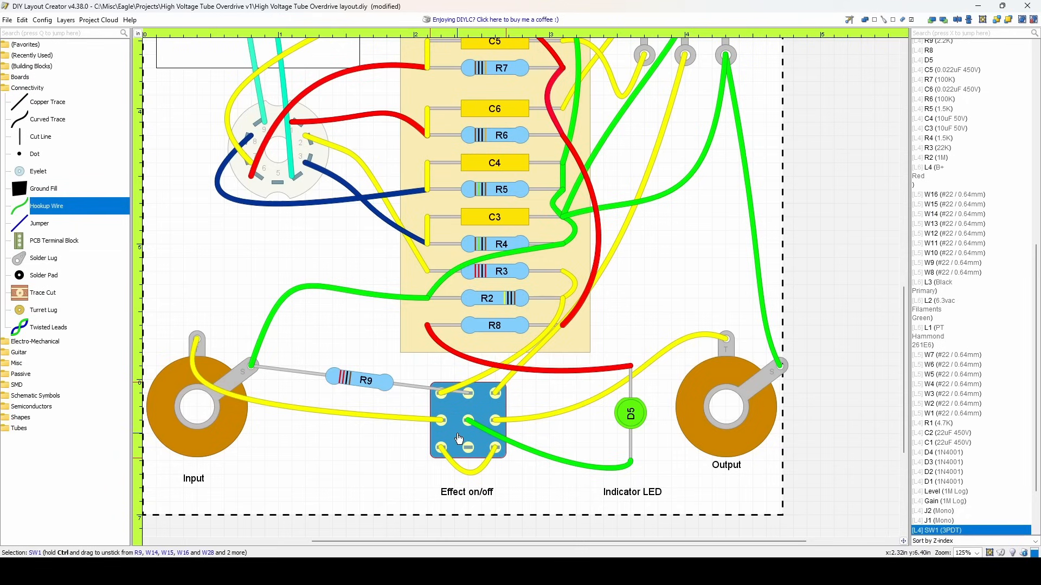
mouse_move(438, 464)
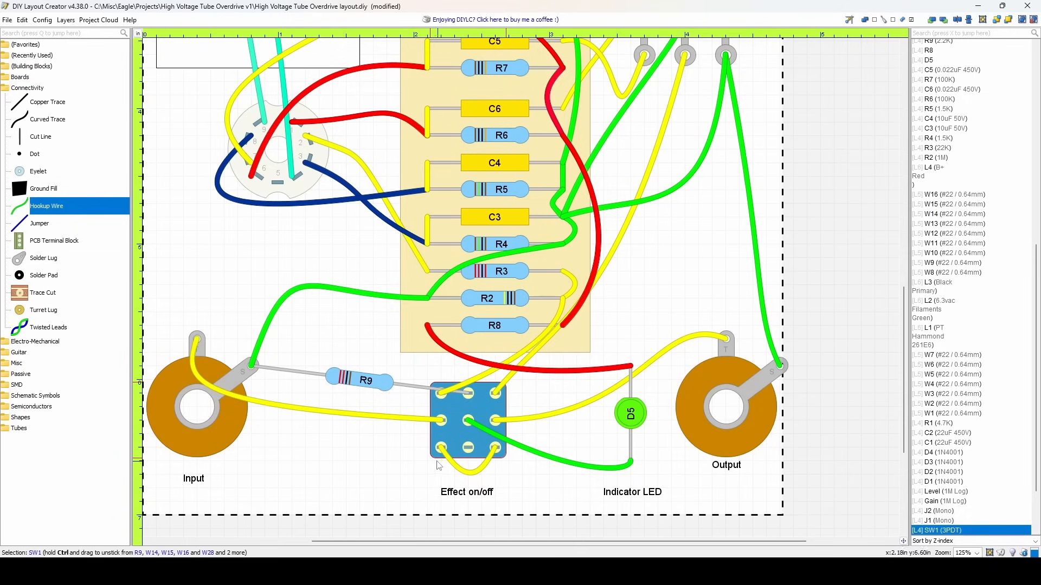
mouse_move(735, 395)
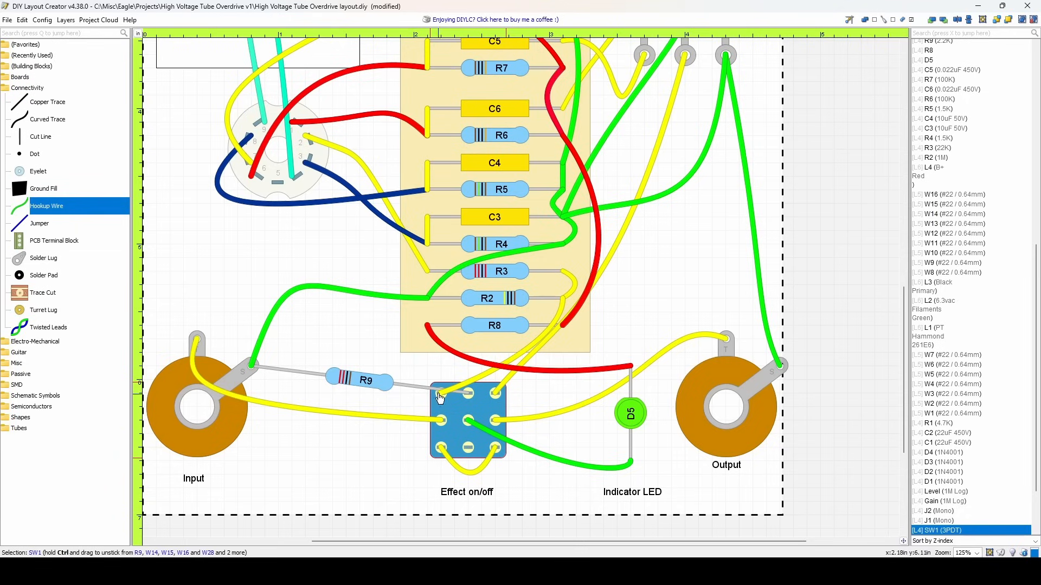
mouse_move(554, 316)
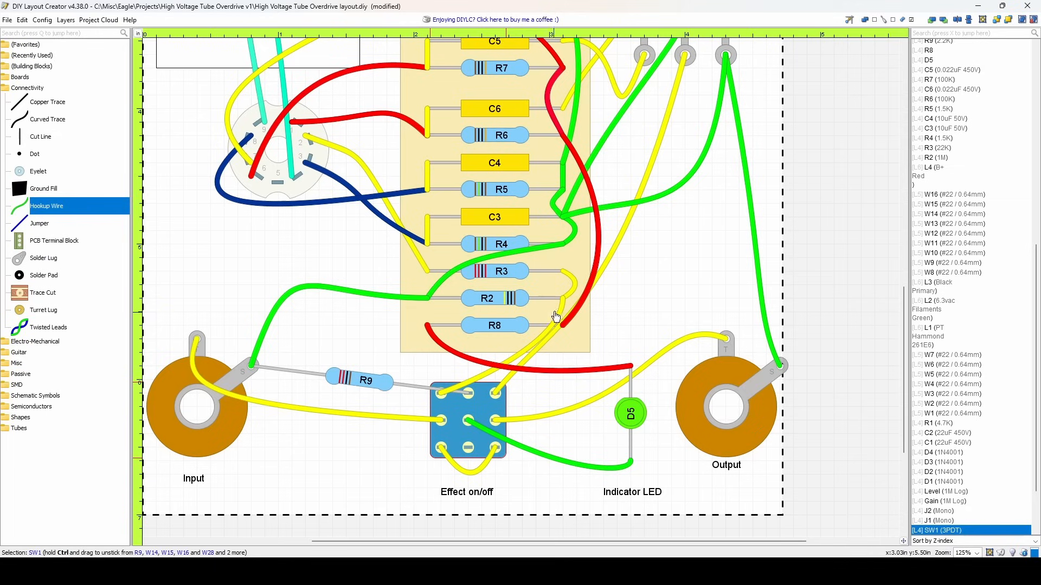
mouse_move(476, 372)
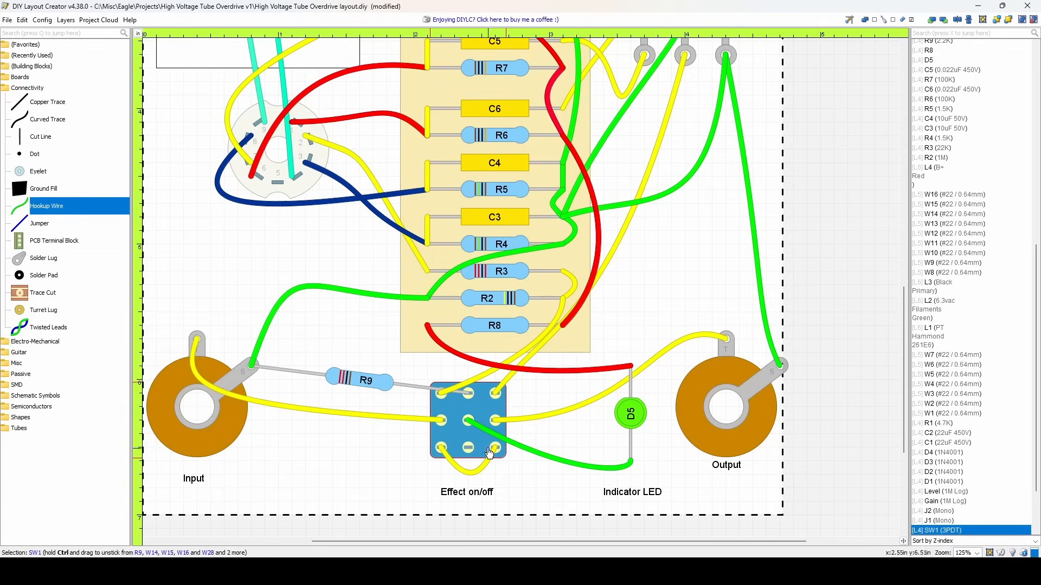
mouse_move(623, 434)
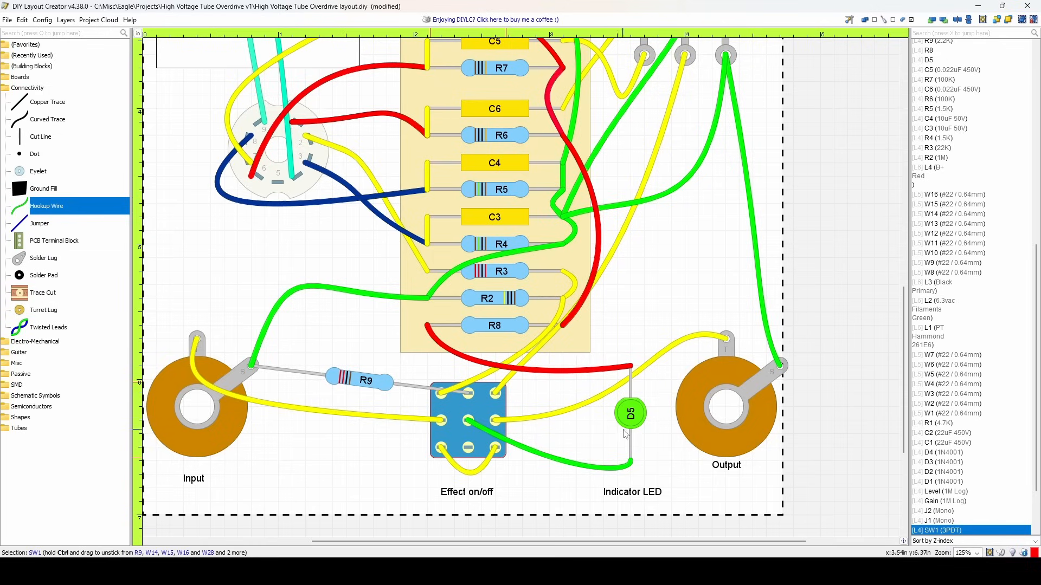
mouse_move(565, 204)
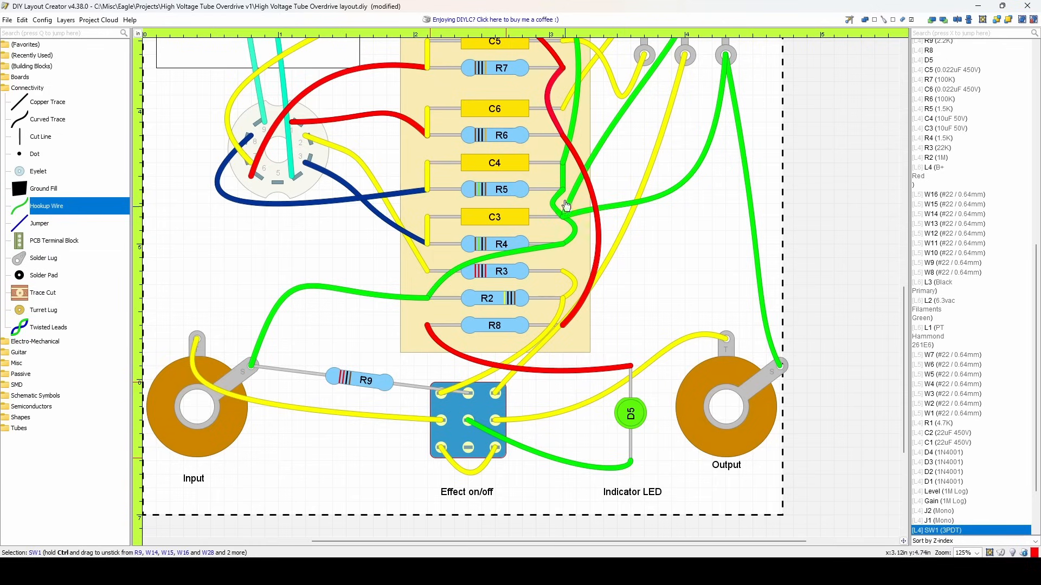
click(494, 325)
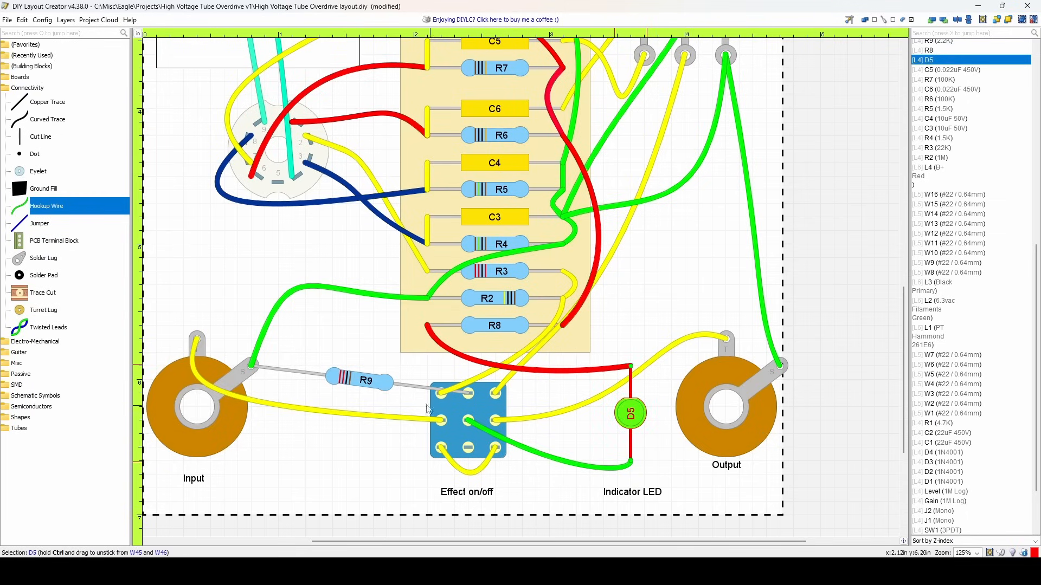
click(362, 380)
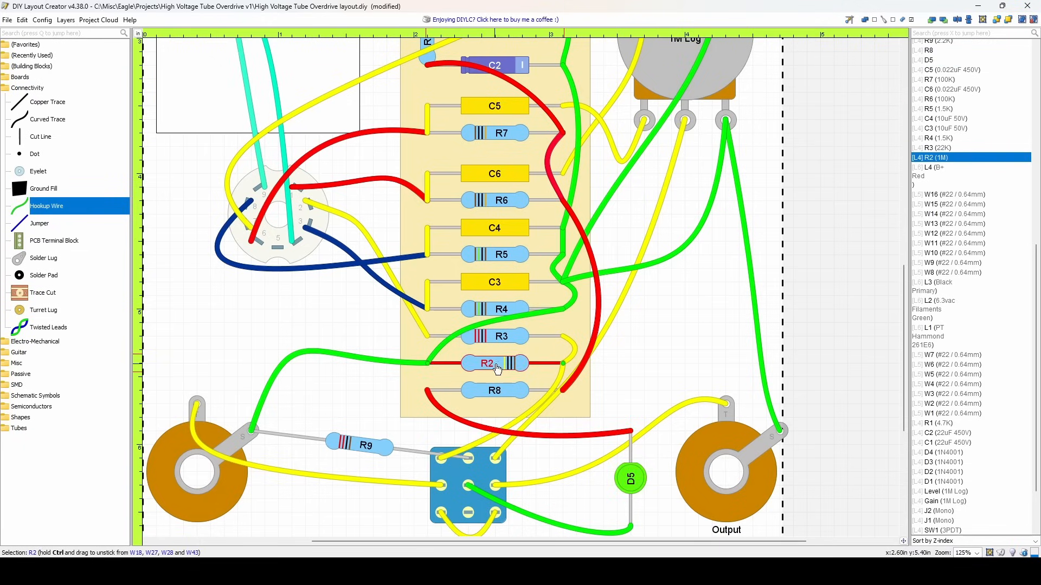
click(494, 336)
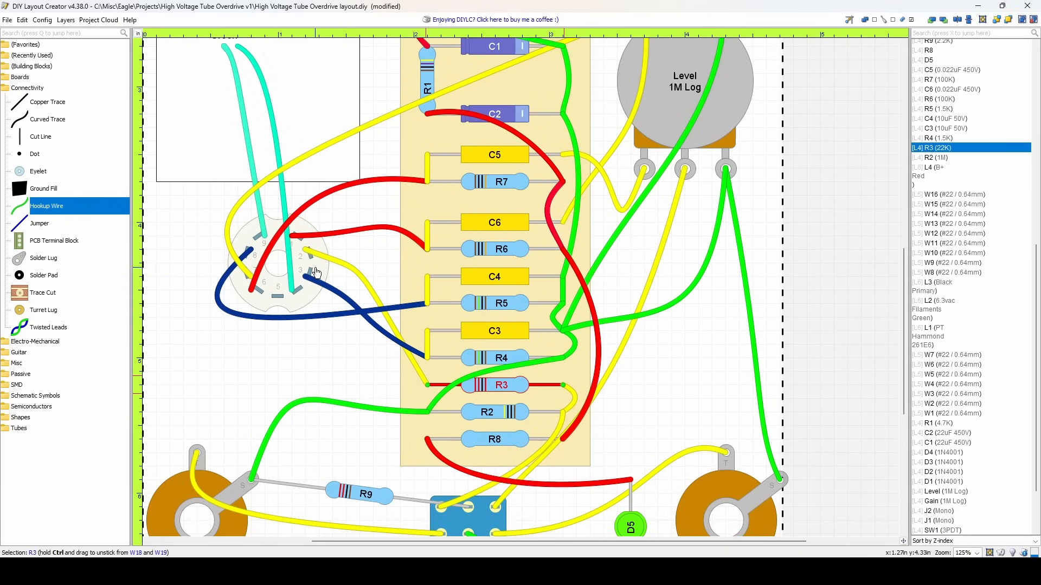
mouse_move(309, 240)
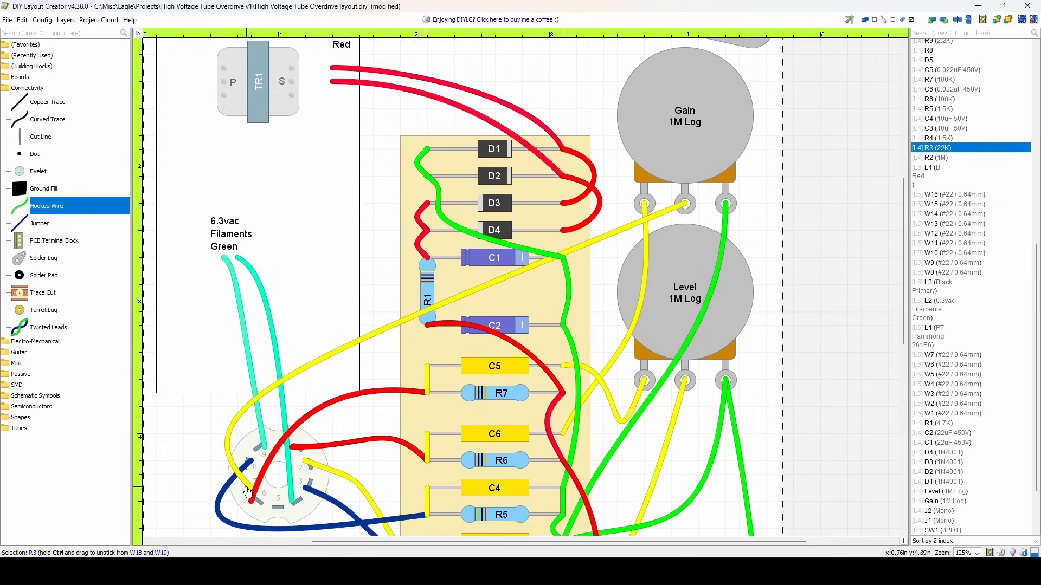
mouse_move(257, 508)
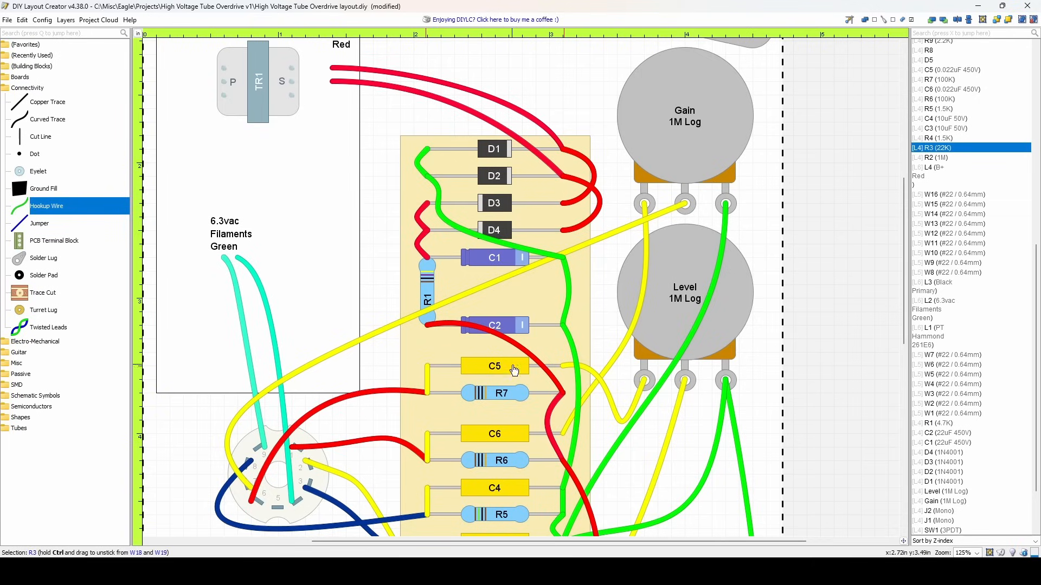
drag(561, 369, 603, 493)
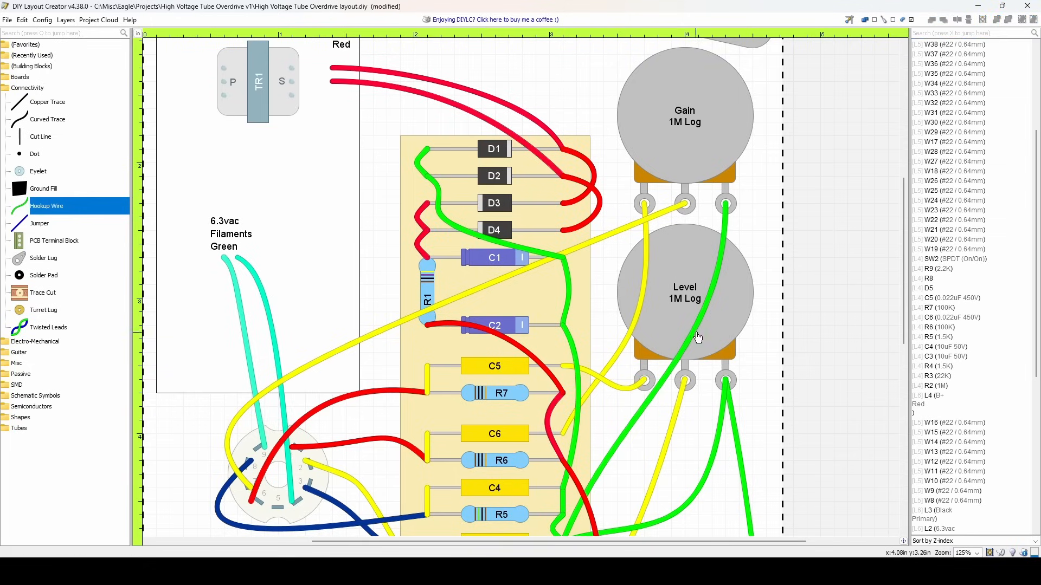
scroll(down, 3)
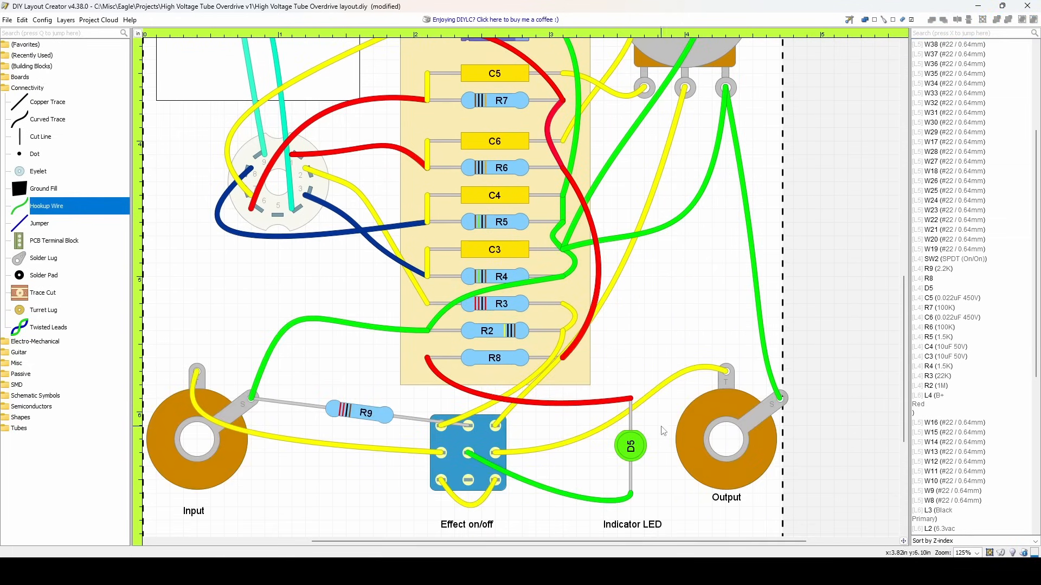
mouse_move(604, 322)
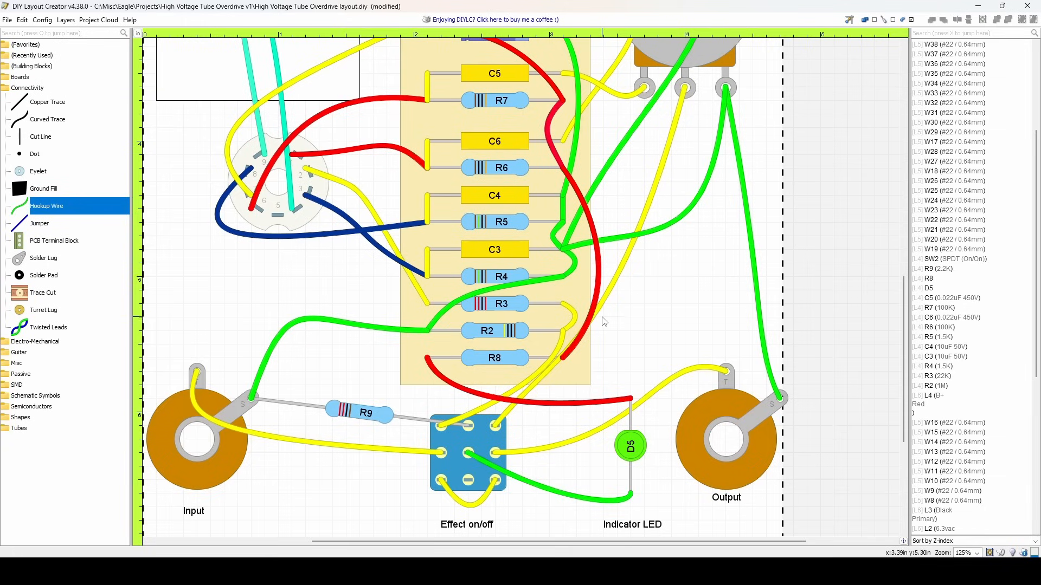
mouse_move(570, 260)
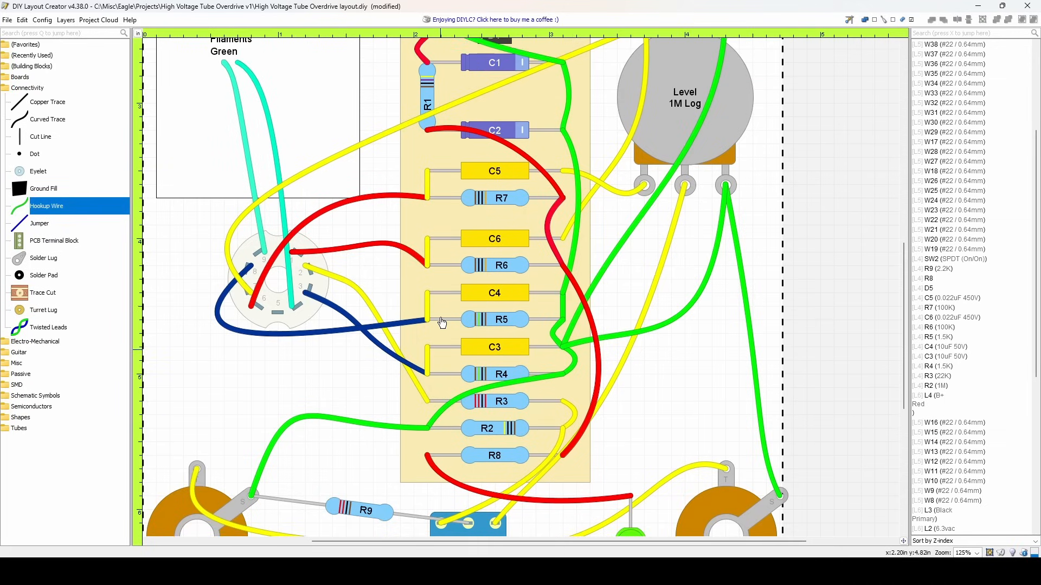
scroll(down, 3)
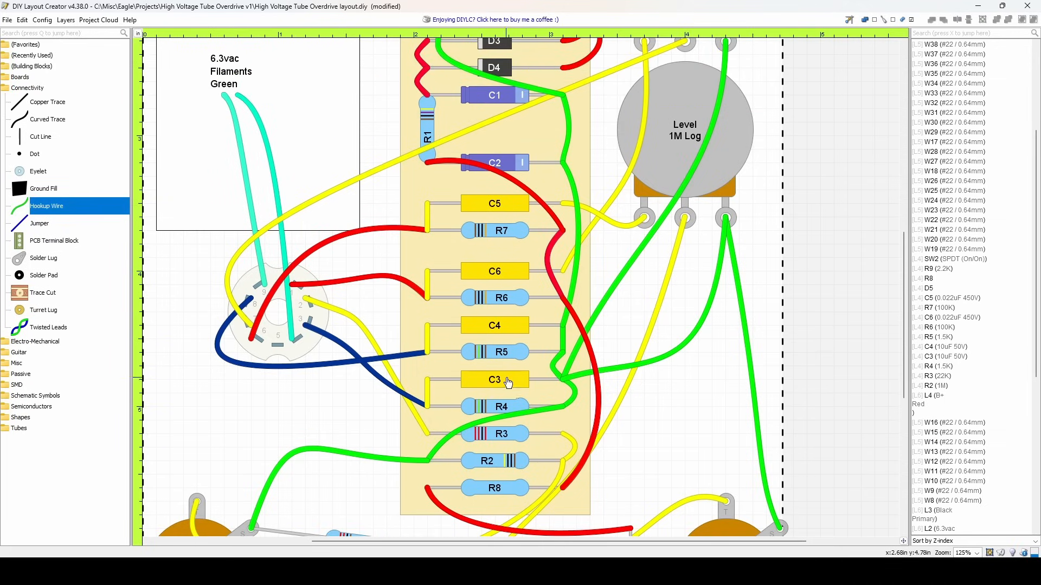
click(493, 379)
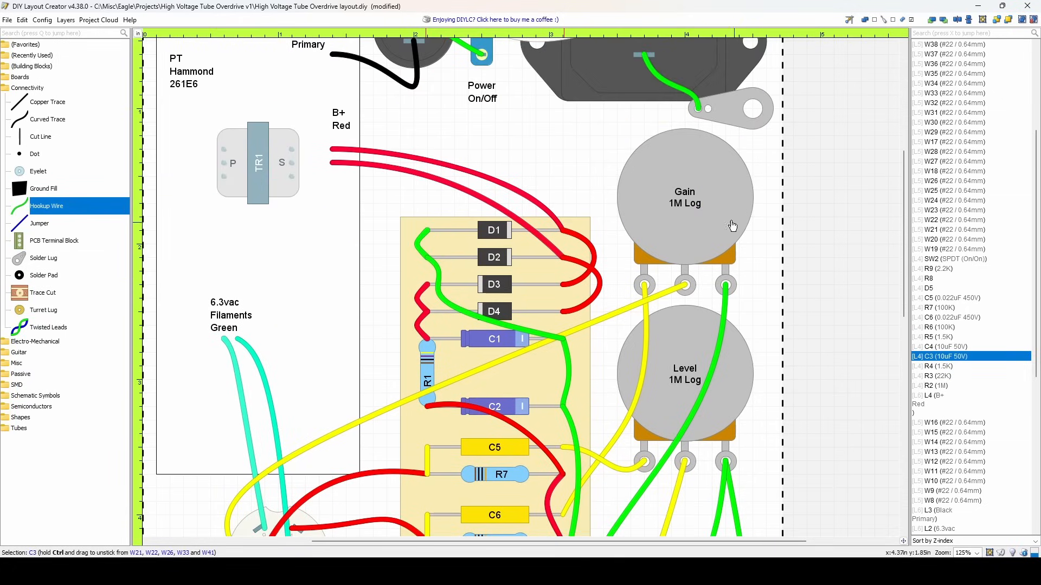
scroll(down, 3)
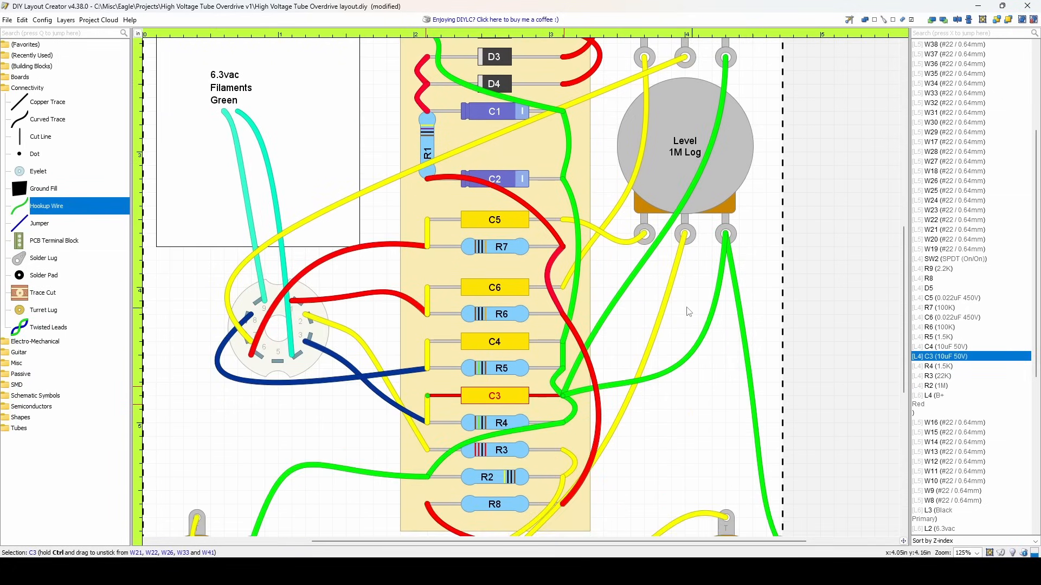
mouse_move(698, 347)
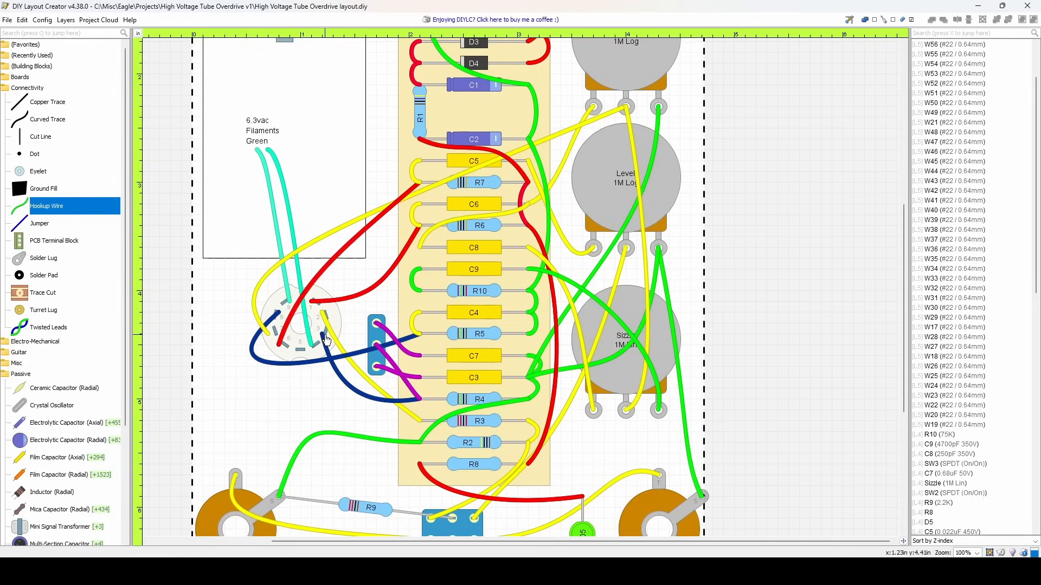
mouse_move(325, 342)
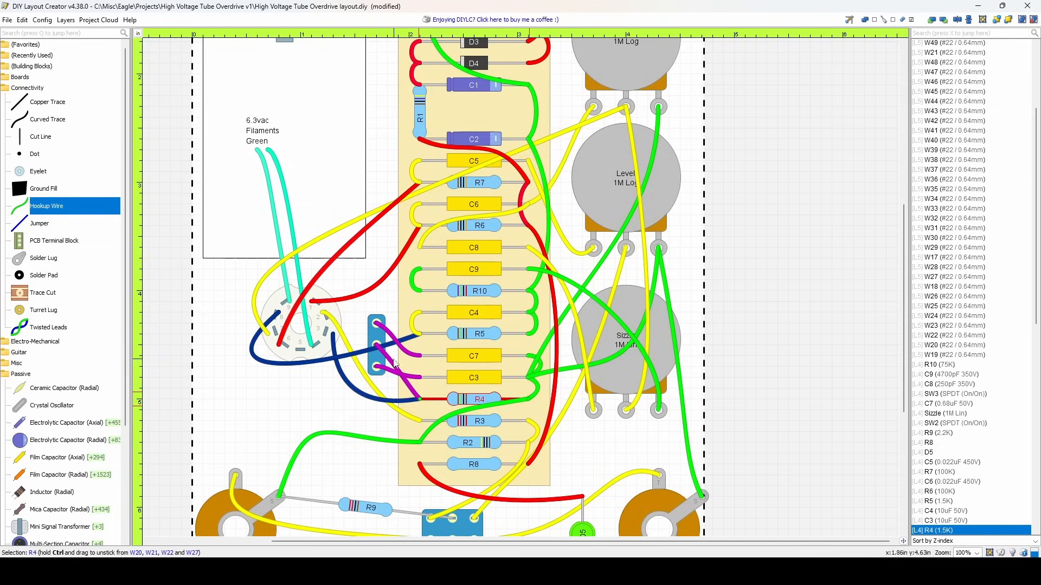
mouse_move(364, 357)
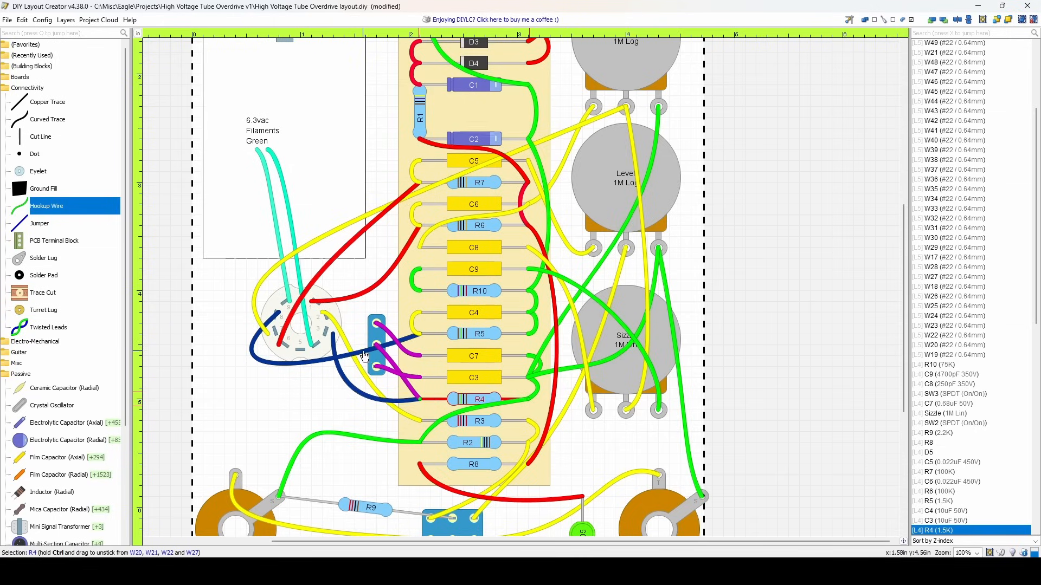
mouse_move(376, 335)
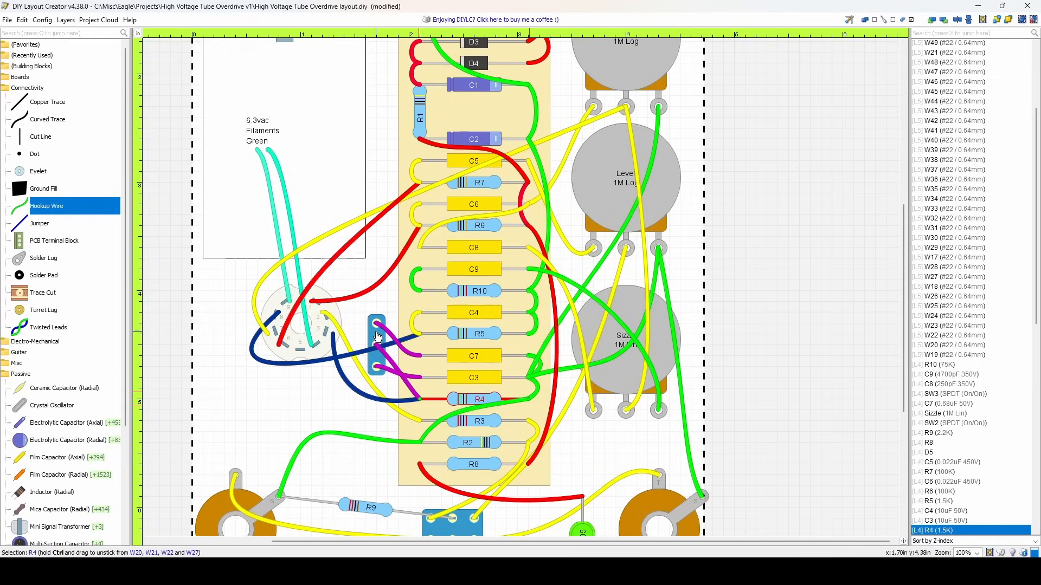
Open the layout with the Sizzle pot, SW3 and C7–C9, R10, and select R4.
click(474, 377)
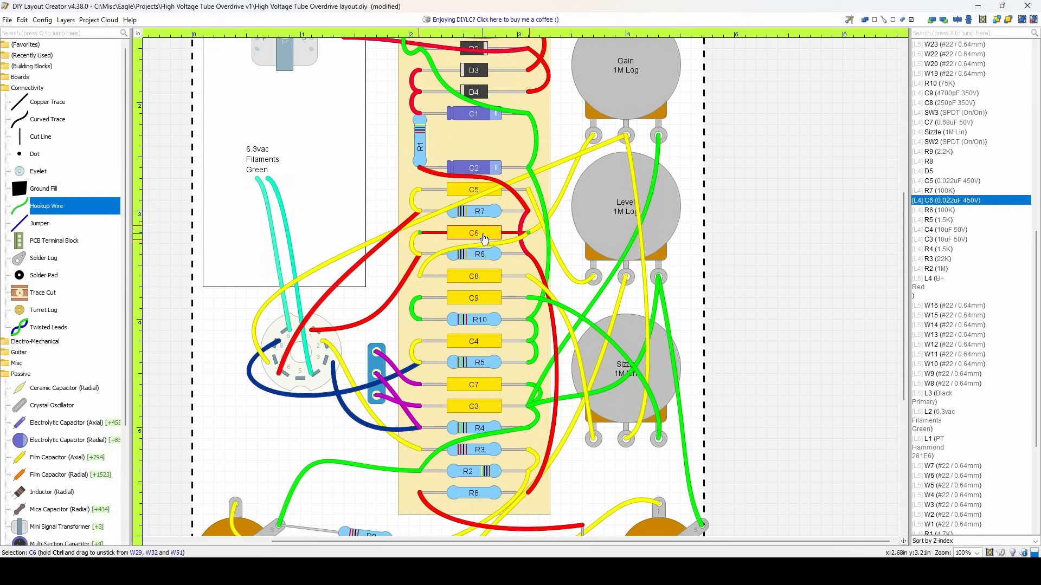
mouse_move(419, 251)
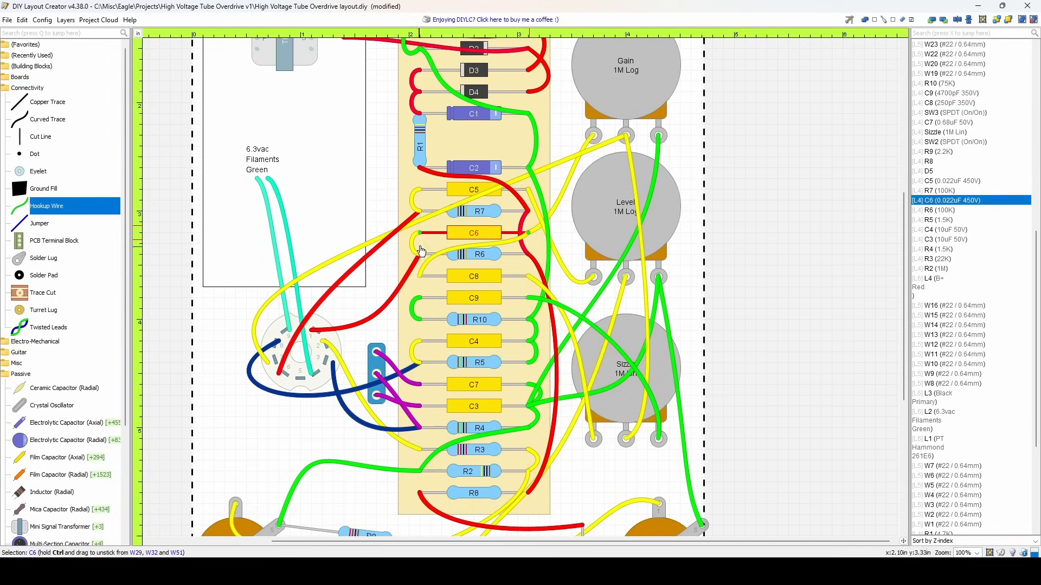
mouse_move(583, 163)
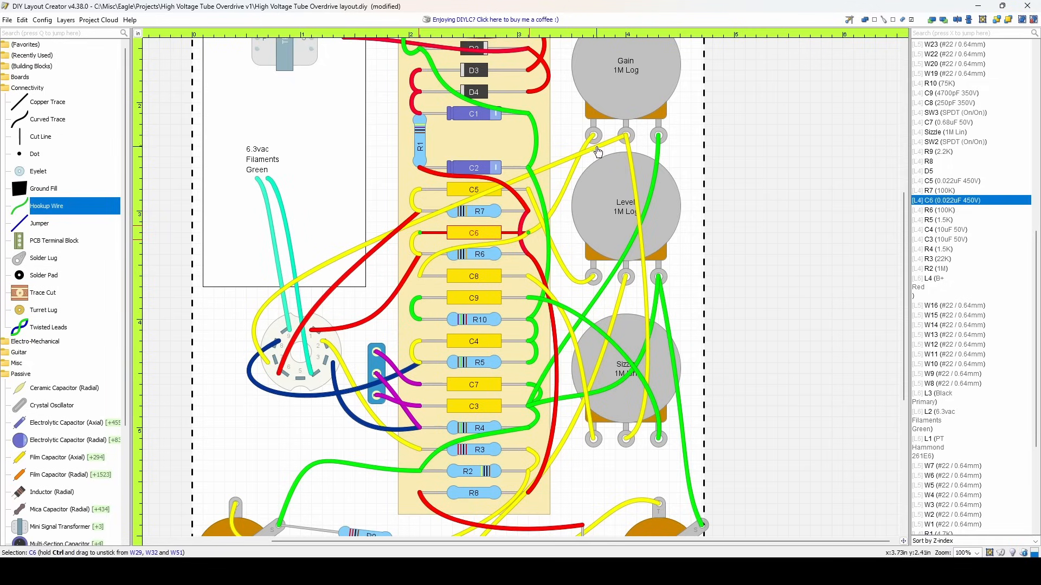
mouse_move(571, 232)
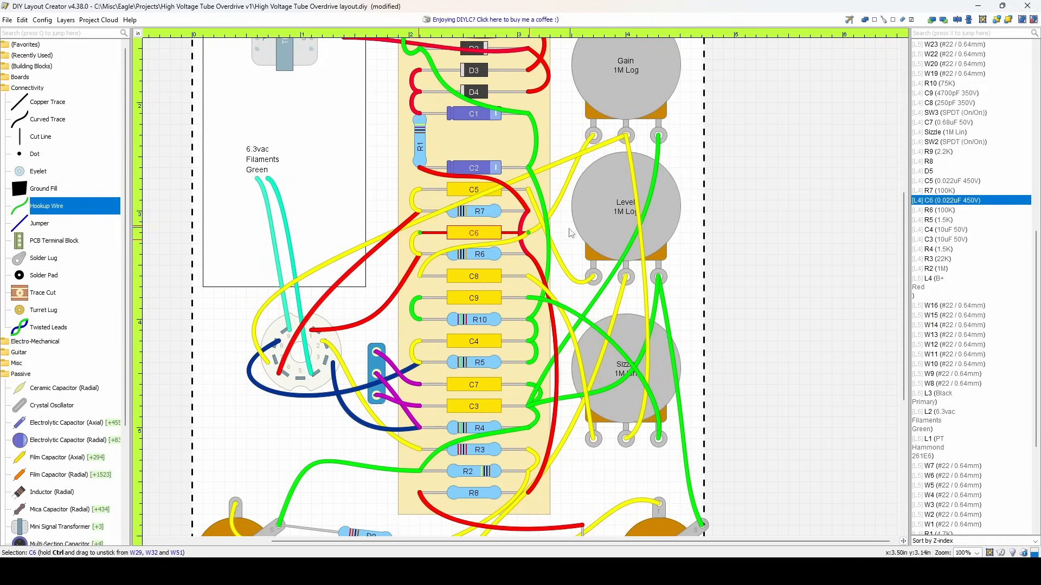
Inspect C6, C9, R10 and wire W54, then zoom out to 50%.
click(473, 277)
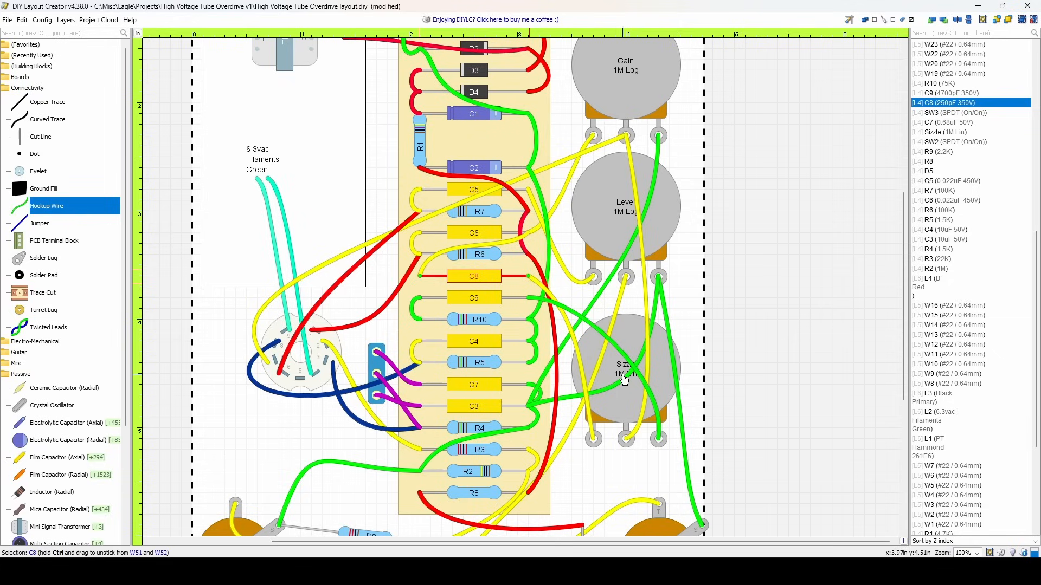
mouse_move(627, 425)
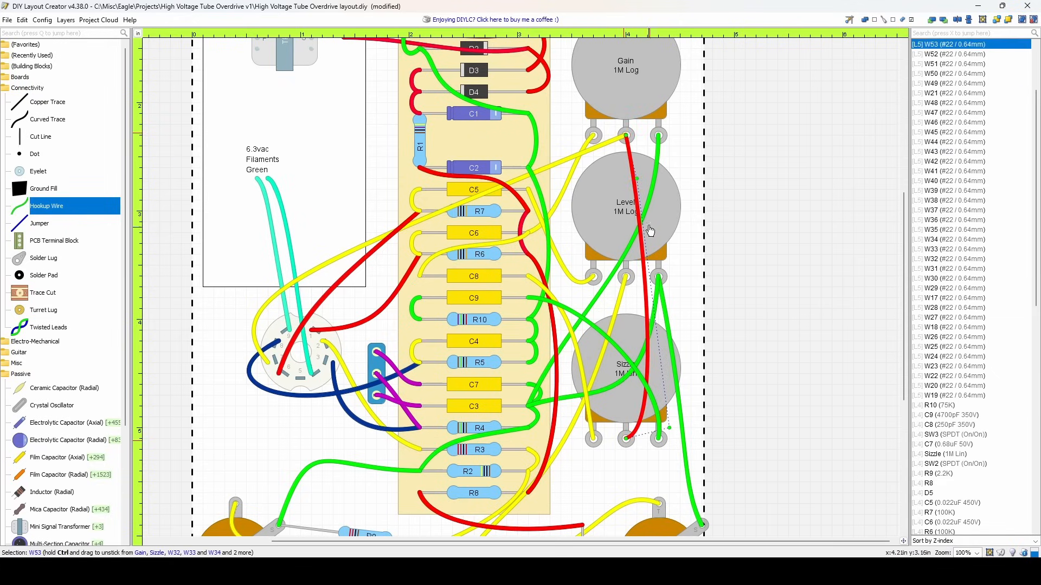
mouse_move(641, 174)
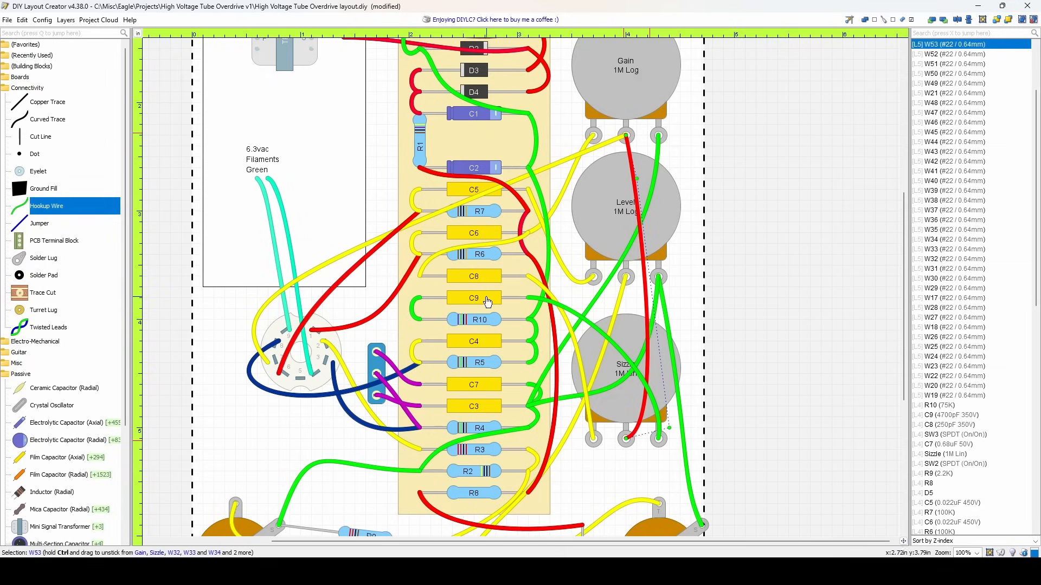
click(474, 297)
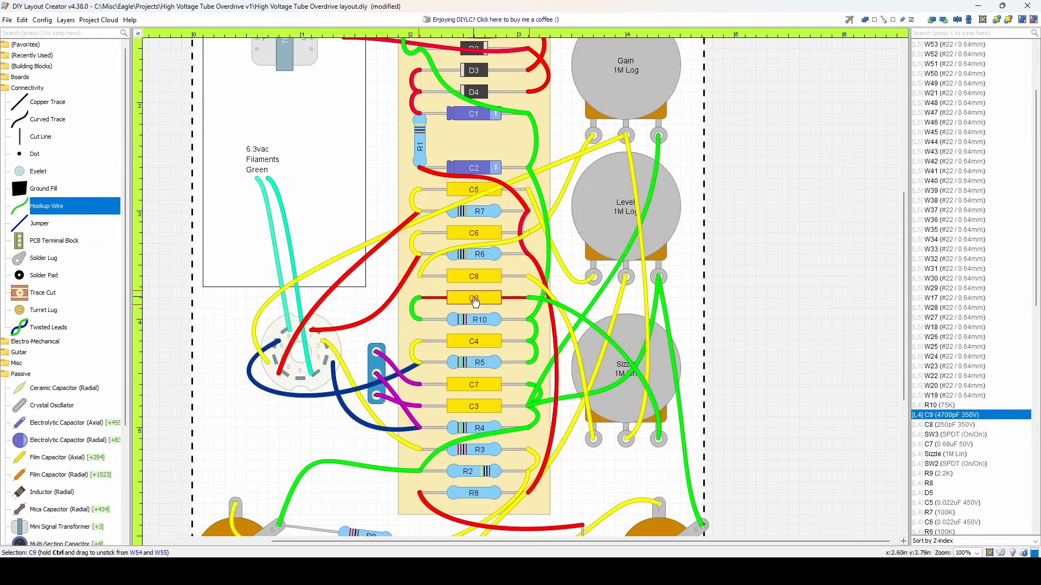
click(474, 319)
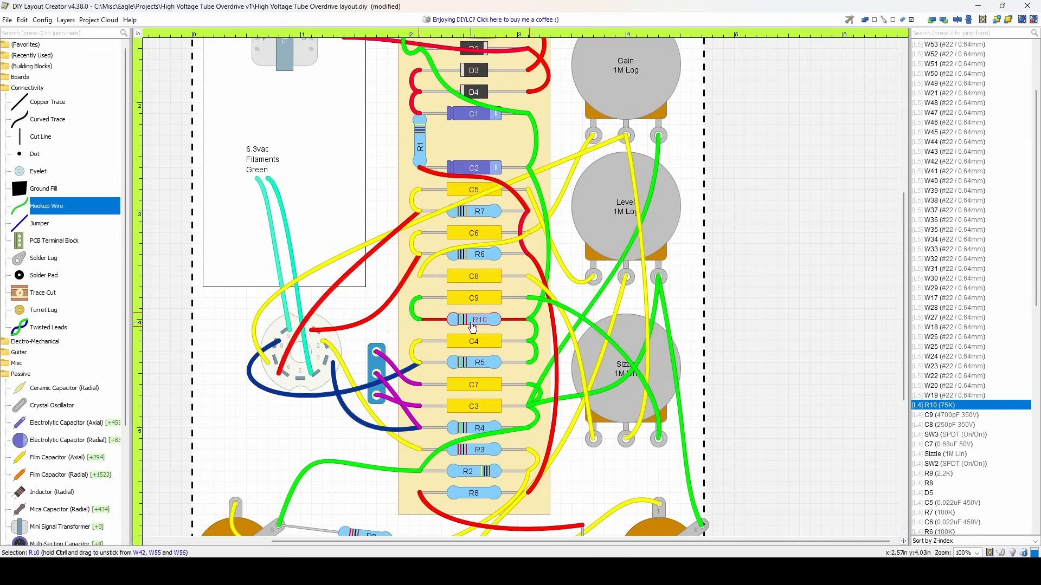
mouse_move(539, 316)
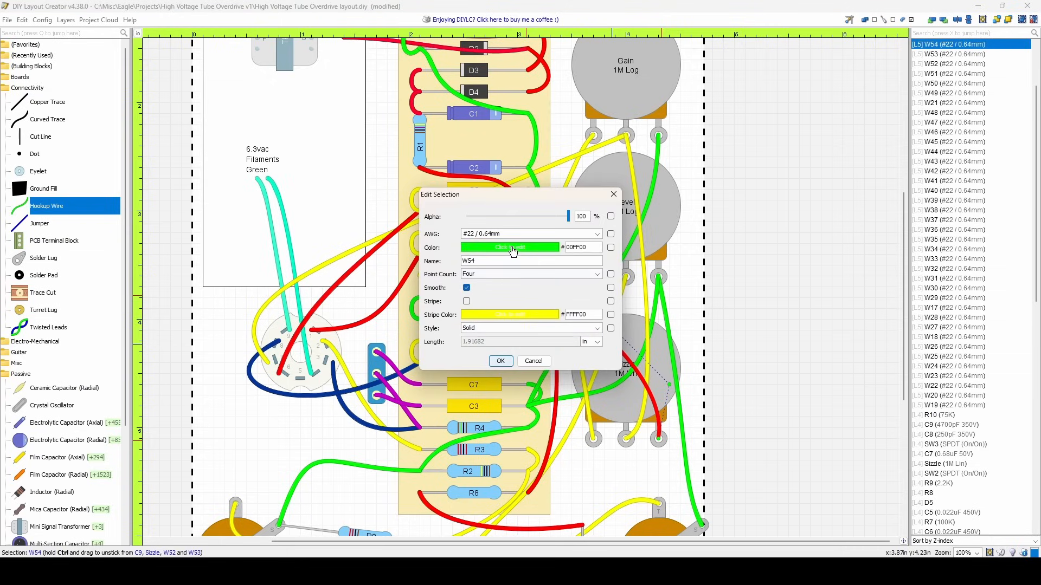
click(500, 361)
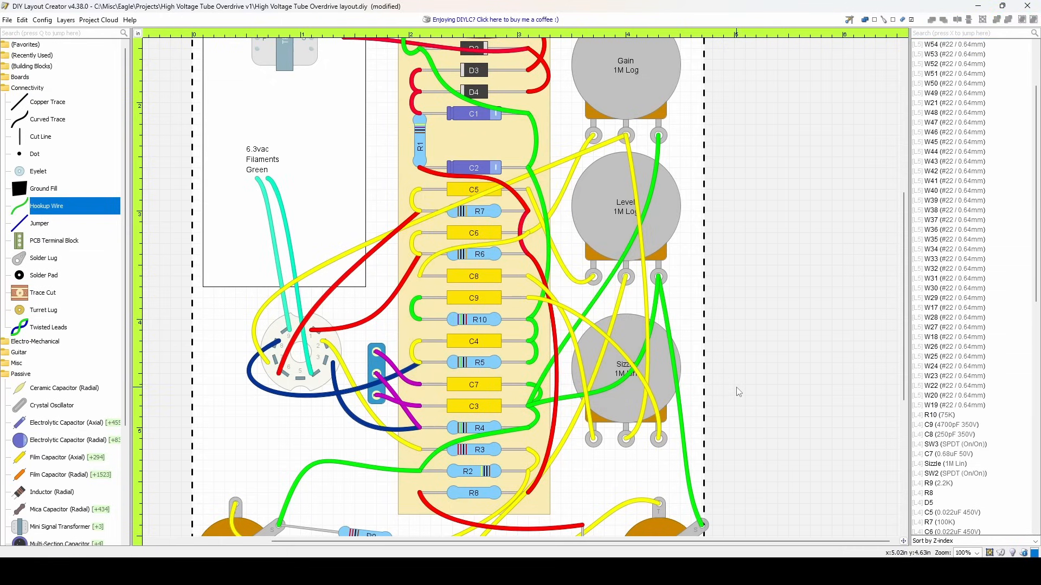
scroll(down, 3)
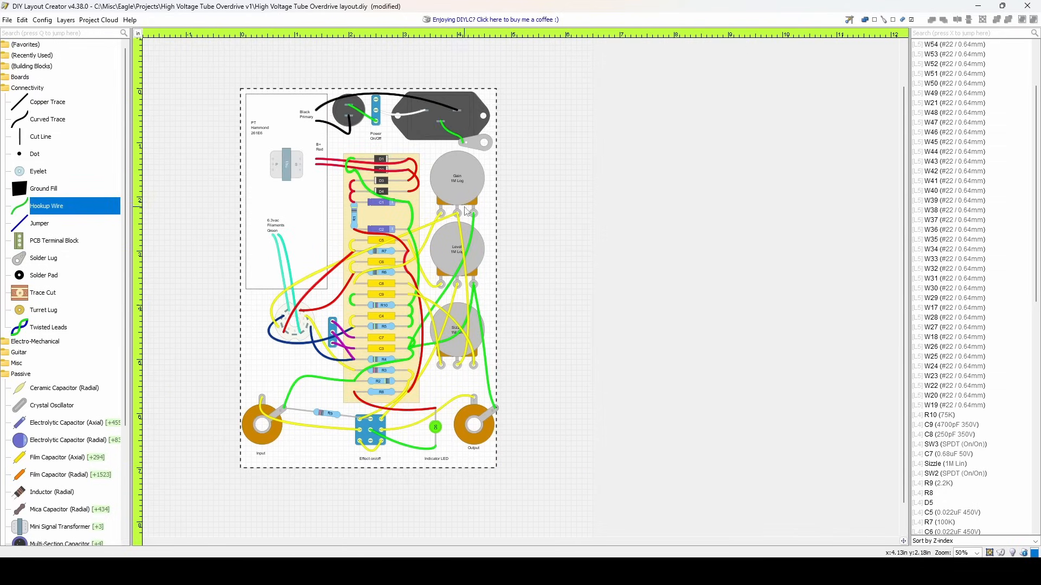
mouse_move(488, 281)
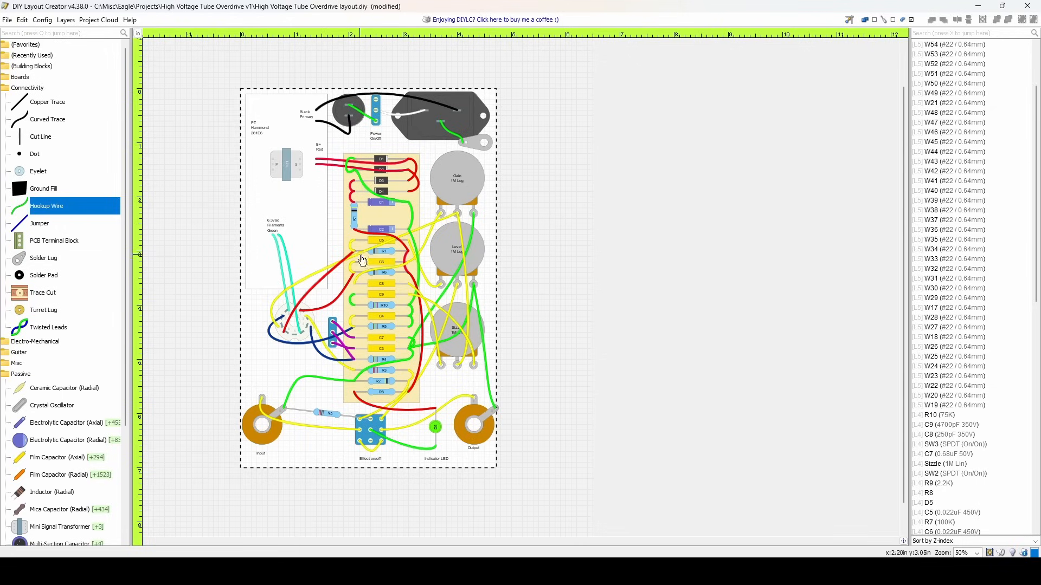
mouse_move(348, 387)
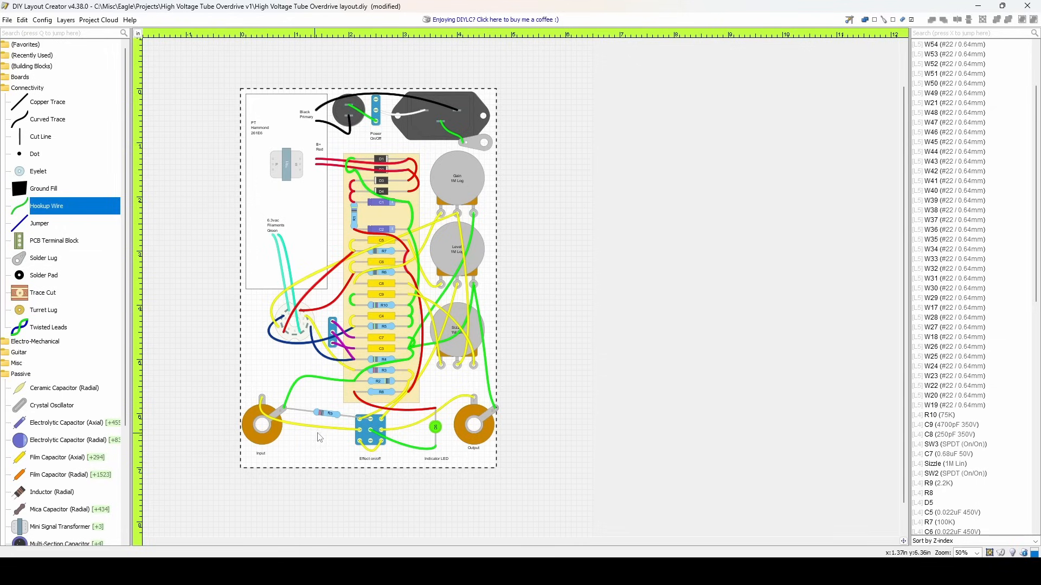
mouse_move(350, 430)
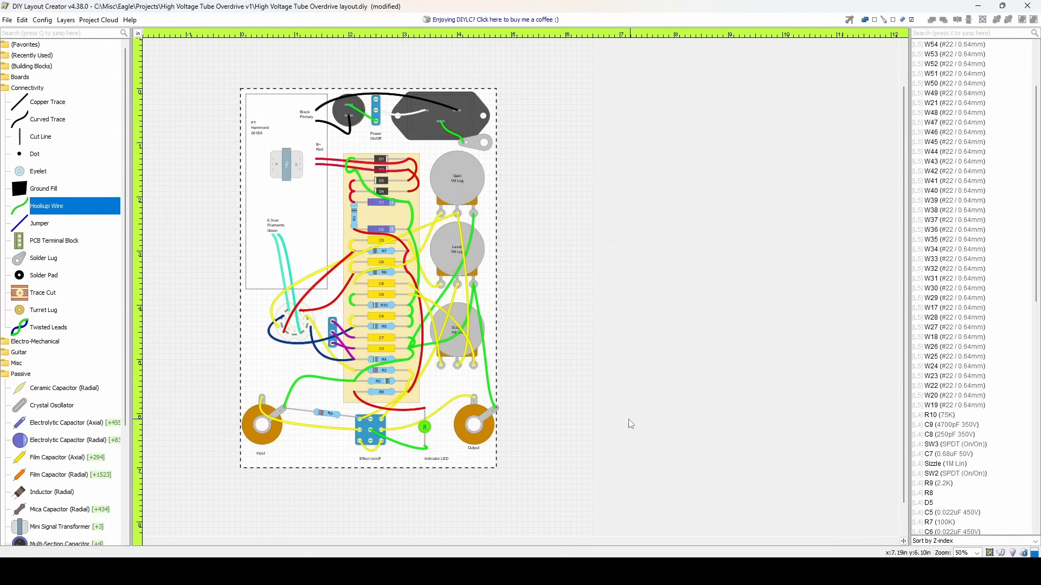
click(398, 438)
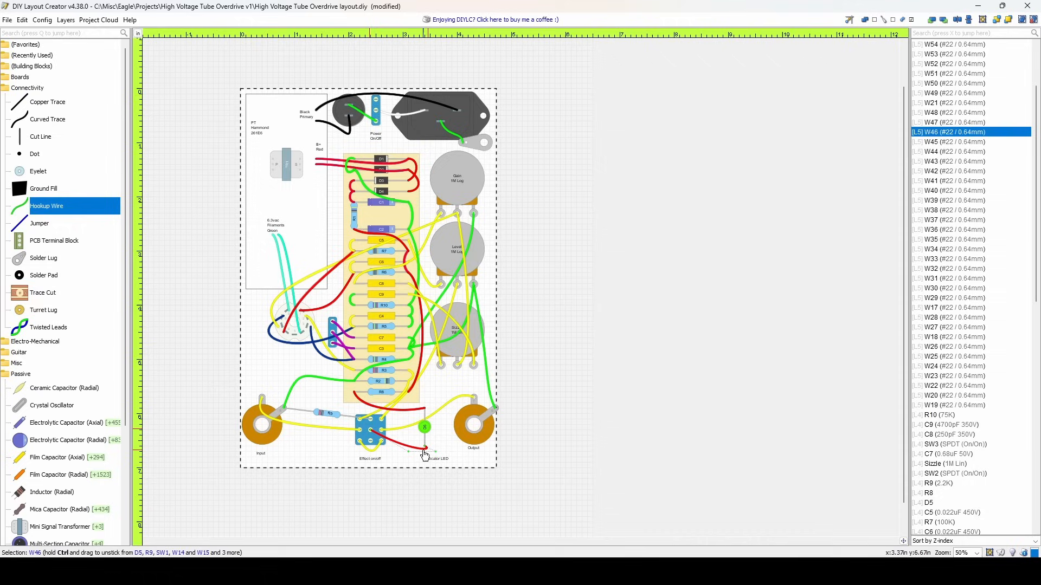